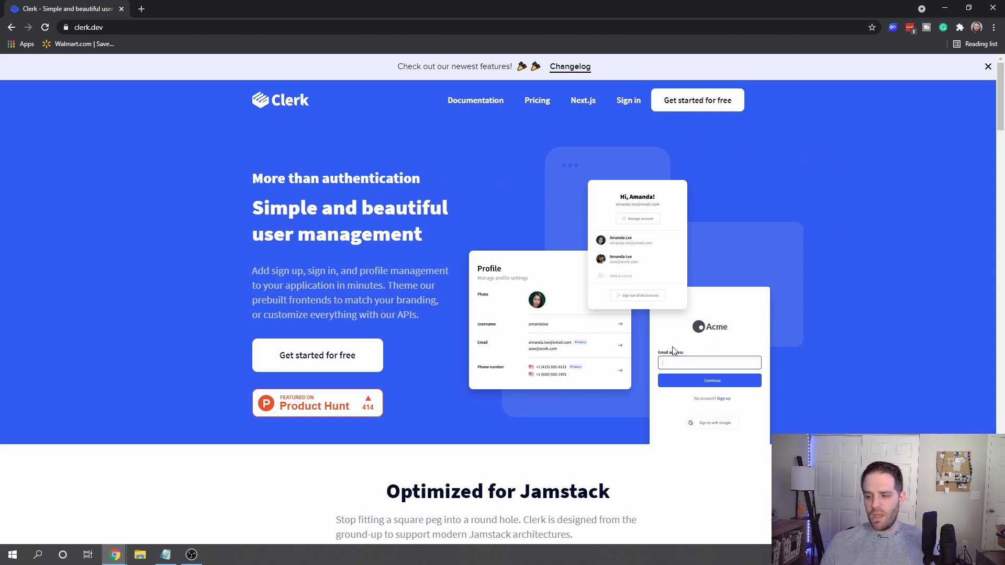
Browse the Clerk dashboard and open Youtube Test App from the Applications list.
scroll("down", 3)
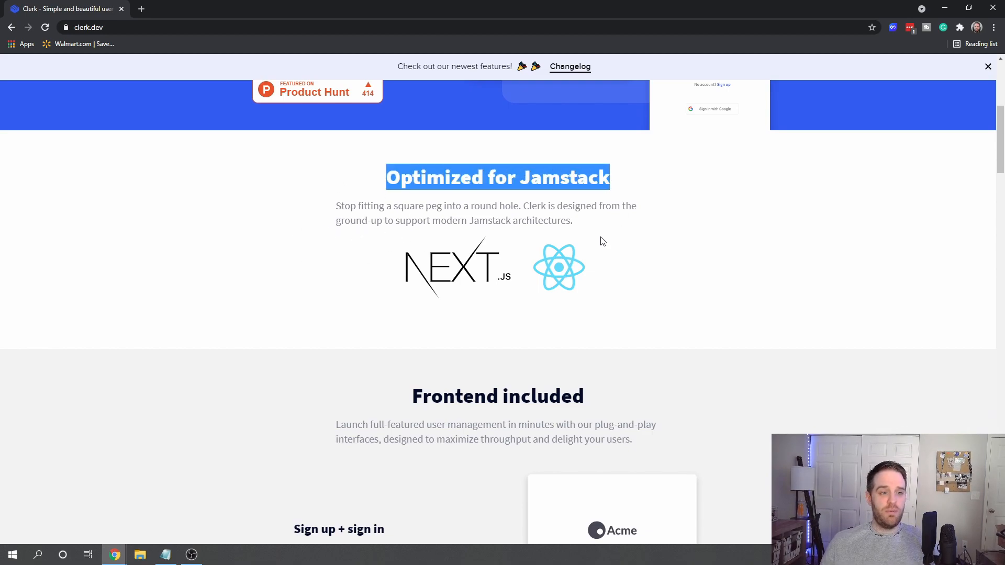
left_click(593, 247)
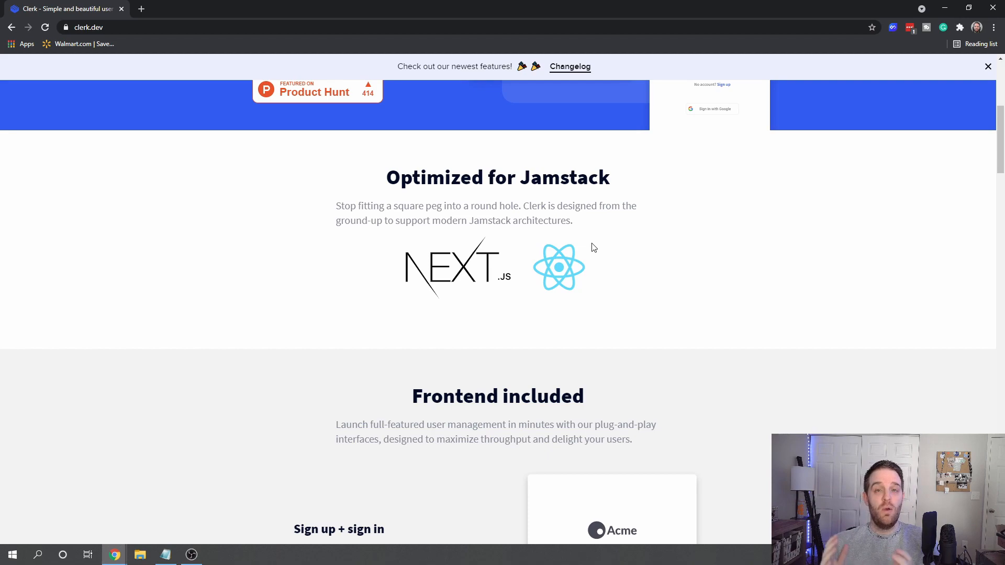
scroll("down", 3)
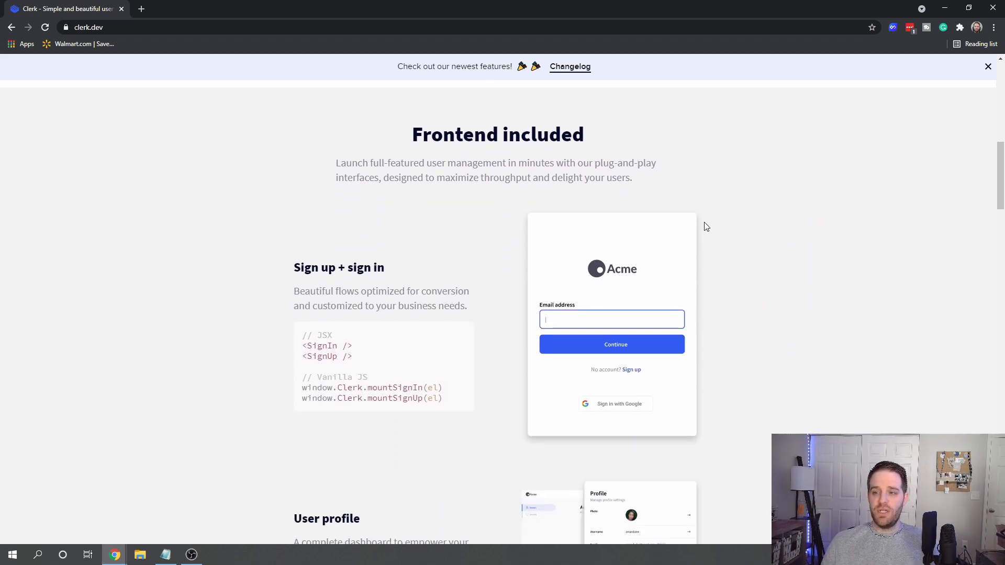
mouse_move(634, 261)
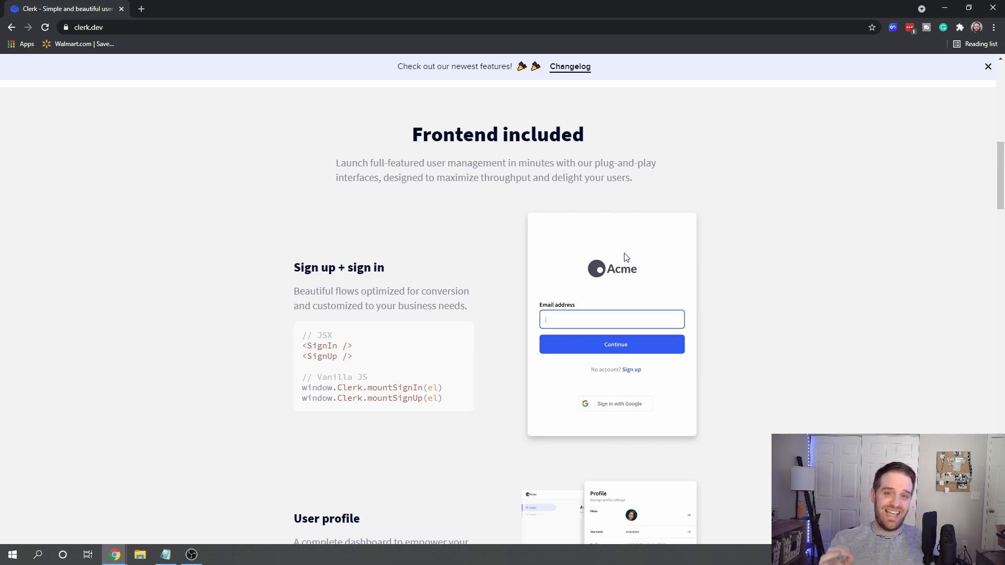
mouse_move(431, 339)
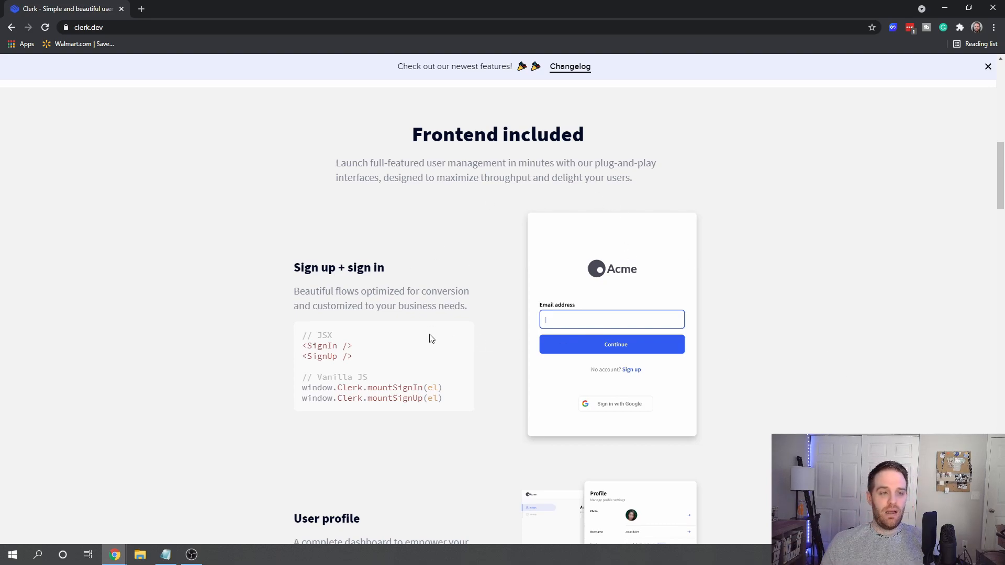
scroll("down", 3)
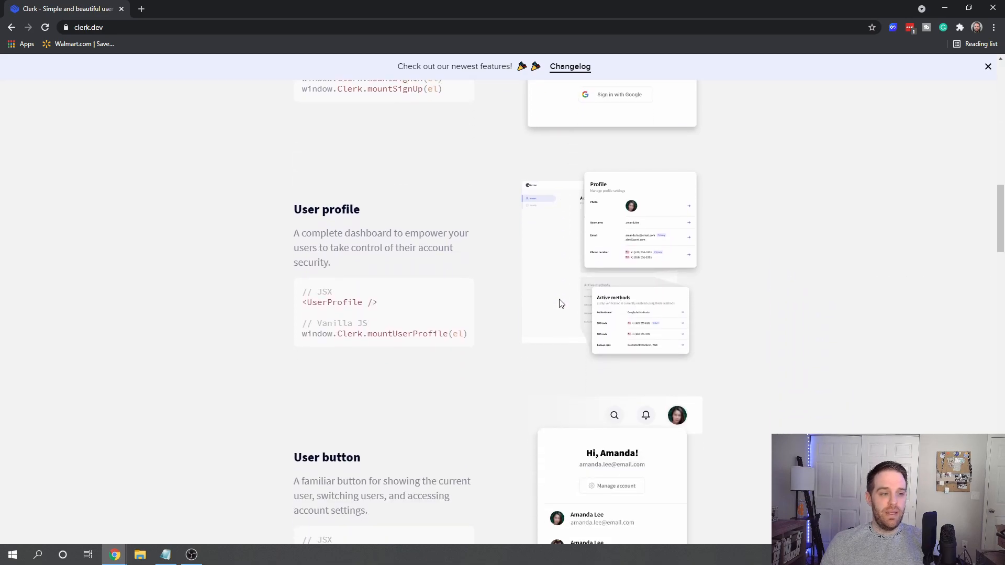
scroll("down", 3)
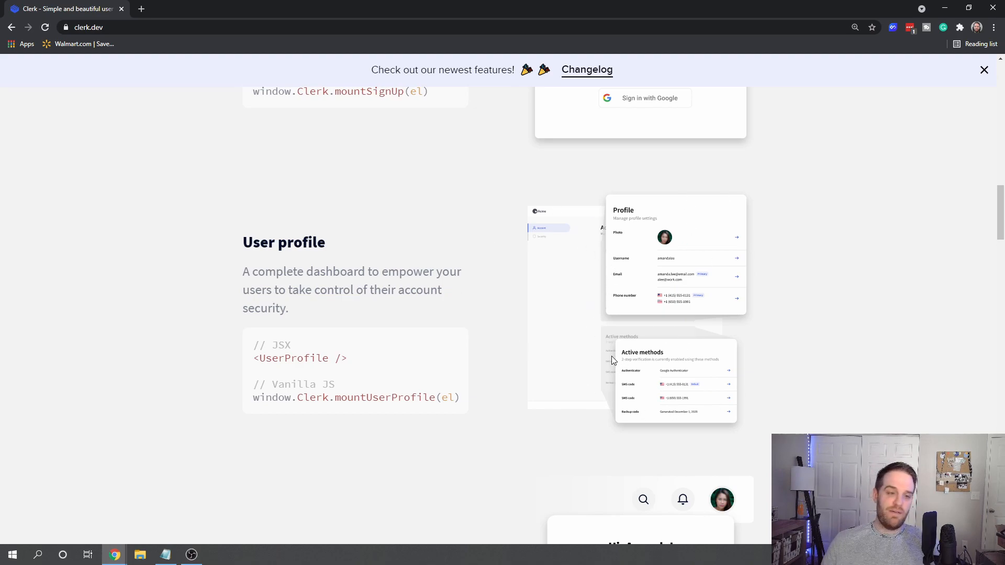
mouse_move(574, 312)
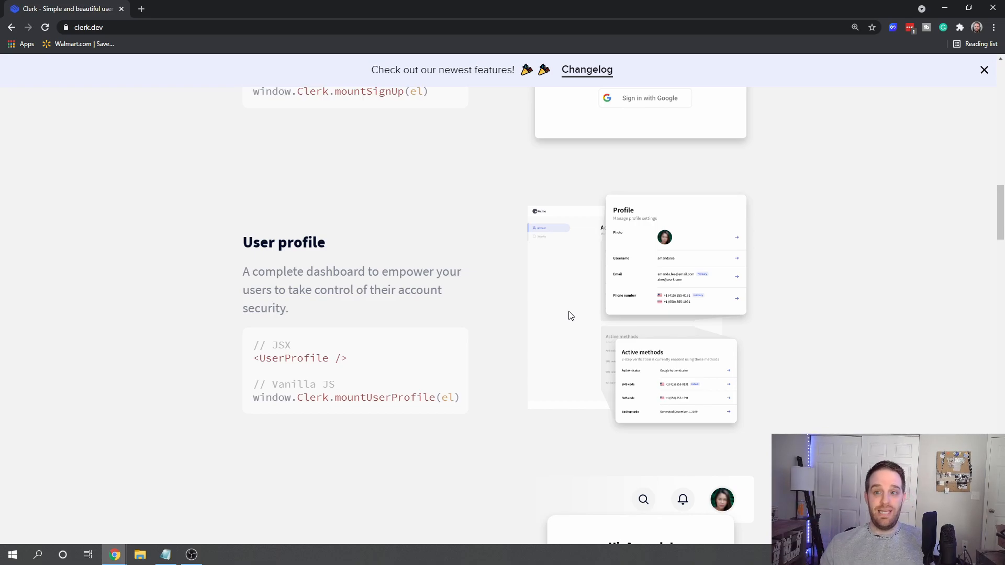
scroll("down", 3)
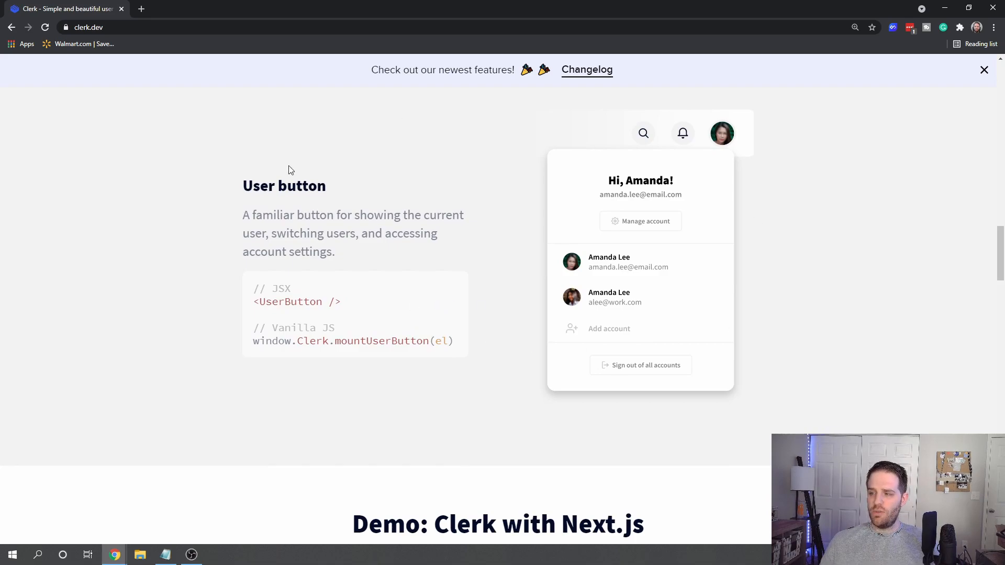
mouse_move(428, 299)
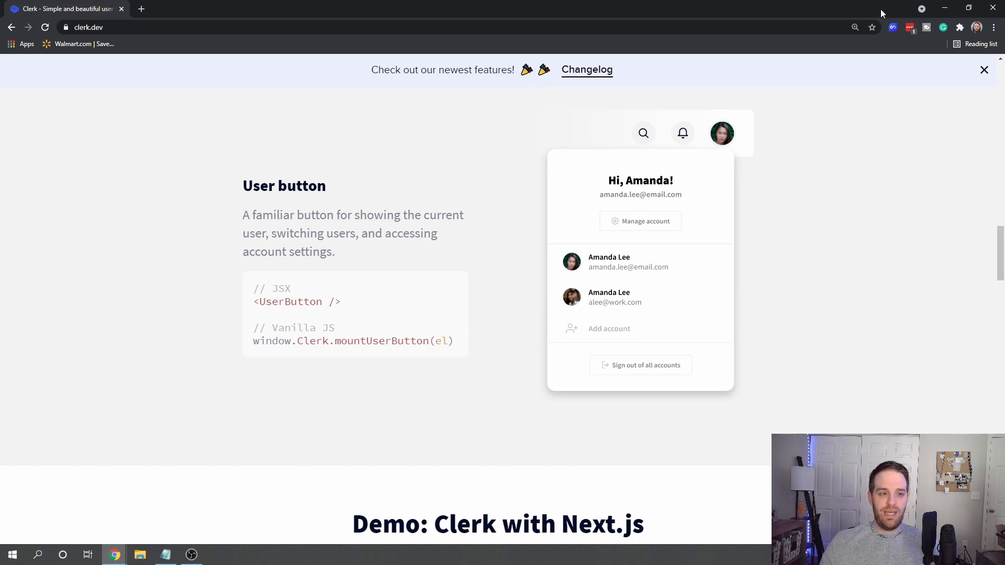
mouse_move(643, 272)
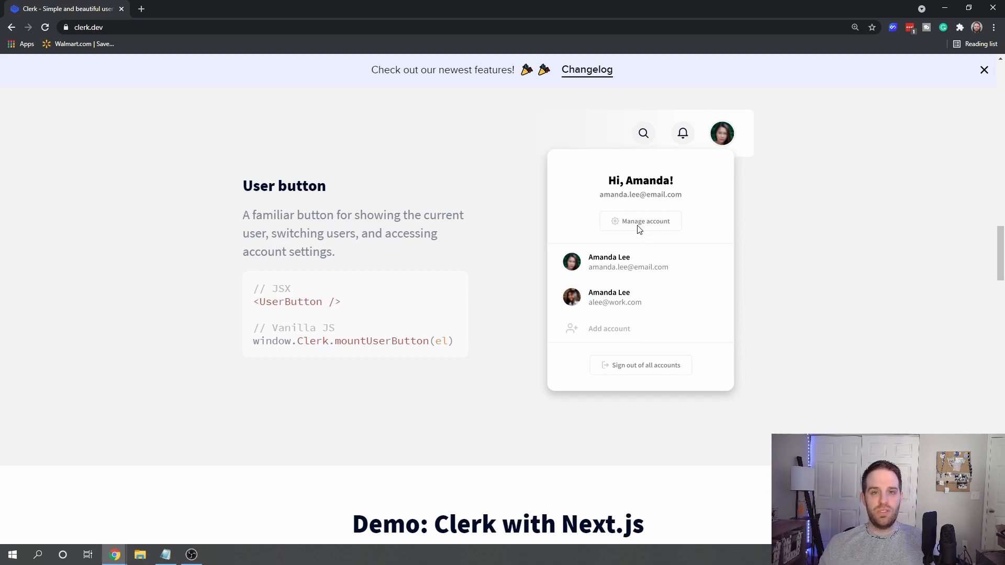
scroll("down", 3)
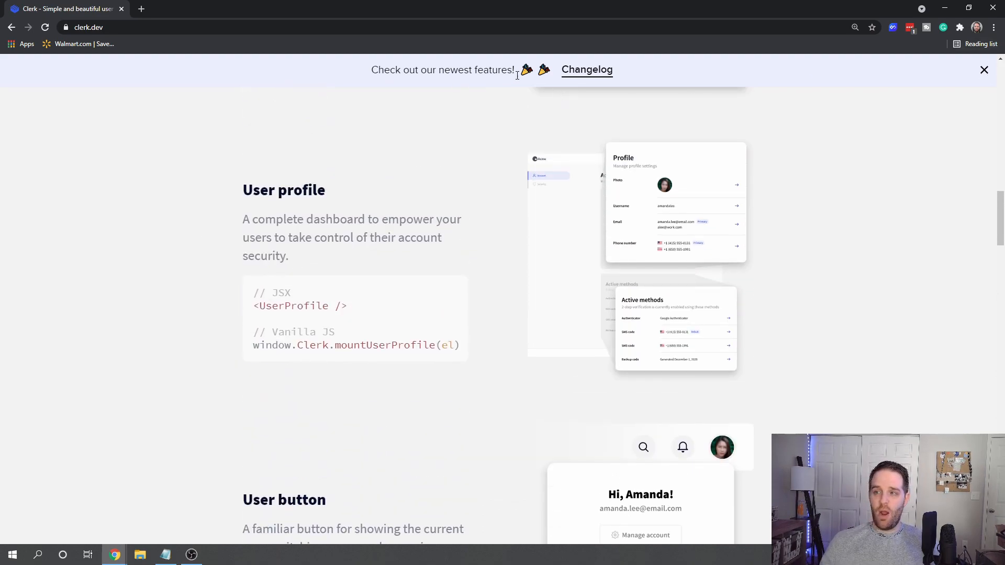
mouse_move(356, 73)
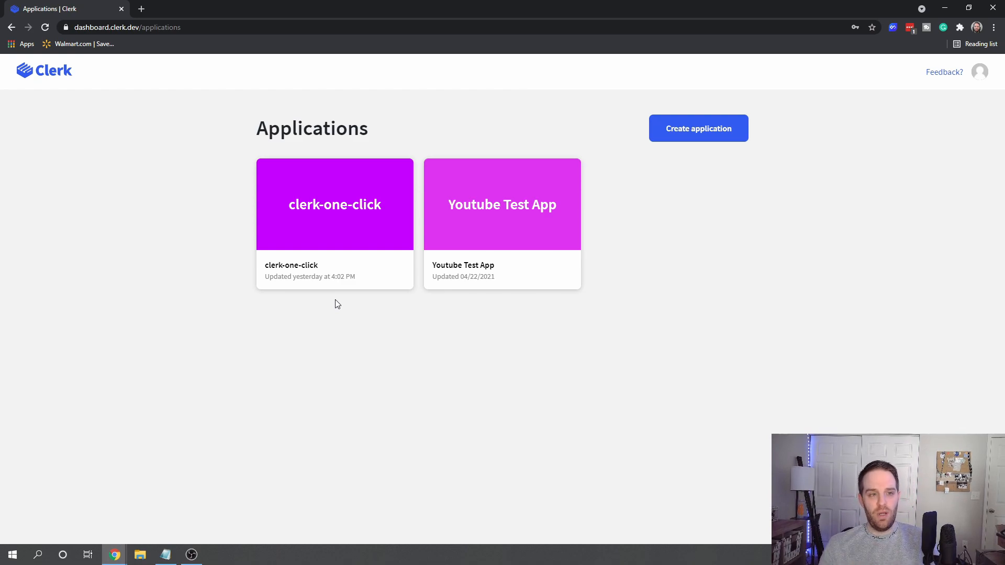
mouse_move(547, 217)
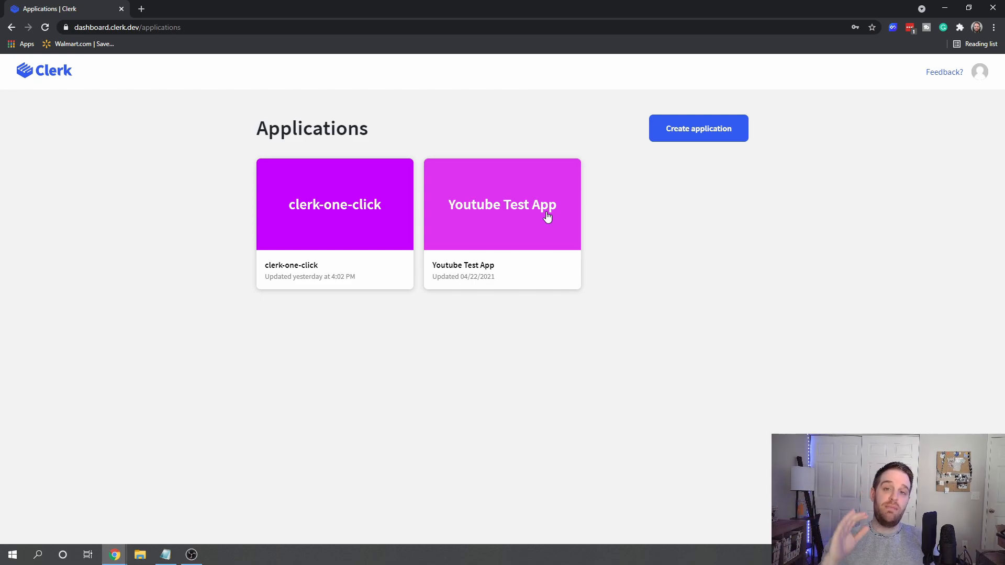
mouse_move(545, 63)
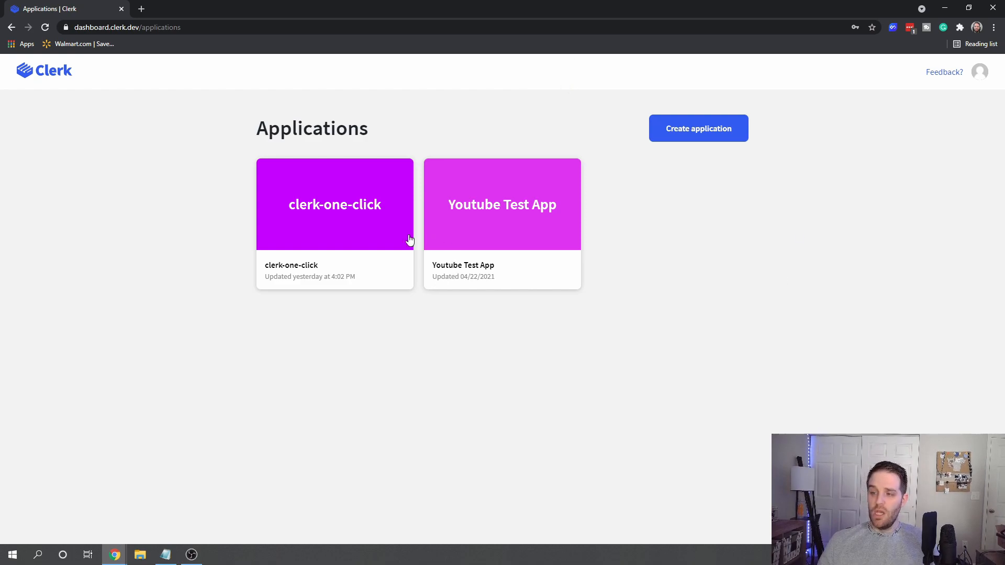
Review Youtube Test App's name settings without changes, then return to its instances list.
left_click(502, 204)
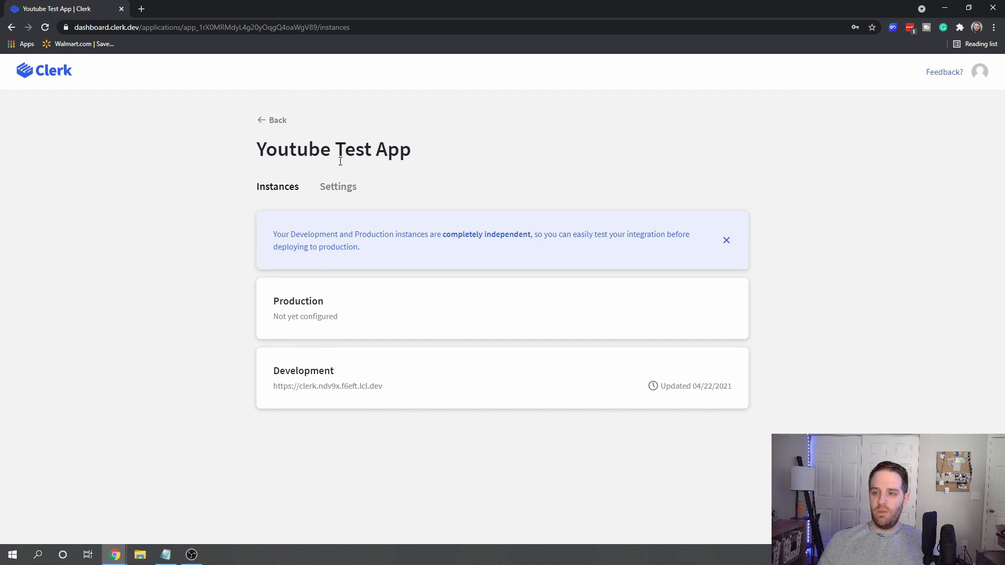
left_click(338, 187)
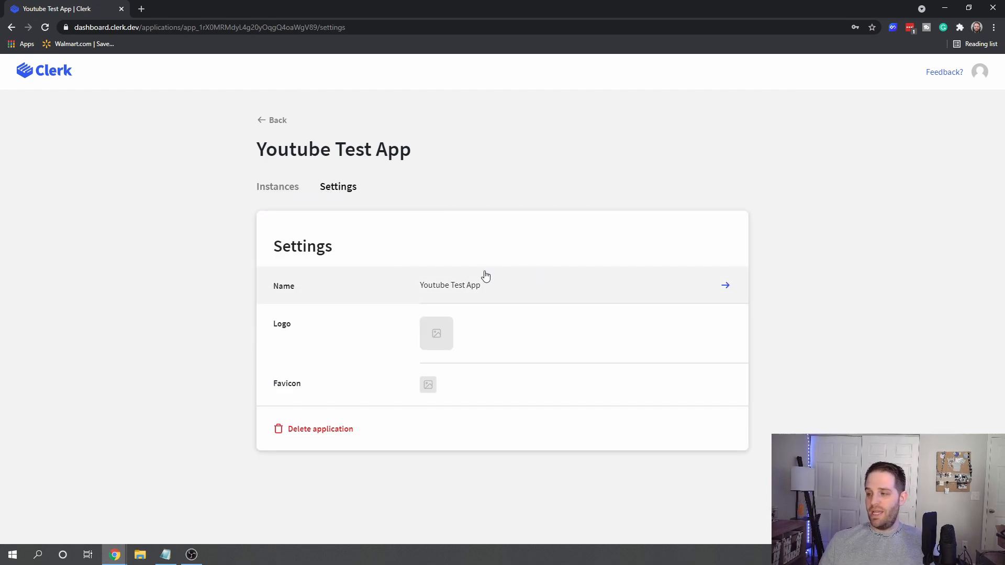
left_click(725, 285)
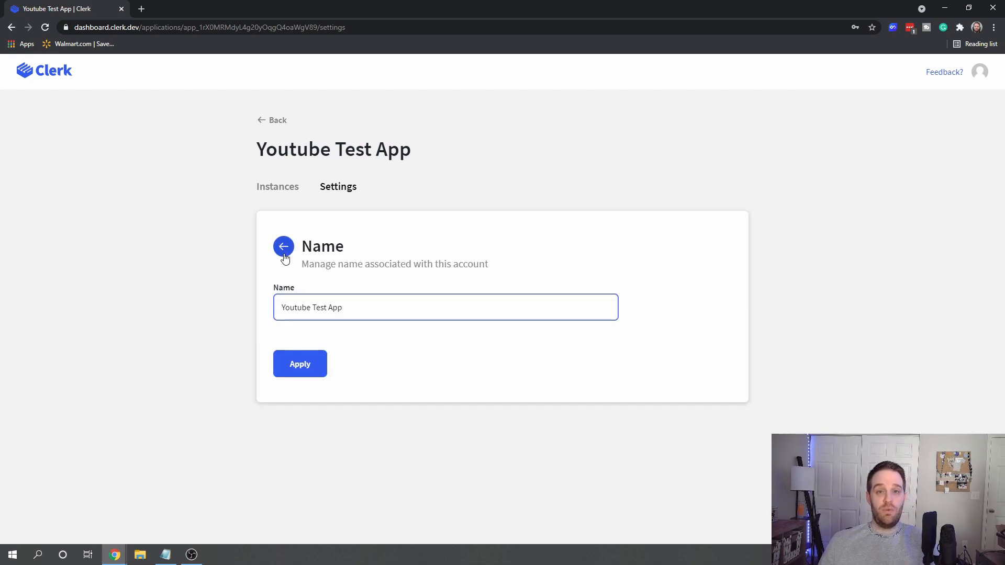
left_click(284, 246)
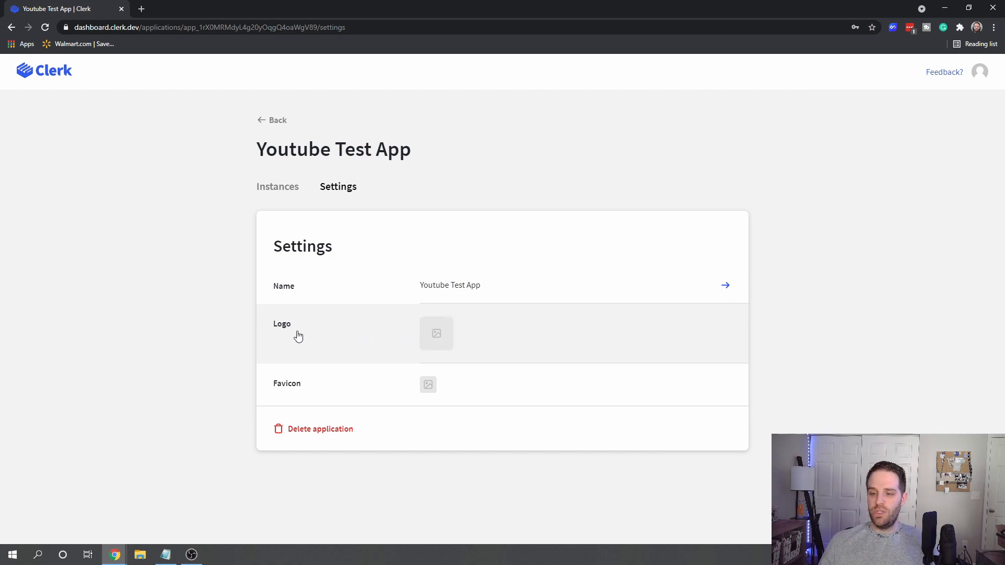
mouse_move(350, 346)
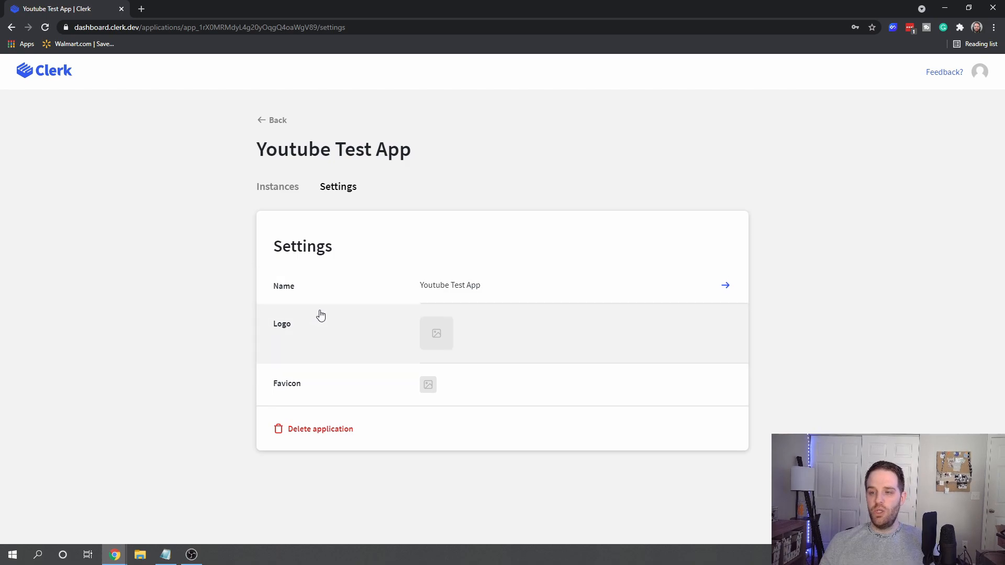
left_click(277, 186)
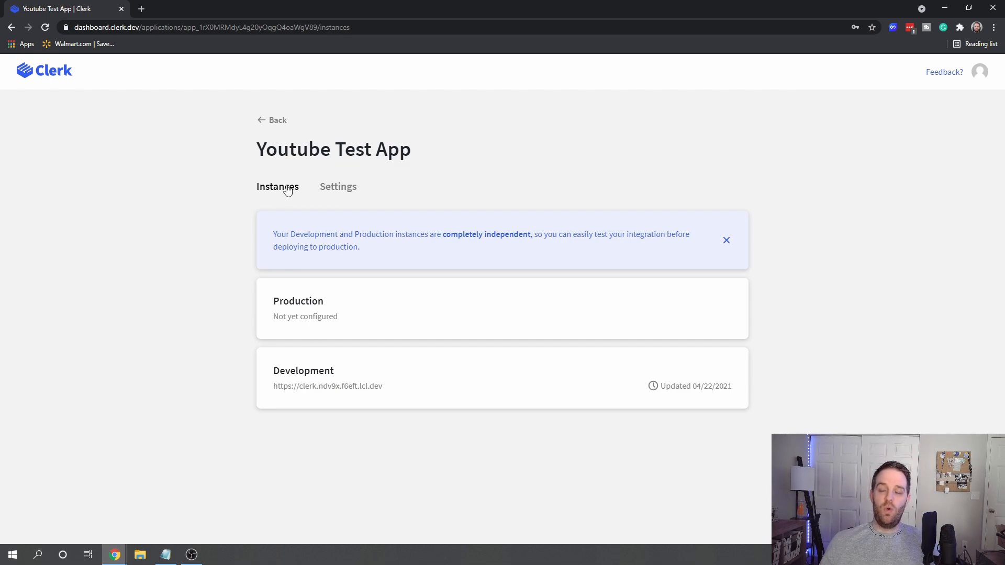
Open the Development instance and launch its hosted sign-up page from Quick links.
left_click(303, 370)
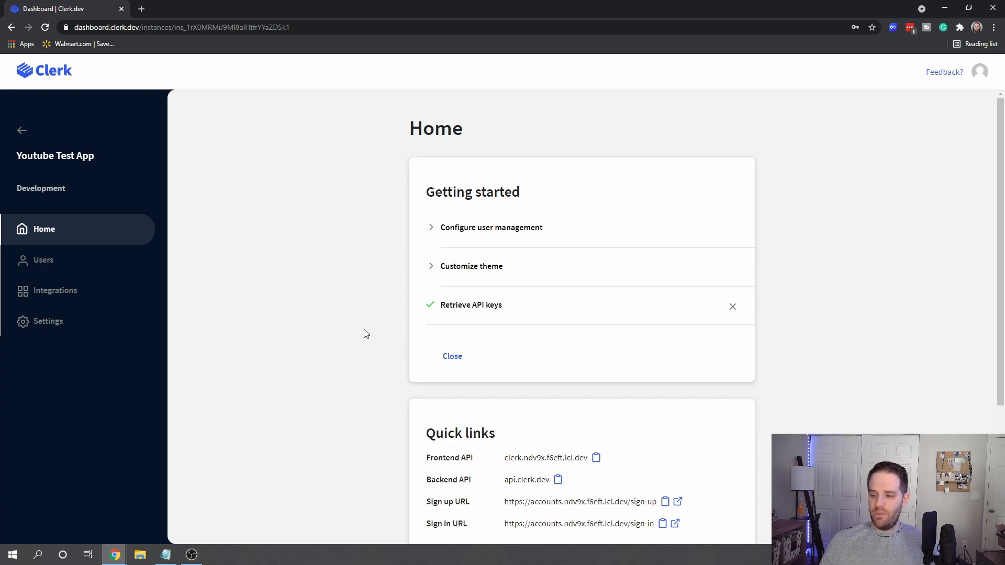
mouse_move(437, 457)
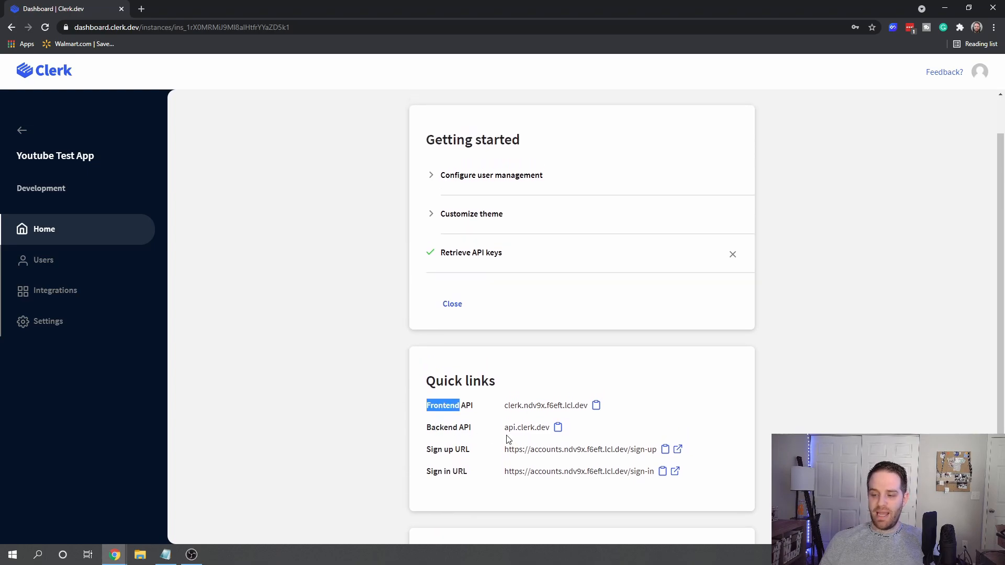
scroll("down", 3)
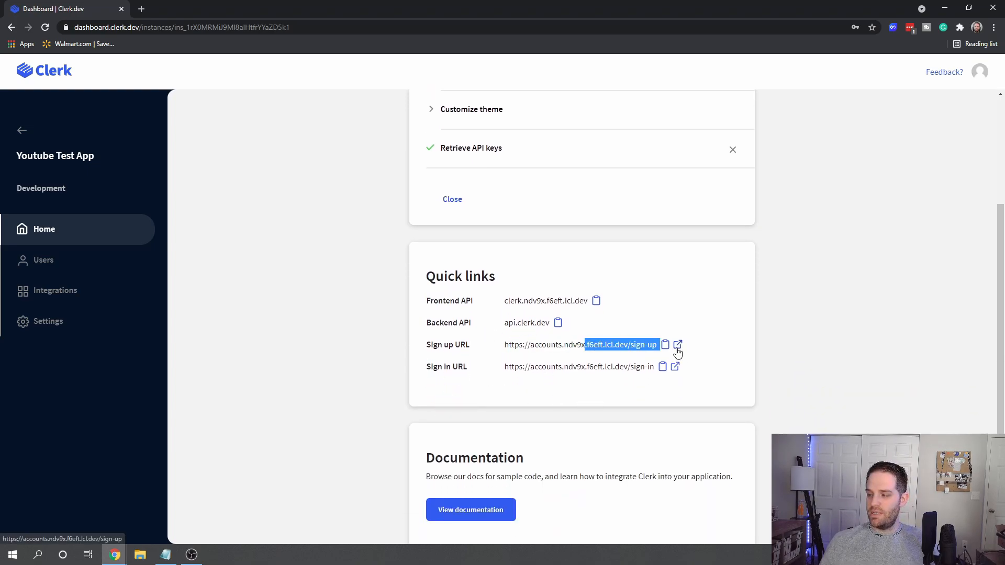
left_click(677, 345)
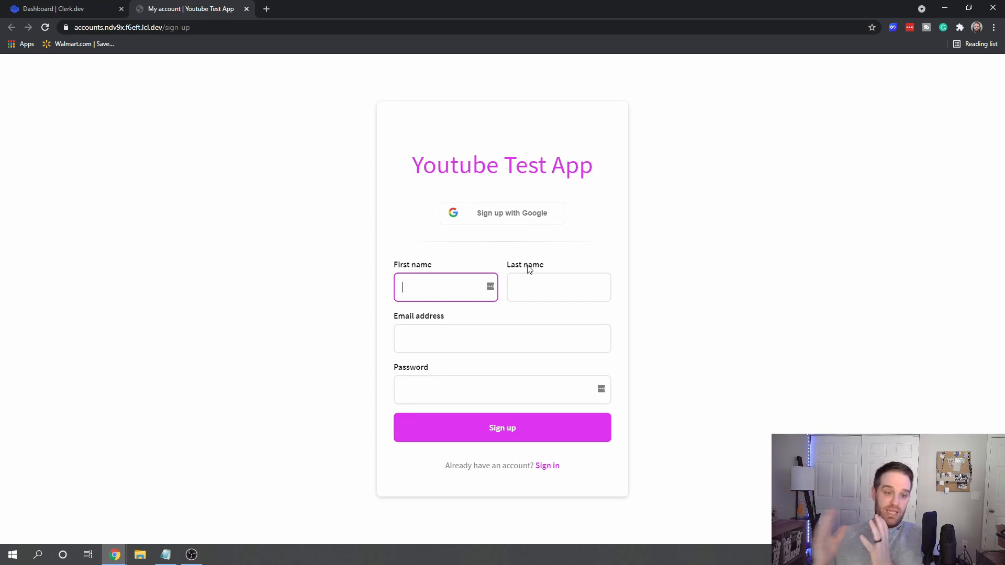
mouse_move(179, 60)
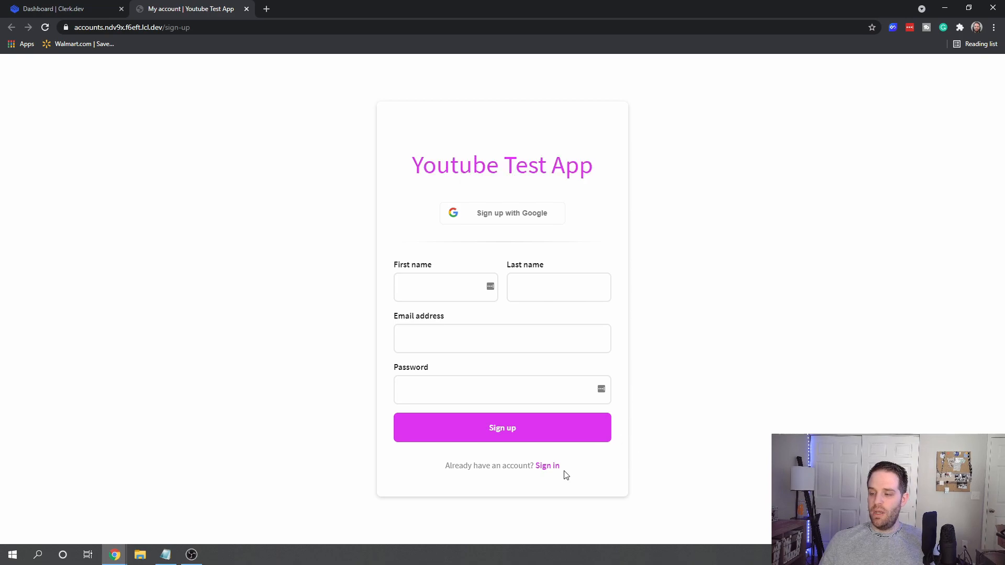
left_click(546, 466)
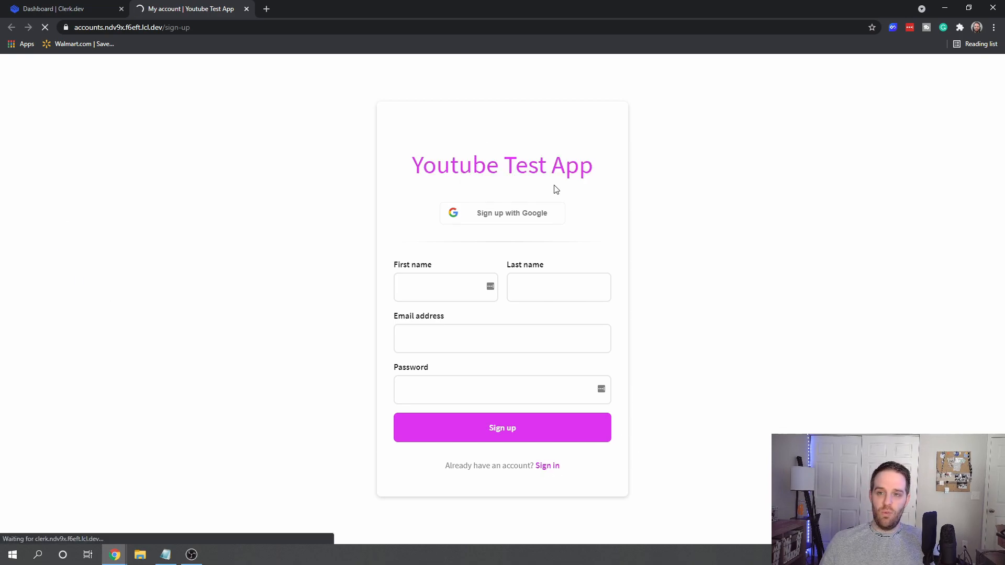
mouse_move(340, 97)
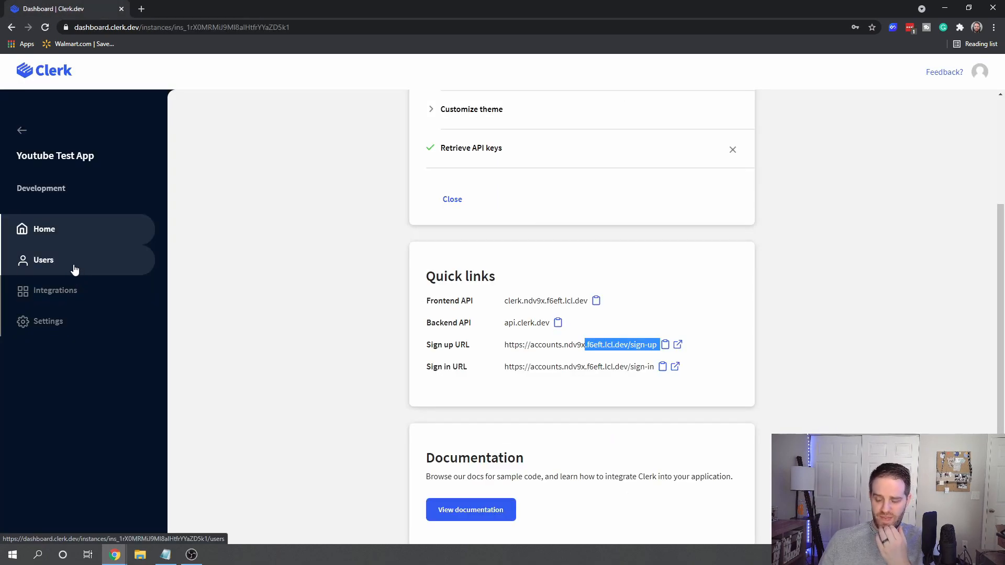
left_click(44, 259)
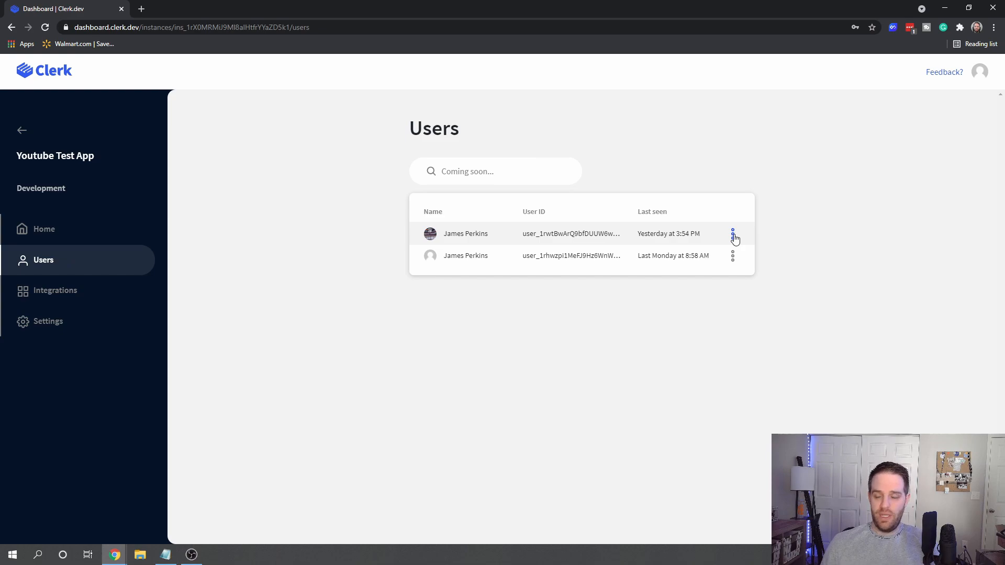
left_click(465, 233)
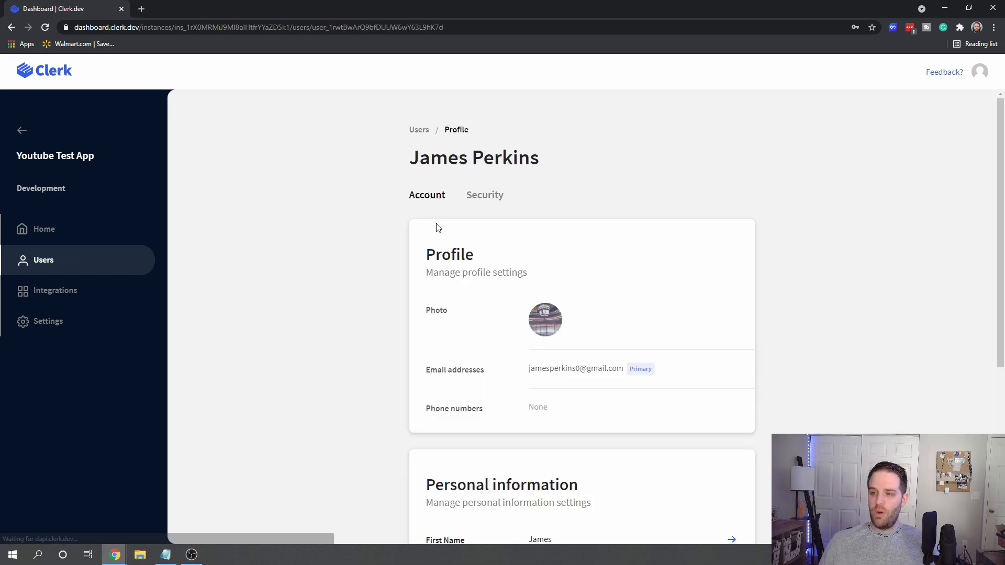
scroll("down", 3)
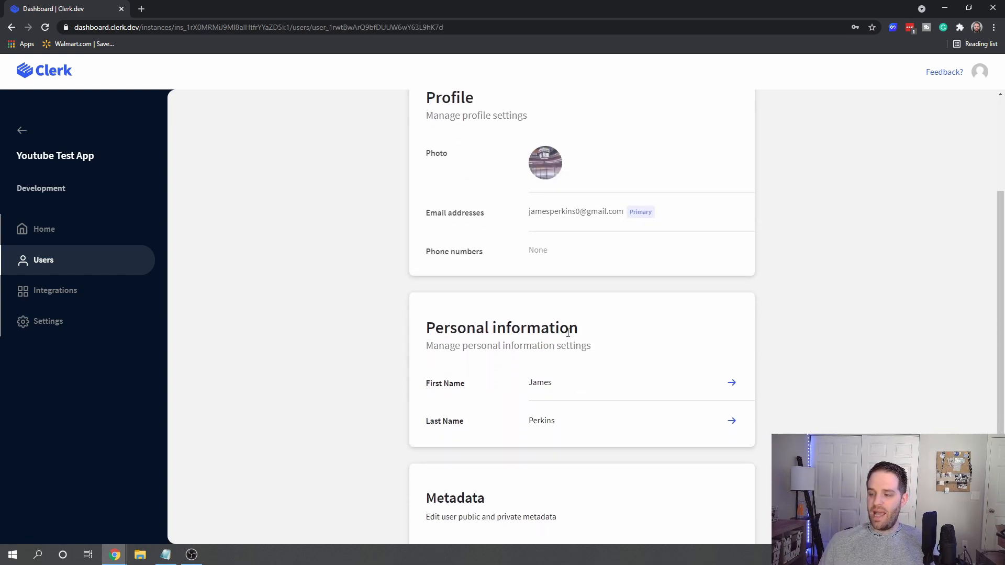
scroll("down", 3)
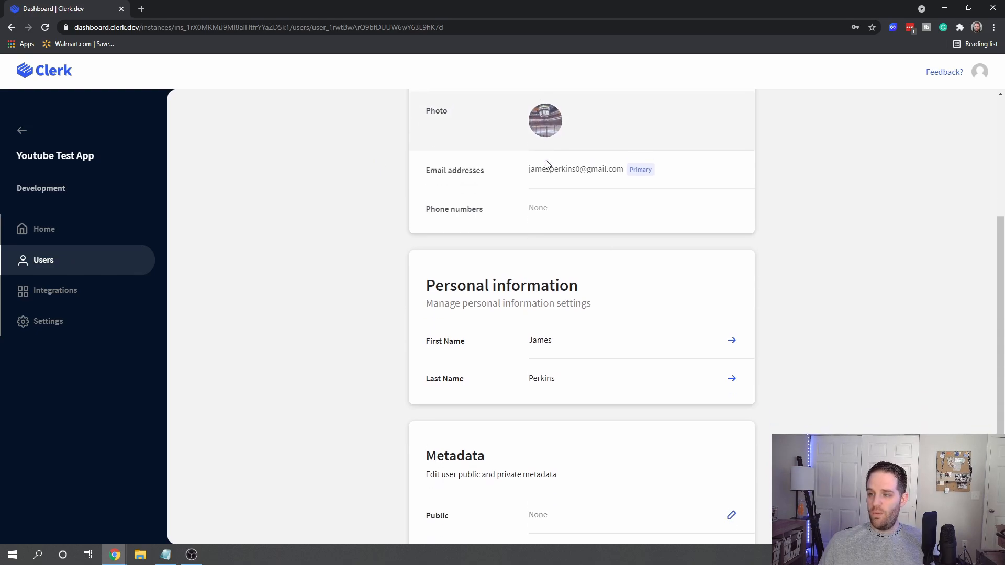
scroll("down", 3)
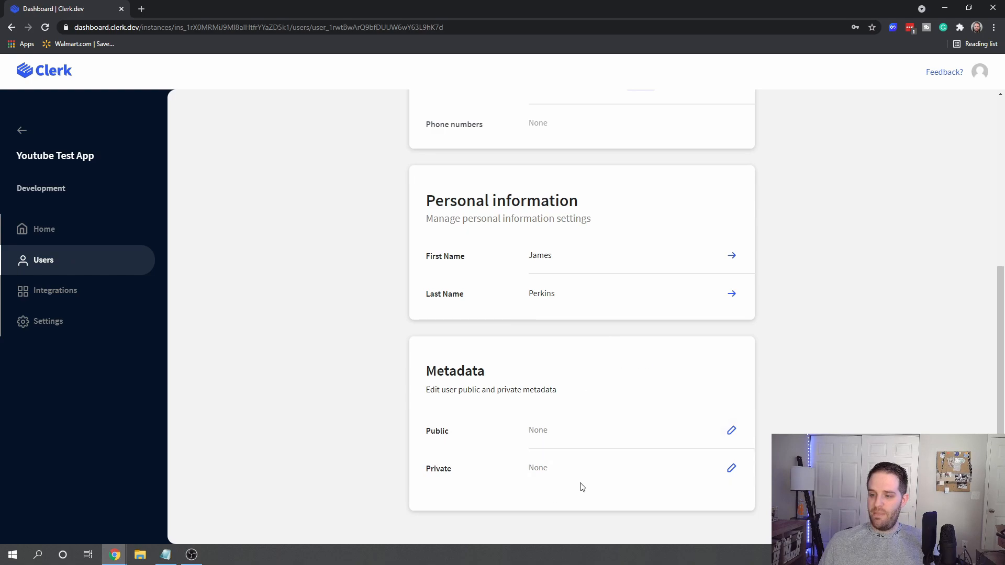
mouse_move(619, 419)
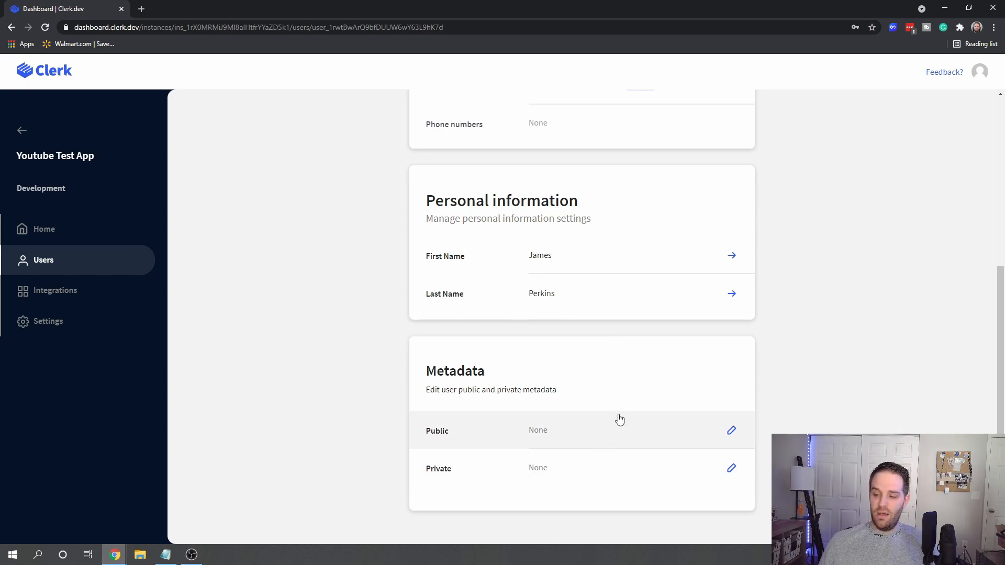
mouse_move(54, 291)
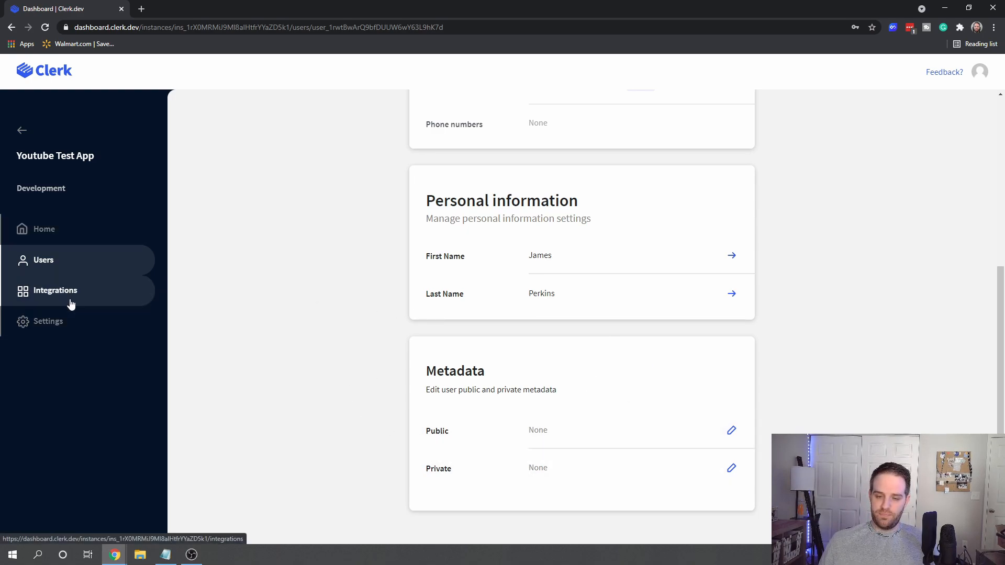
Look at the Hasura integration, then scroll the future integrations like Fauna and Firebase.
left_click(55, 291)
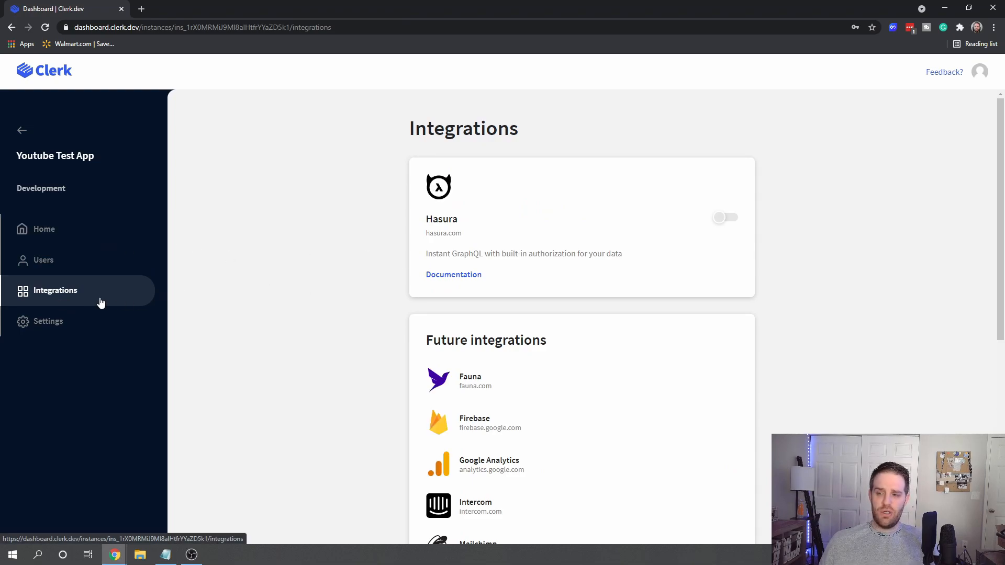
mouse_move(465, 239)
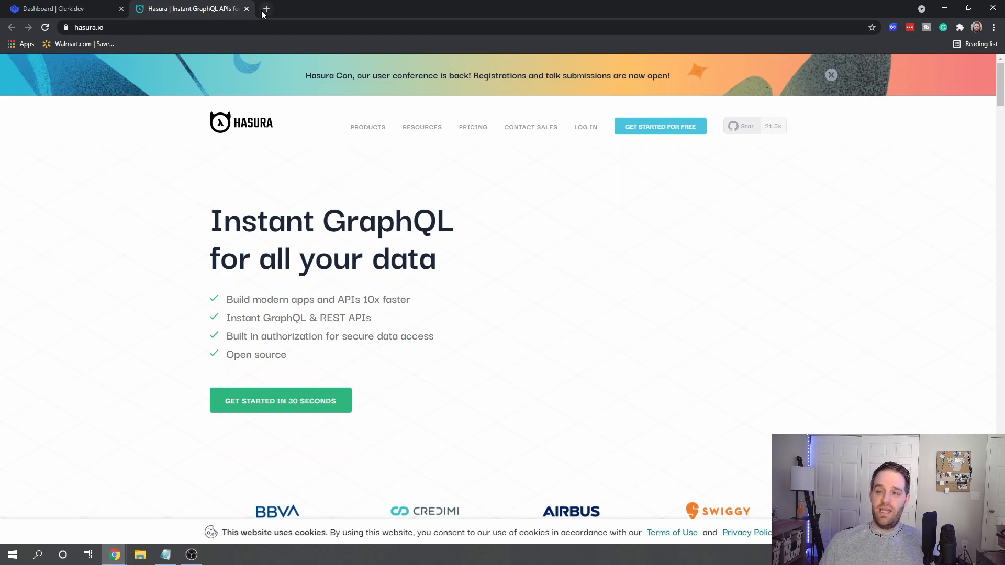
left_click(58, 8)
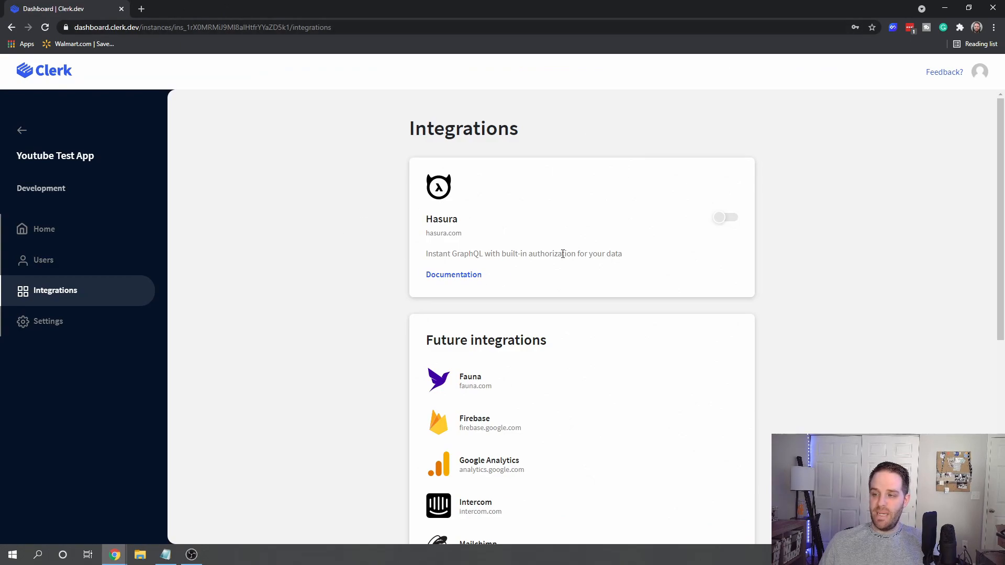
scroll("down", 3)
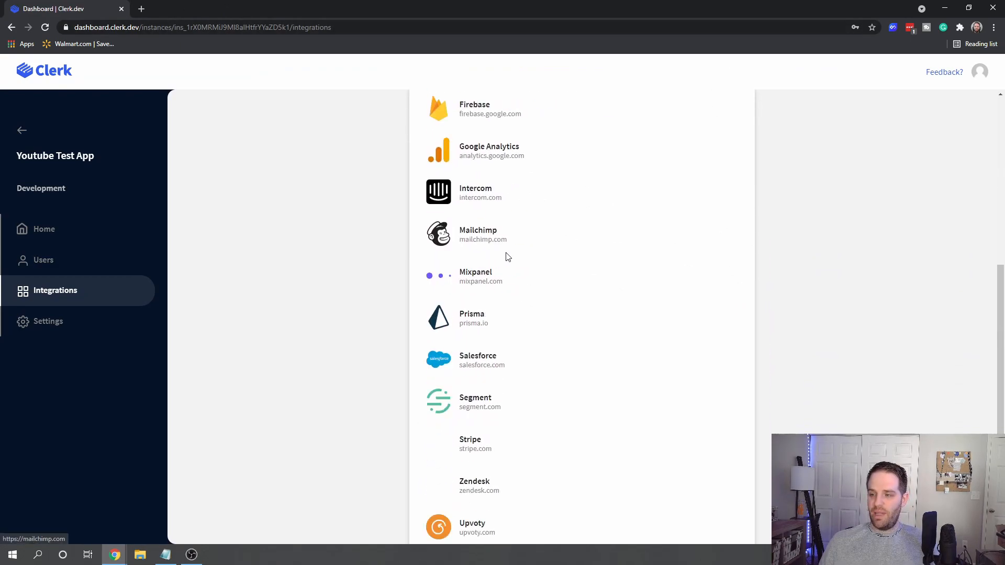
scroll("down", 3)
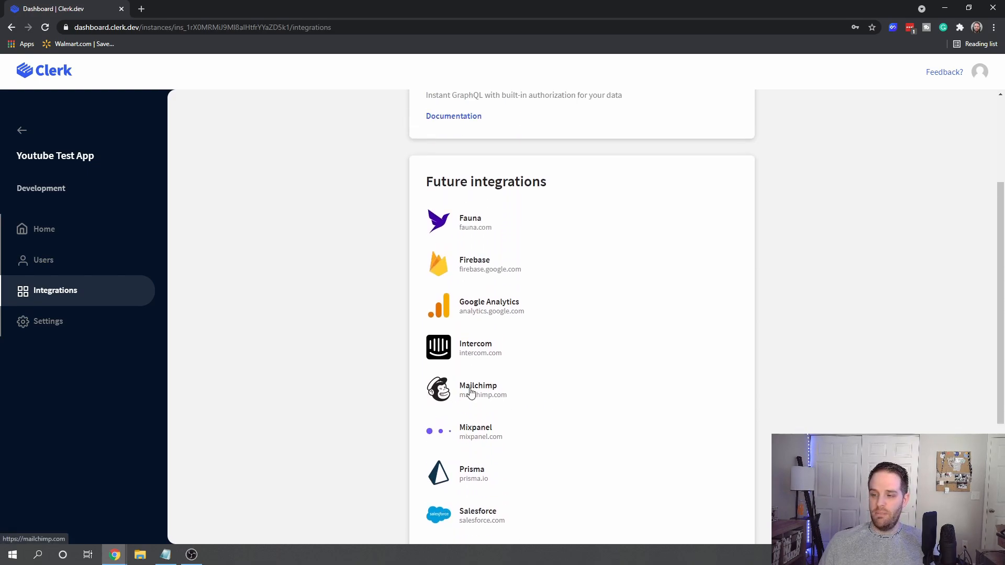
In the Development instance settings, switch Usernames to required for sign-up.
left_click(47, 321)
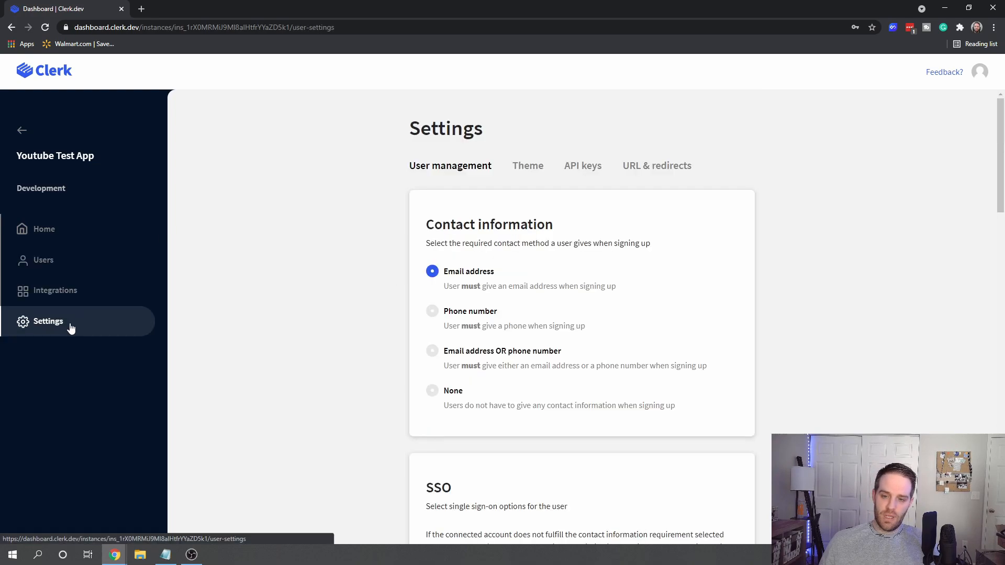
mouse_move(340, 296)
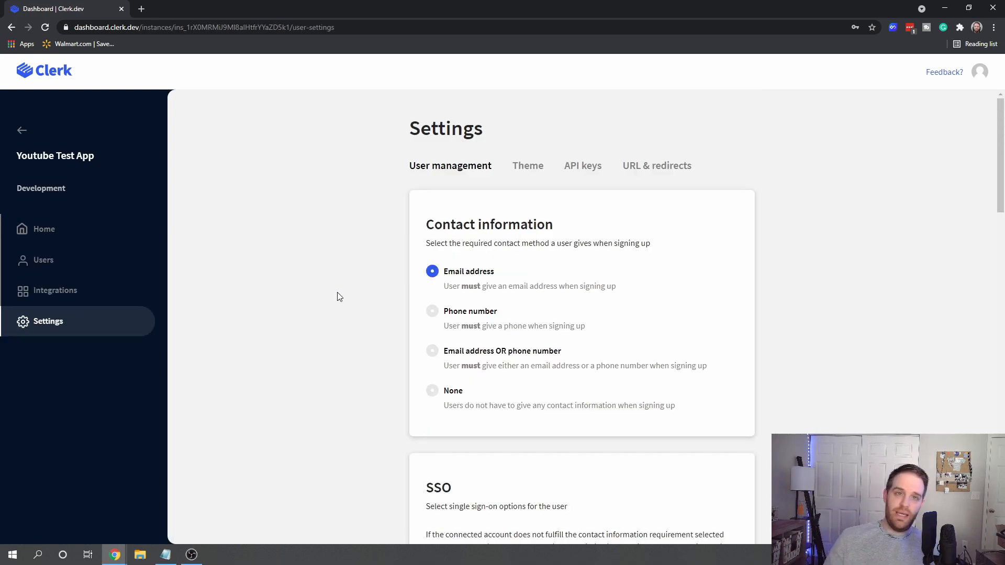
scroll("down", 3)
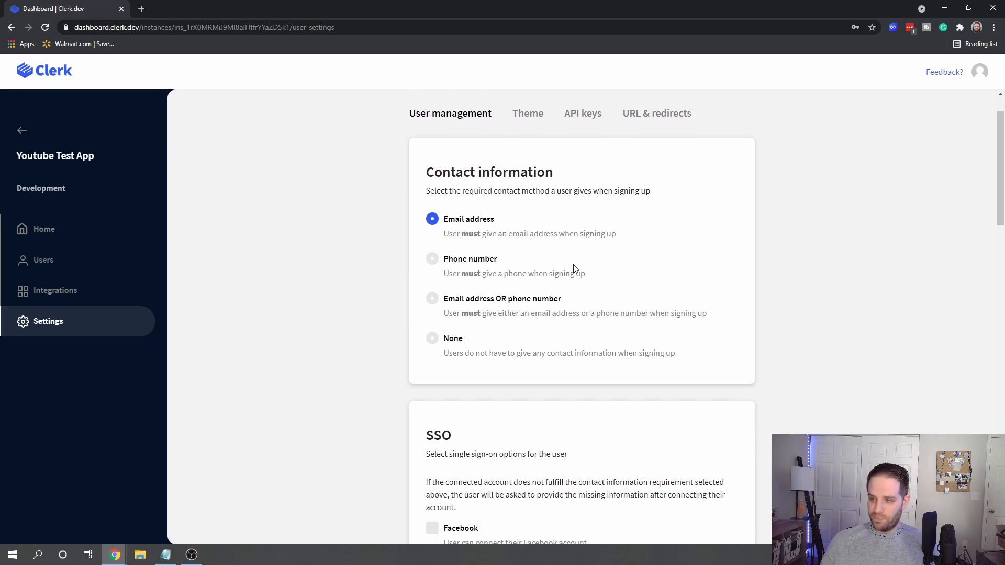
mouse_move(392, 328)
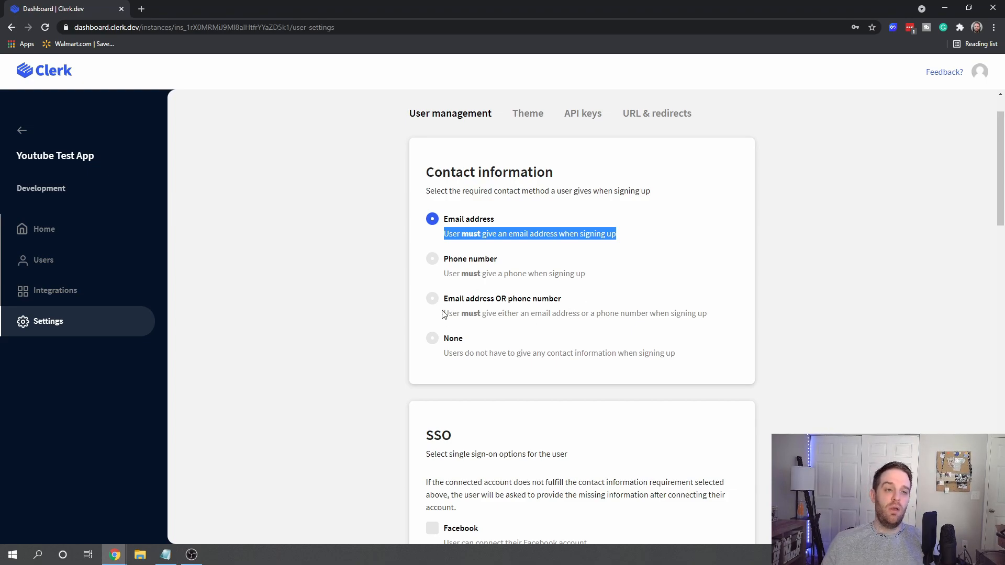
mouse_move(574, 361)
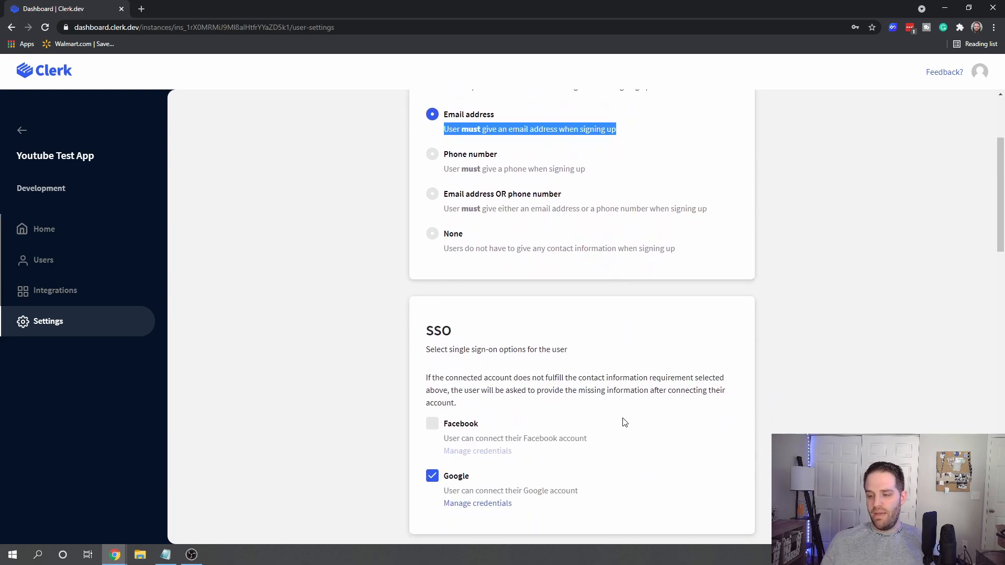
scroll("down", 3)
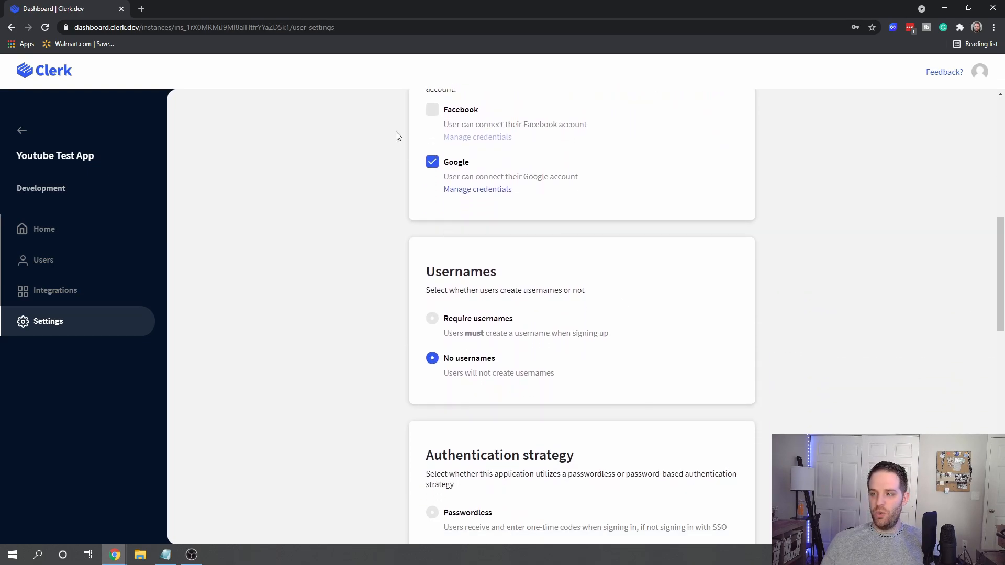
scroll("up", 3)
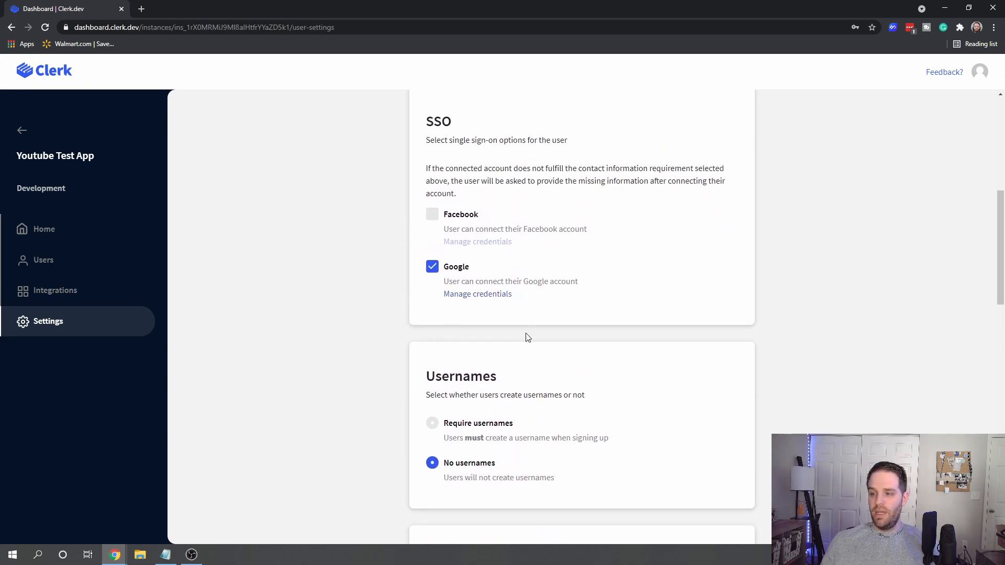
scroll("down", 3)
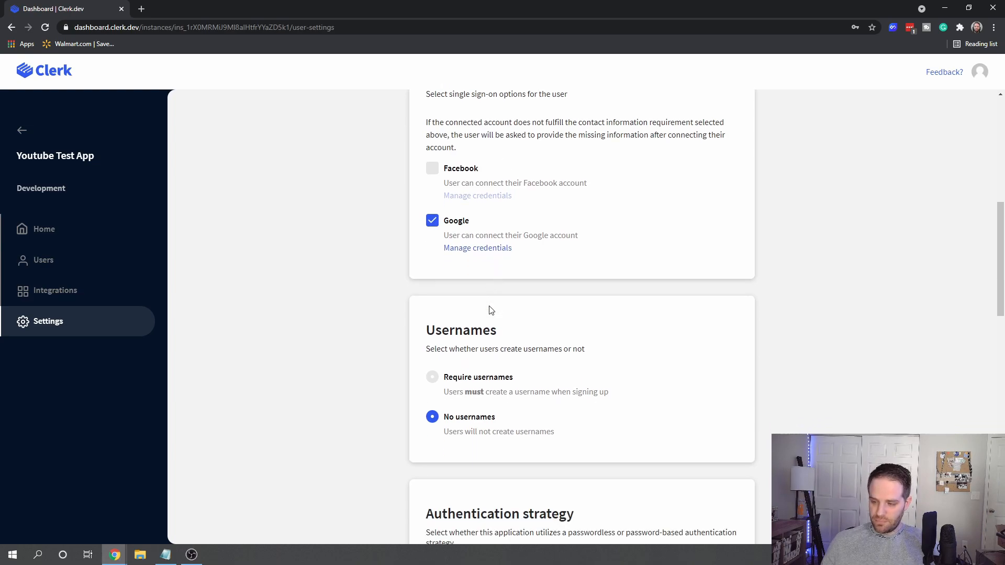
scroll("down", 3)
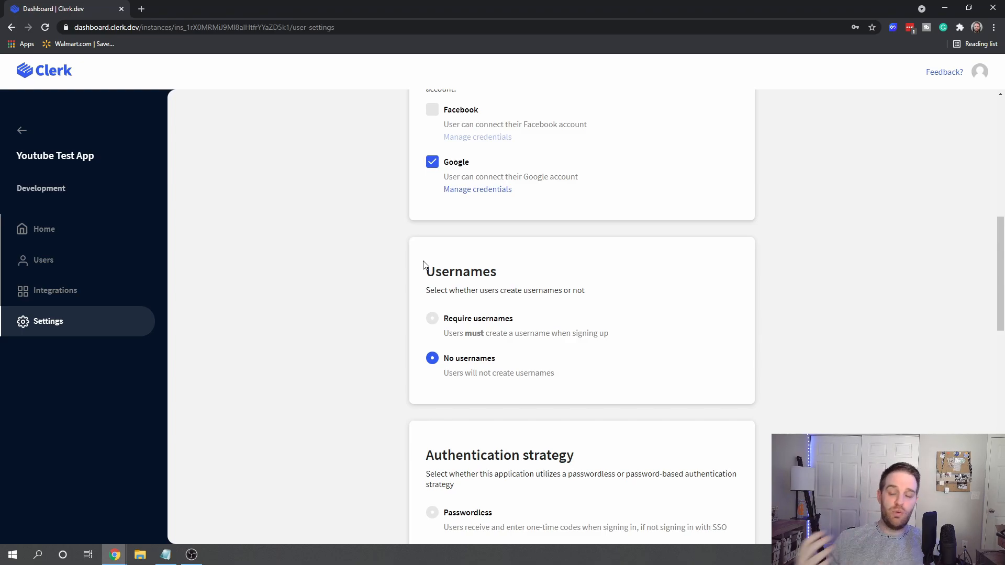
left_click(432, 319)
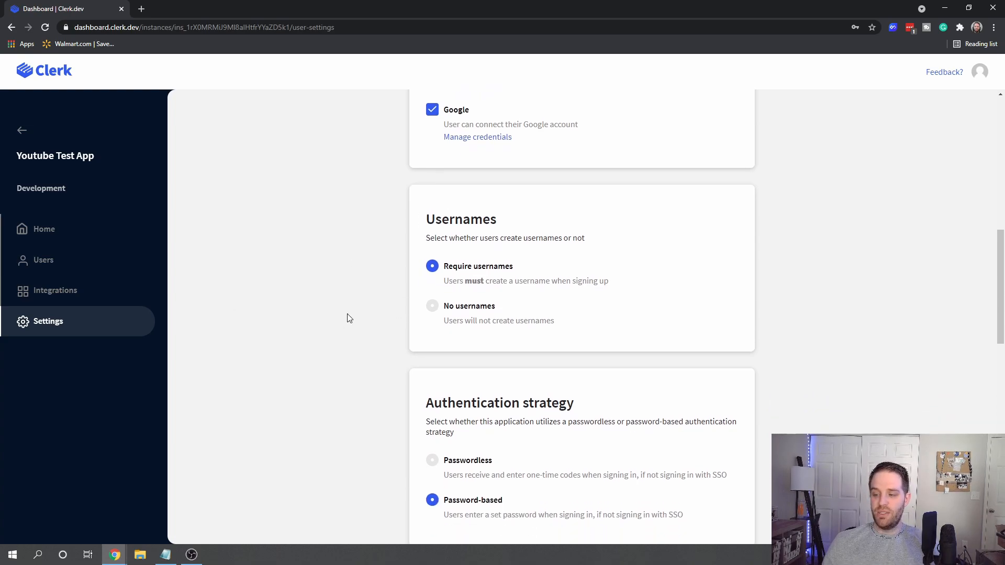
scroll("down", 3)
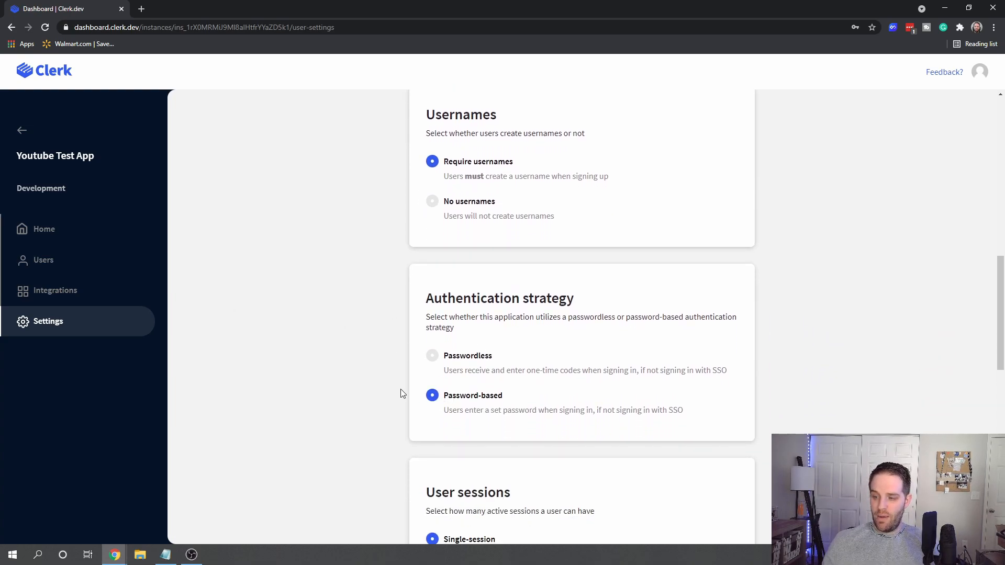
mouse_move(359, 383)
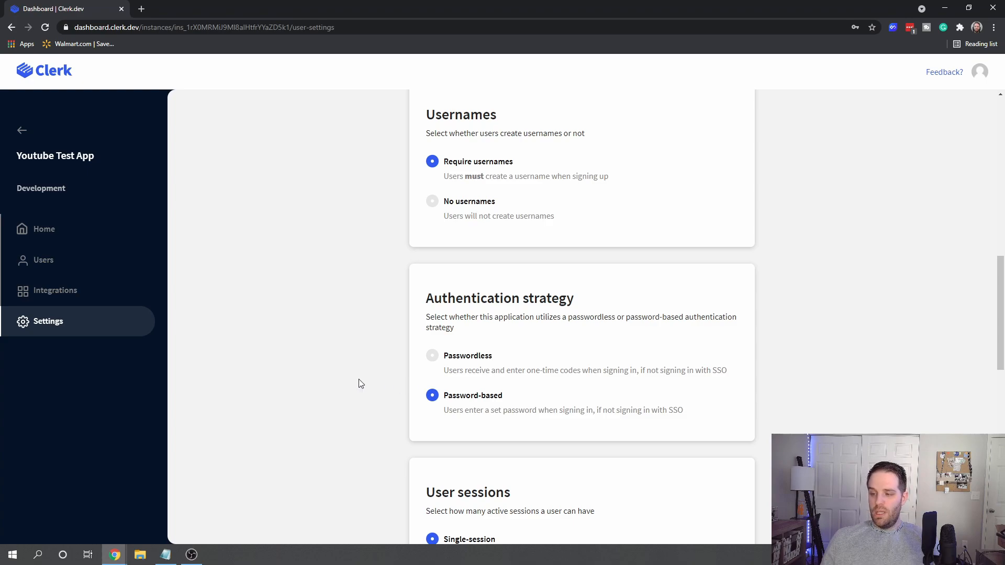
mouse_move(568, 434)
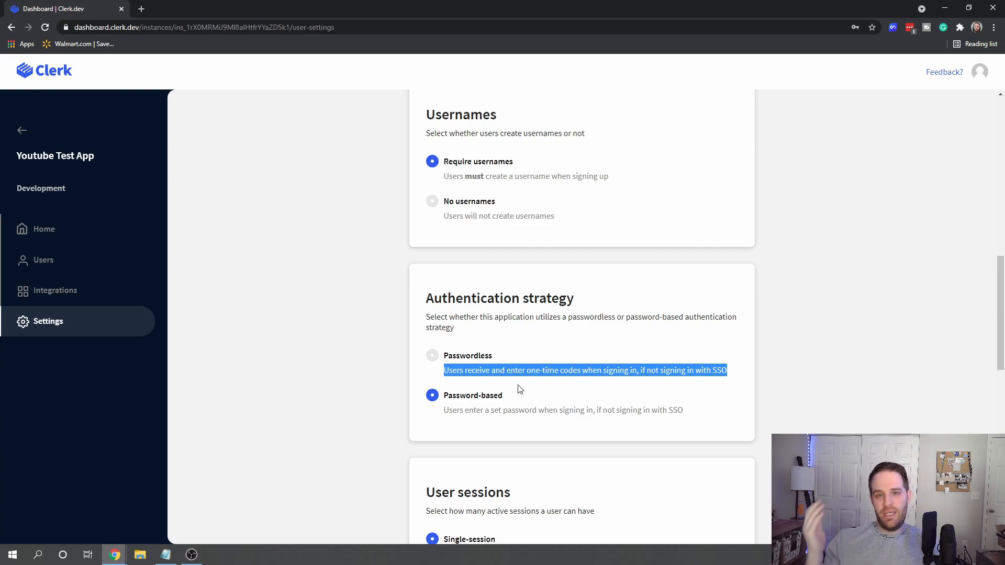
scroll("down", 3)
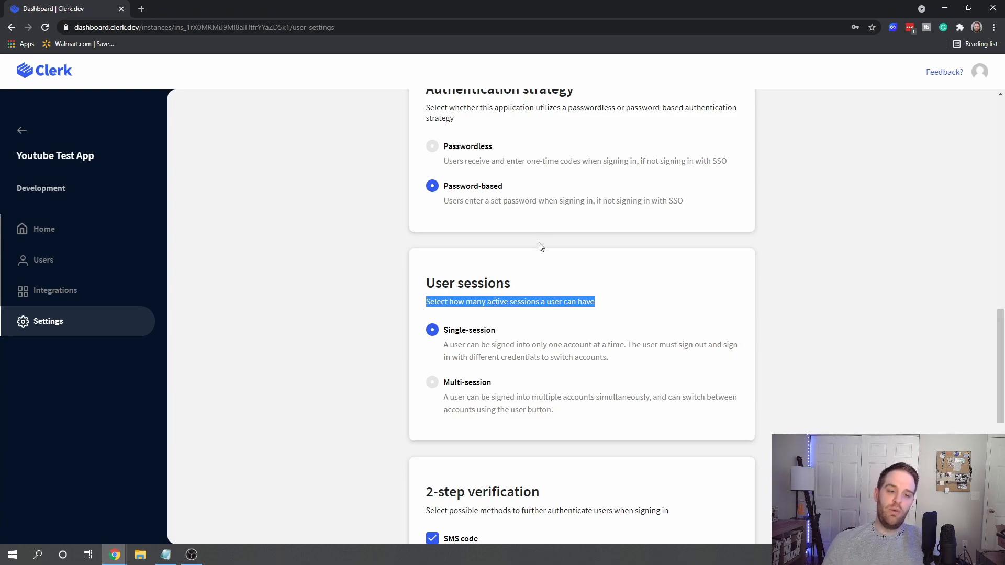
mouse_move(340, 285)
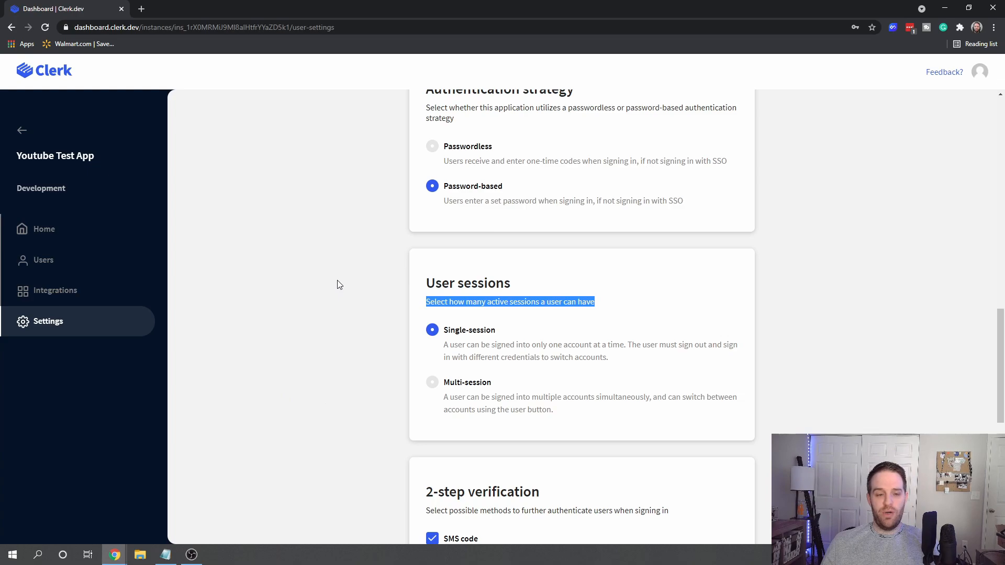
scroll("down", 3)
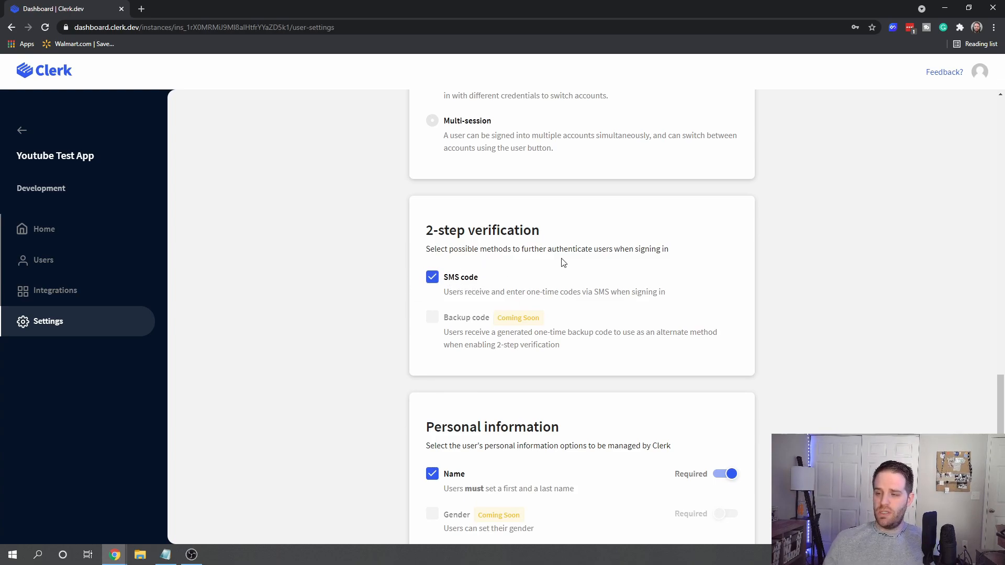
scroll("down", 3)
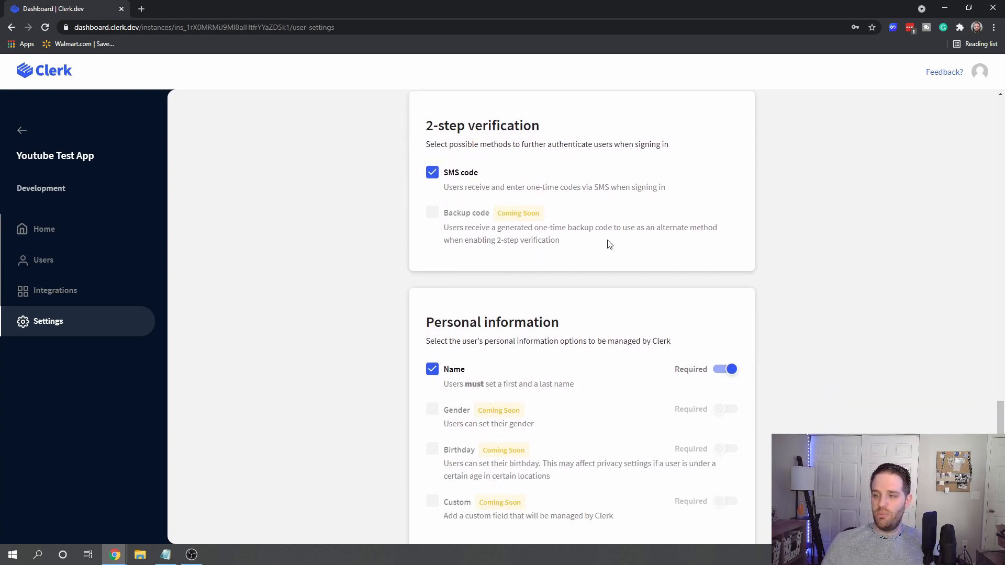
scroll("down", 3)
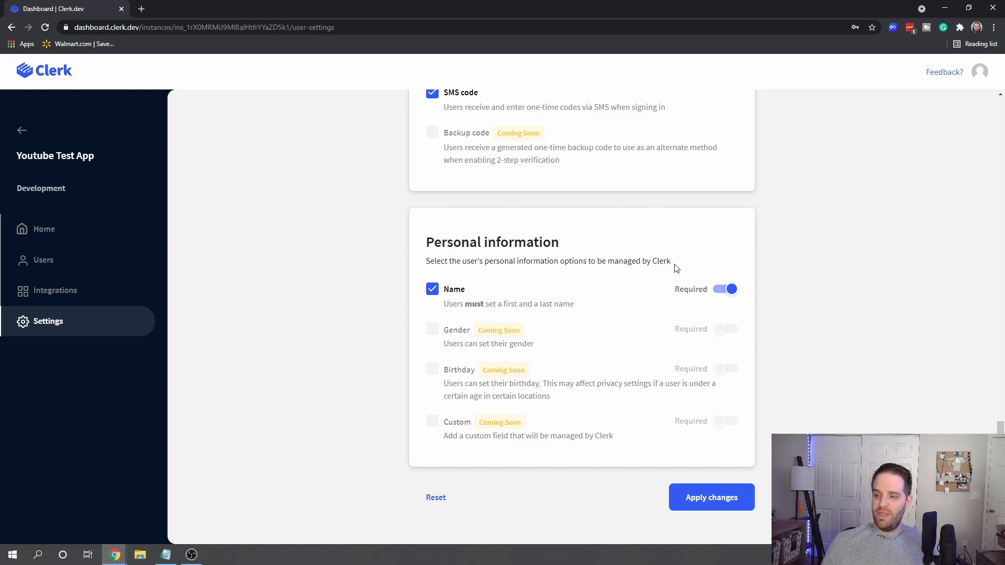
mouse_move(456, 434)
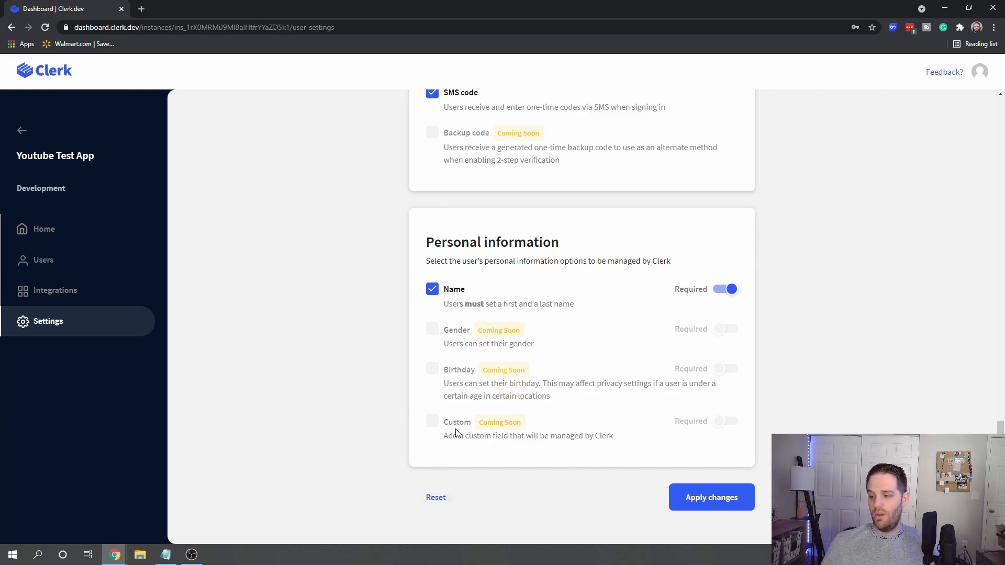
left_click_drag(453, 436, 612, 436)
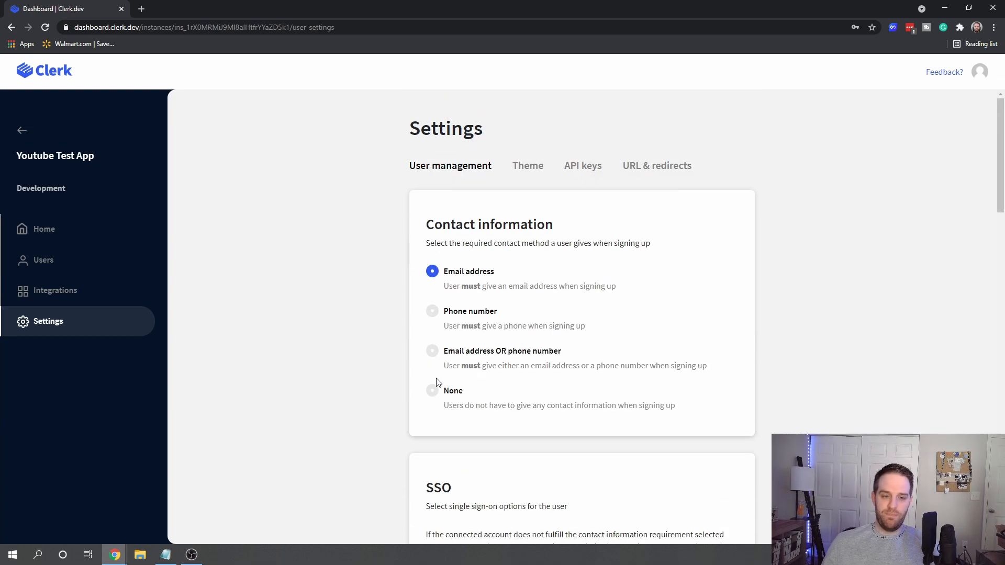
Open Theme settings and inspect the primary color picker without changing it.
left_click(527, 165)
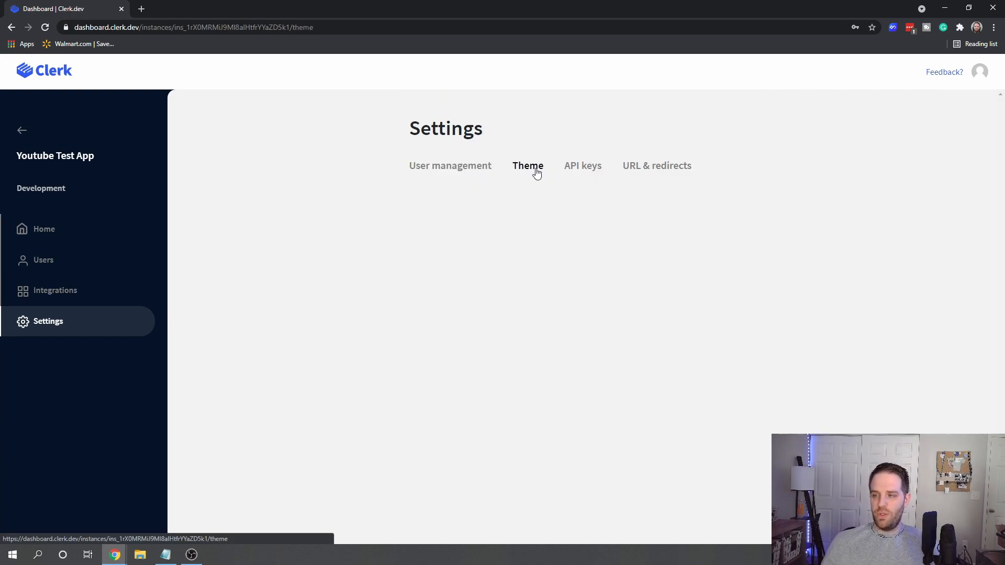
scroll("down", 3)
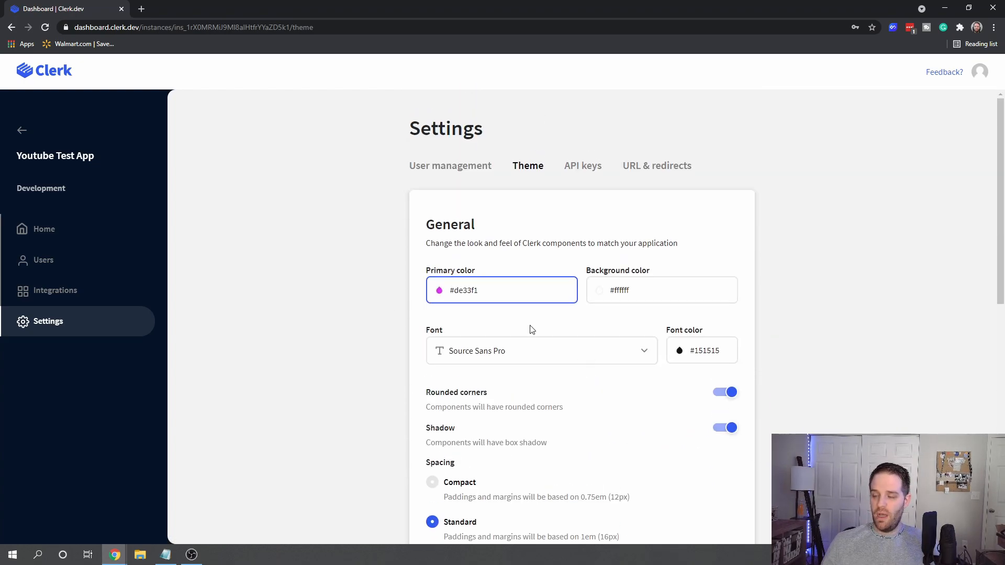
left_click(502, 290)
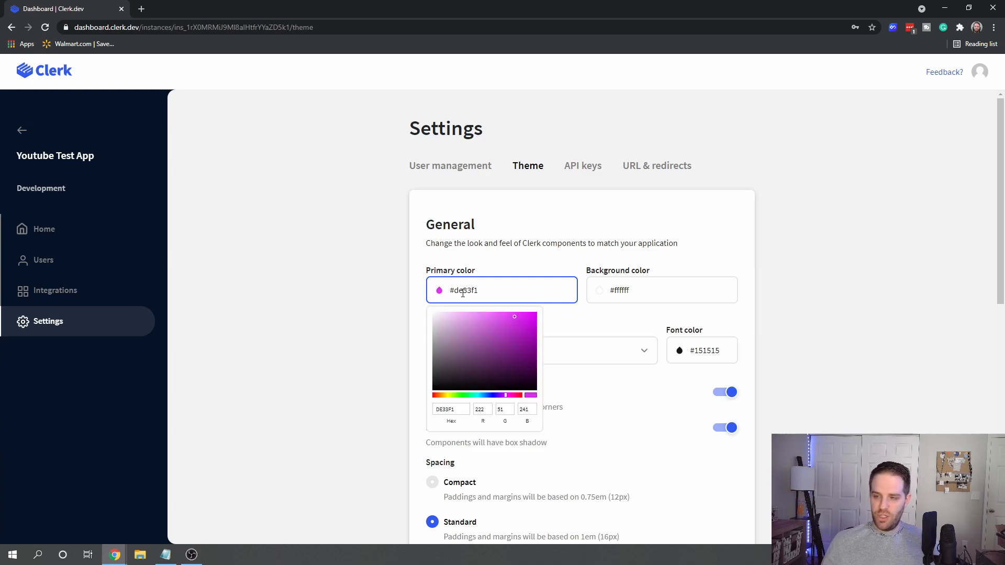
left_click(485, 296)
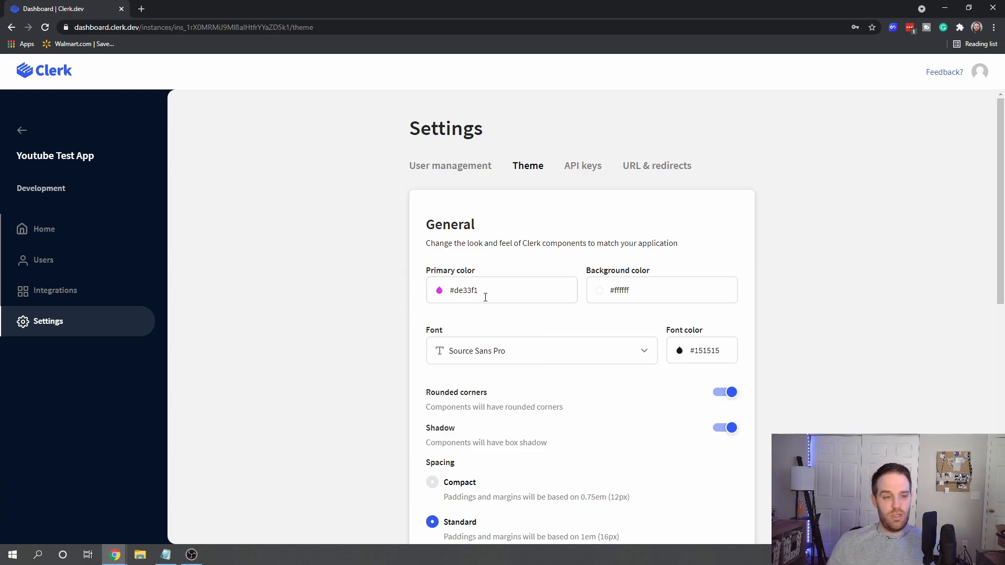
Set the component font to Source Code Pro, re-enable shadow, and choose Compact spacing.
left_click(540, 351)
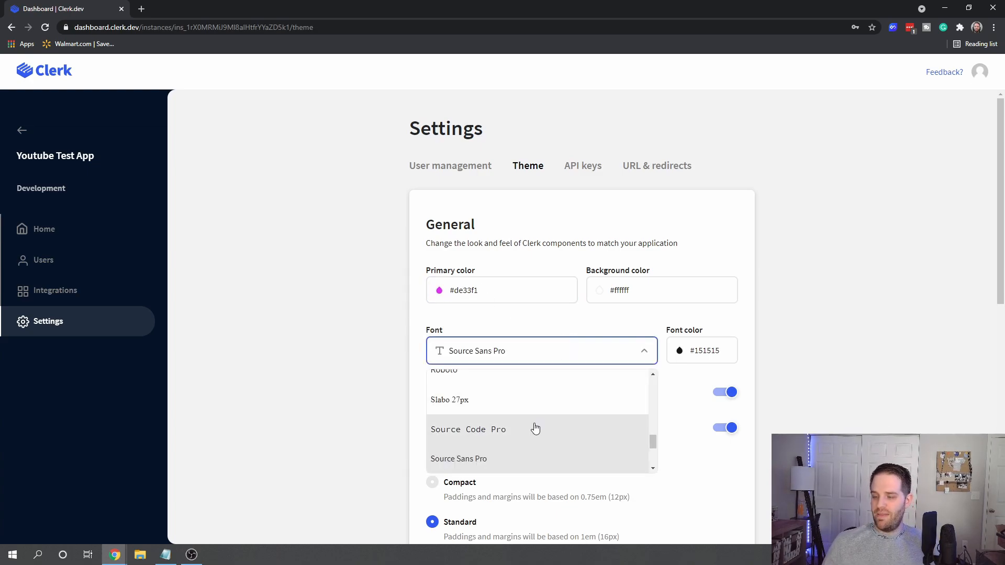
left_click(468, 429)
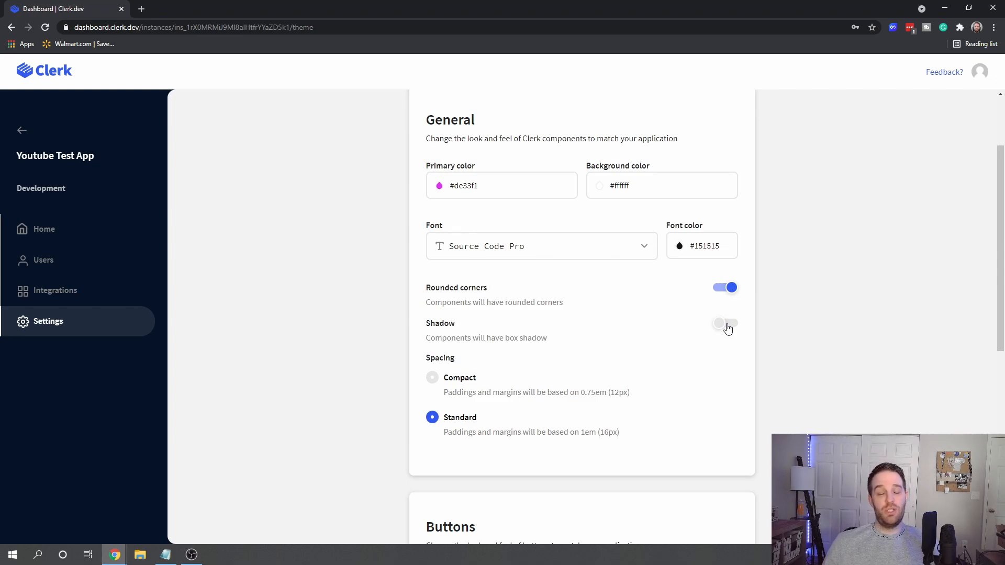
left_click(724, 323)
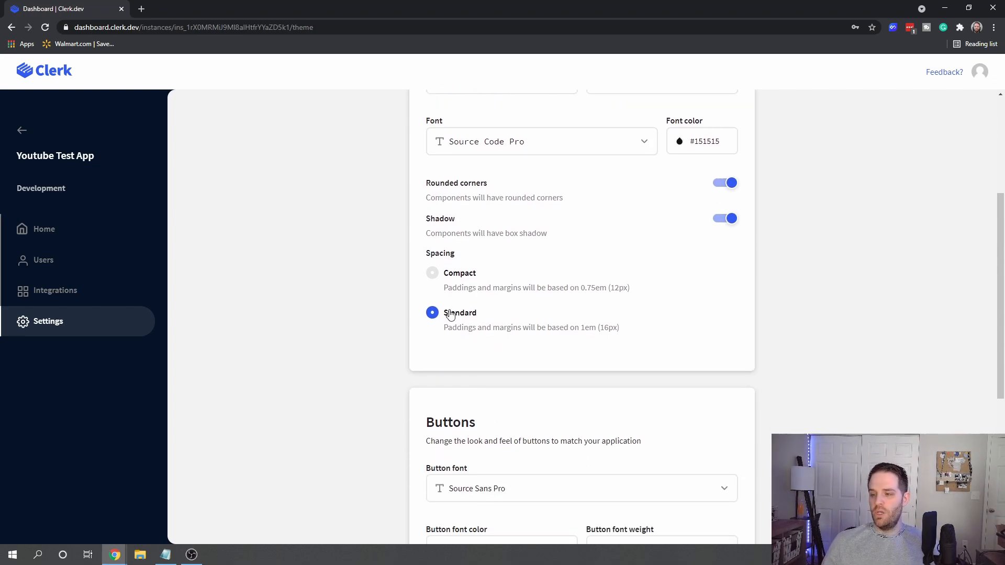
left_click(432, 273)
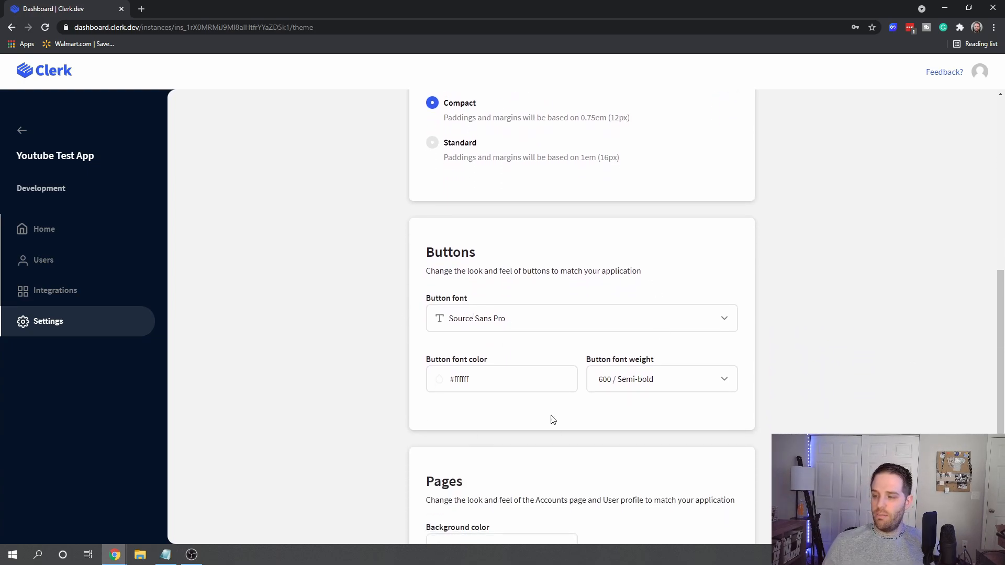
left_click(660, 379)
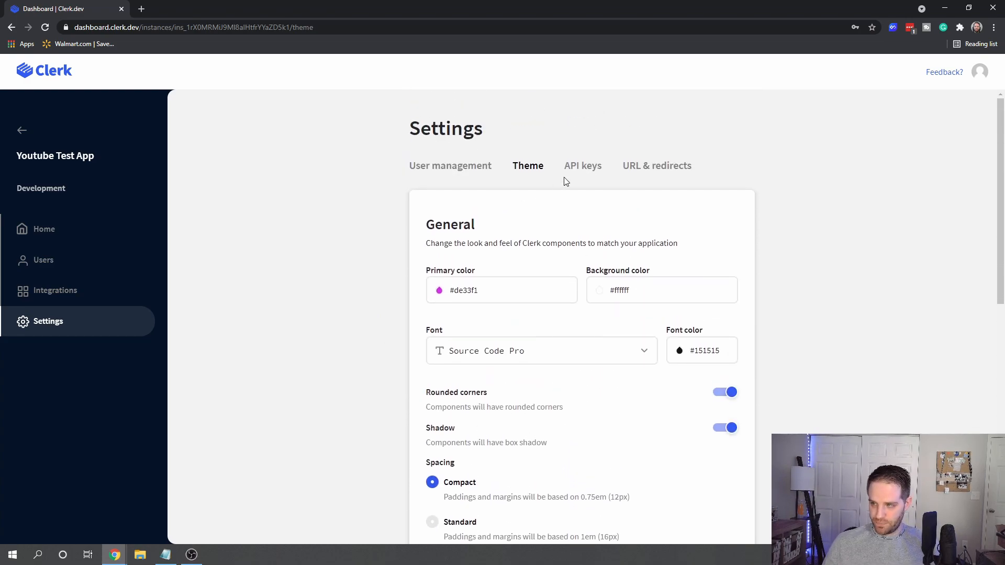
Review Youtube Test App's localhost URL and redirect settings, then leave the app.
left_click(656, 165)
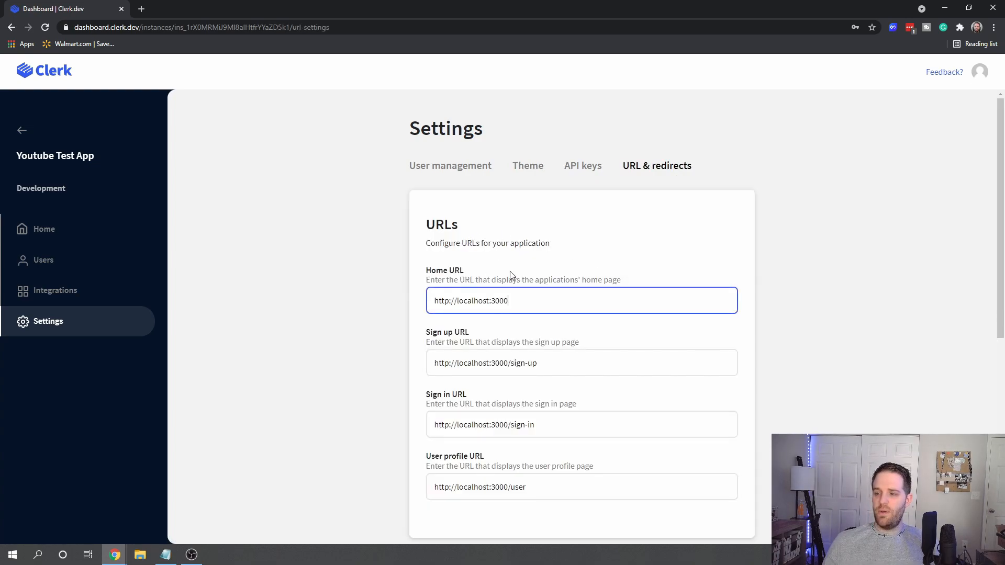
scroll("down", 3)
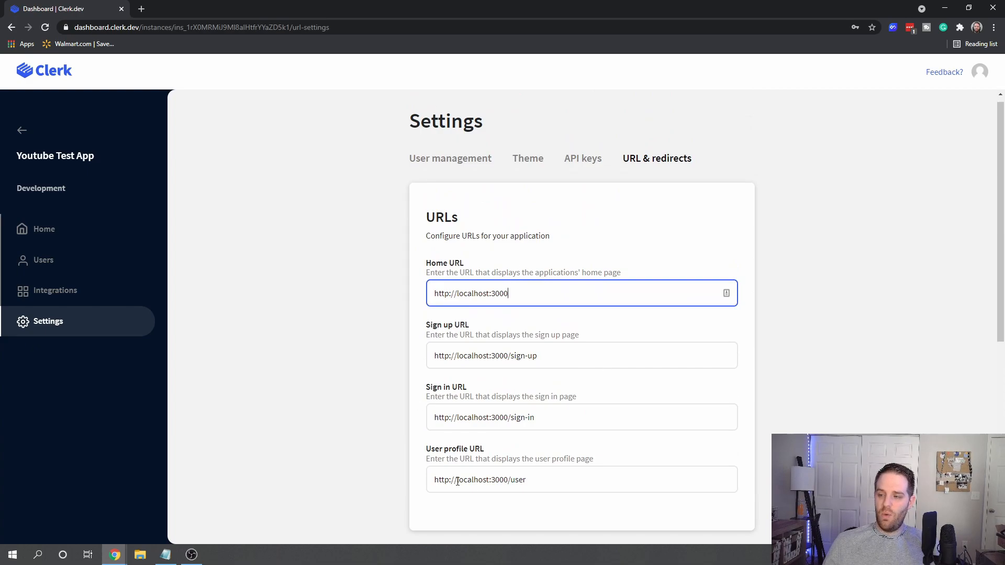
mouse_move(63, 152)
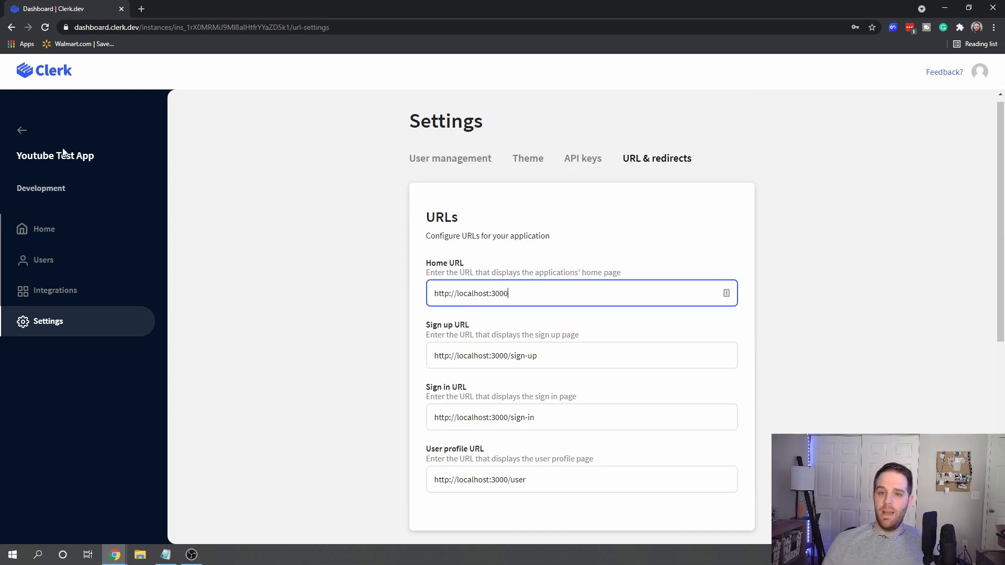
left_click(21, 131)
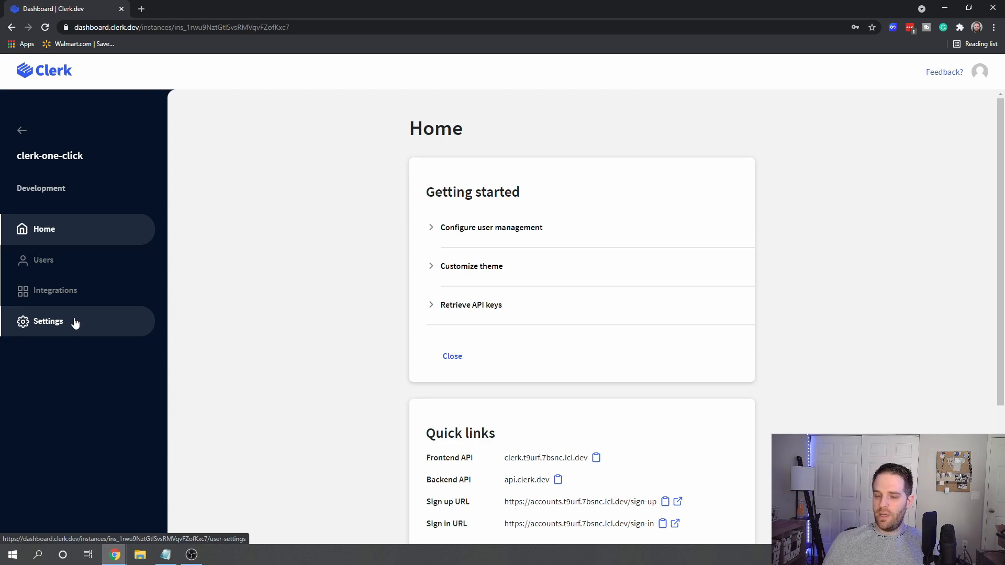
Review clerk-one-click's URL and redirect settings, then open its hosted account page in a new tab.
left_click(48, 321)
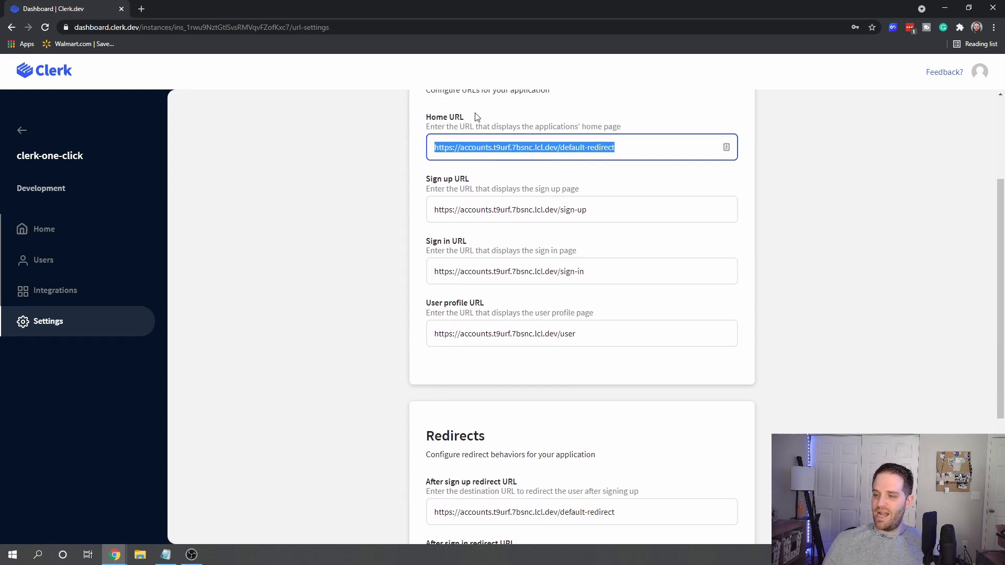
scroll("down", 3)
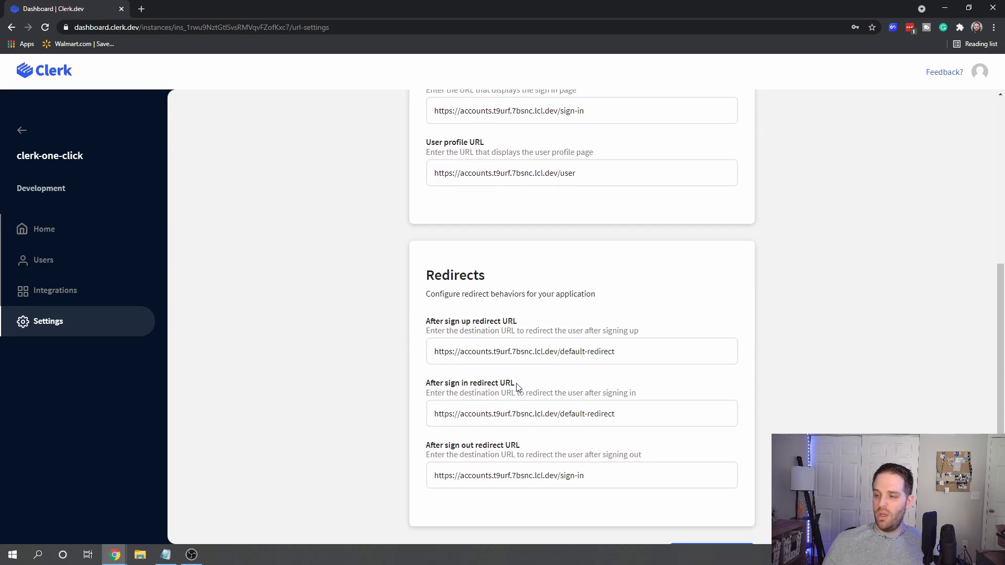
left_click(44, 229)
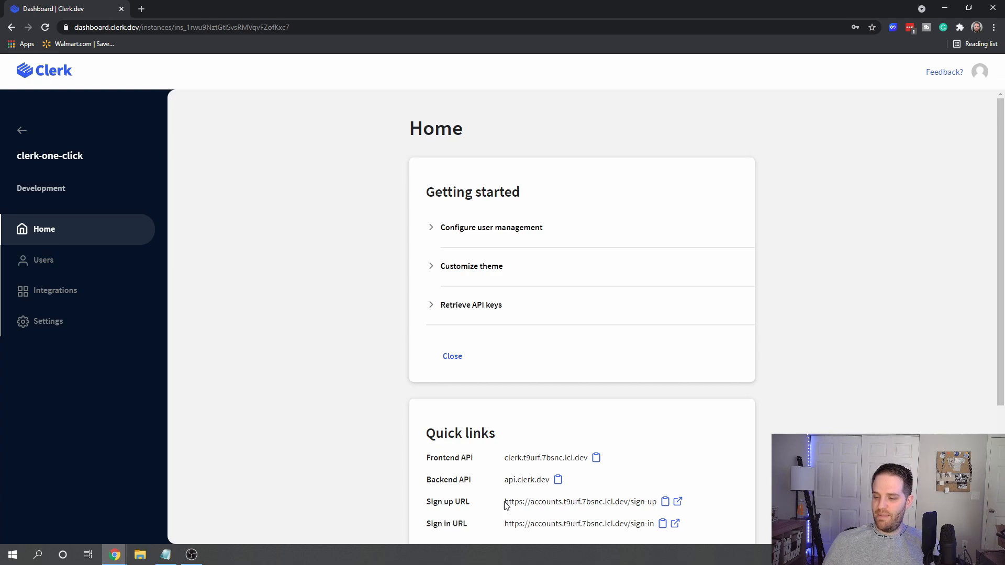
left_click(674, 524)
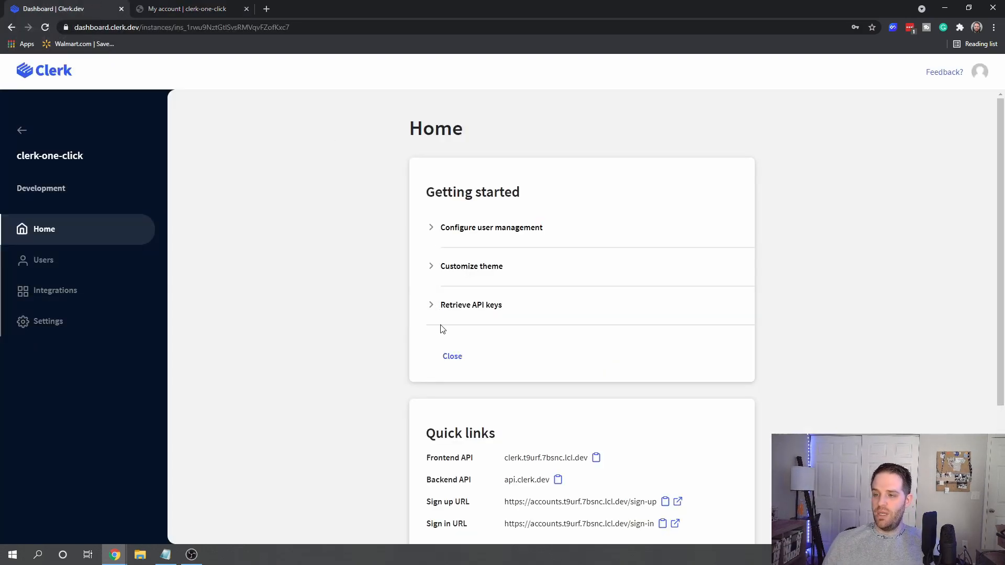
Turn off rounded corners in clerk-one-click's theme and apply the changes.
left_click(48, 321)
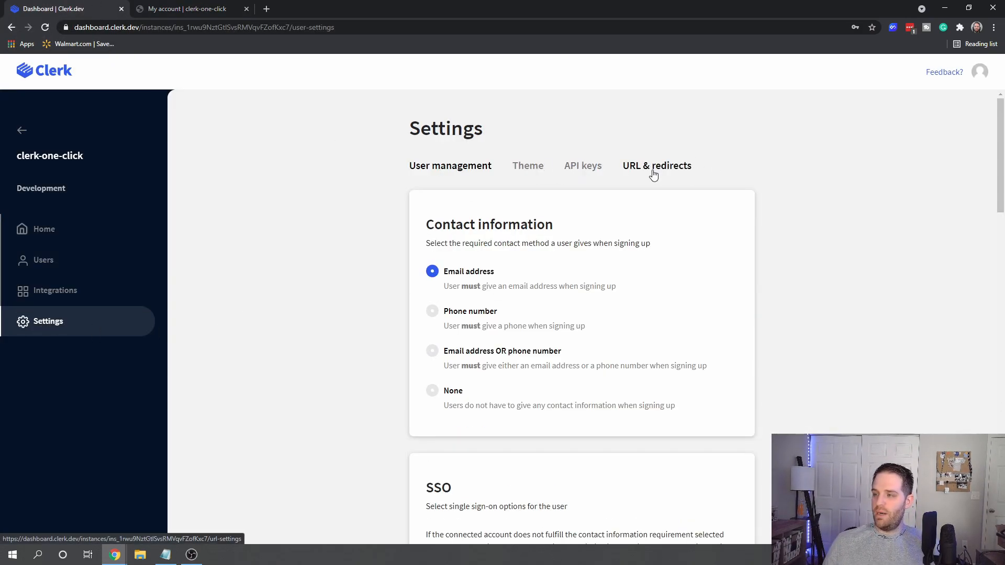
left_click(528, 165)
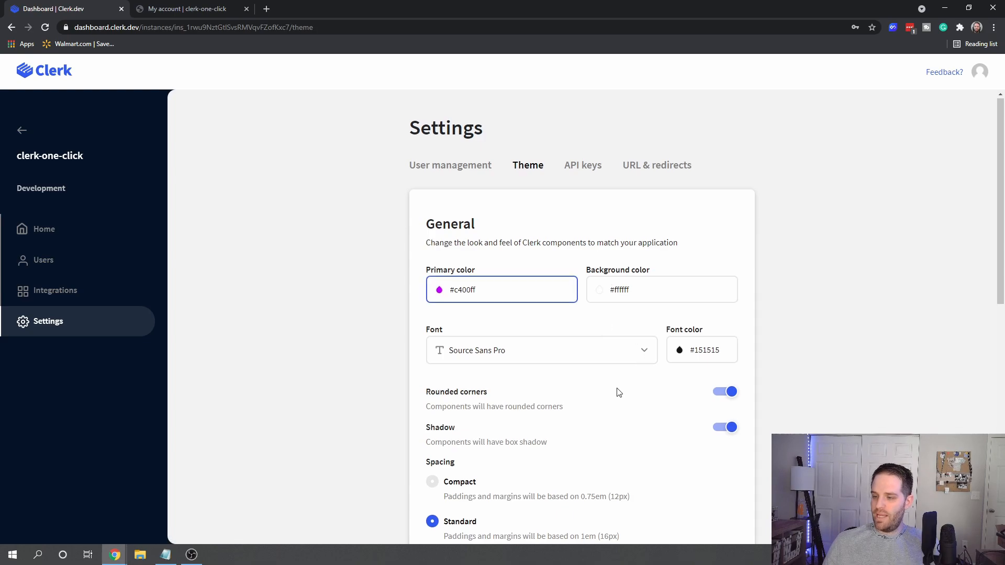
left_click(724, 392)
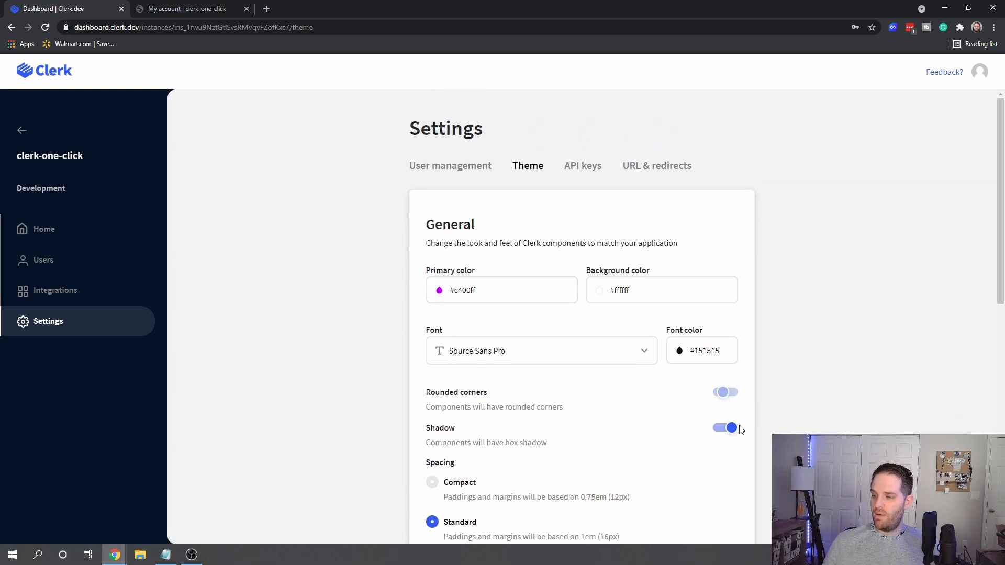
scroll("down", 3)
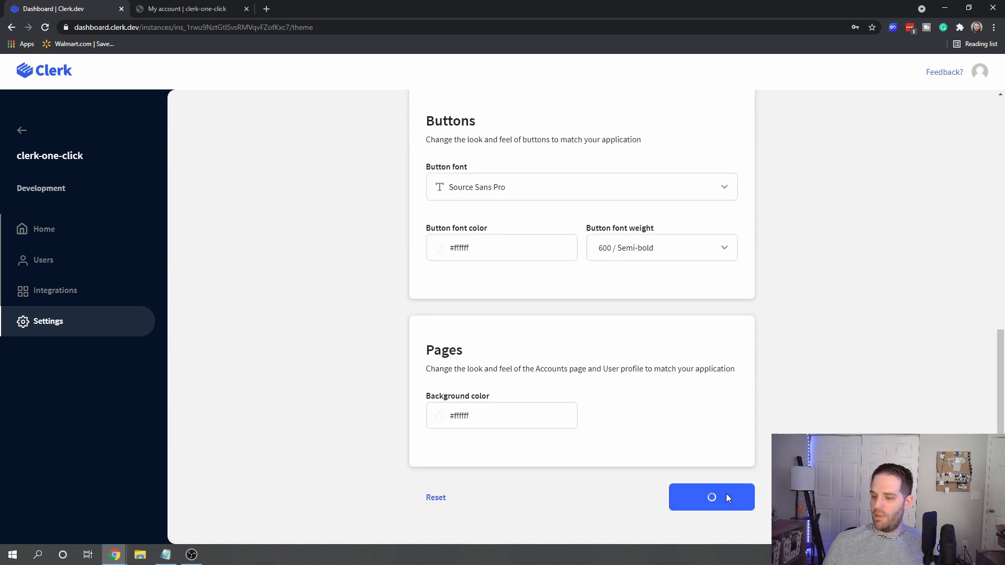
left_click(711, 497)
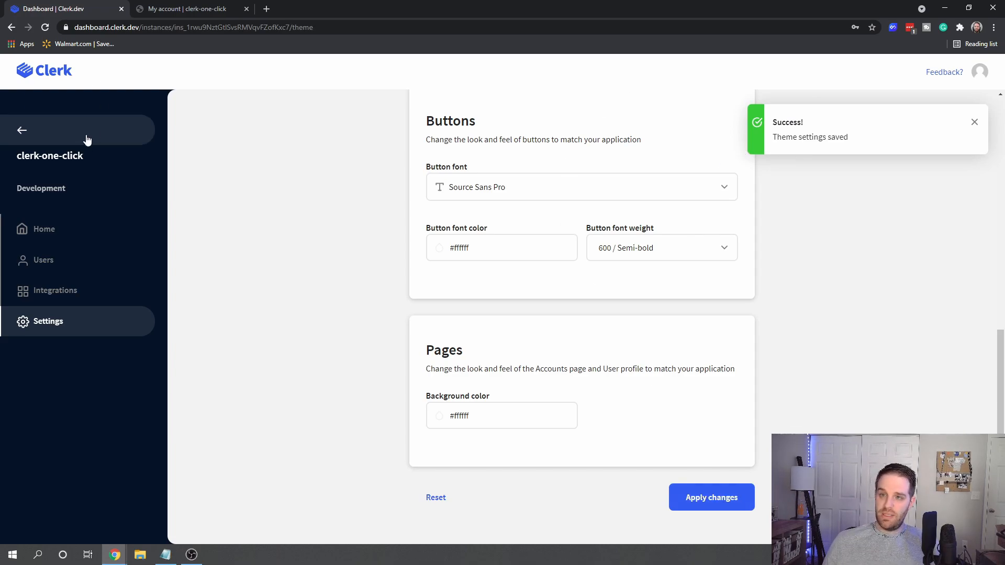
left_click(186, 8)
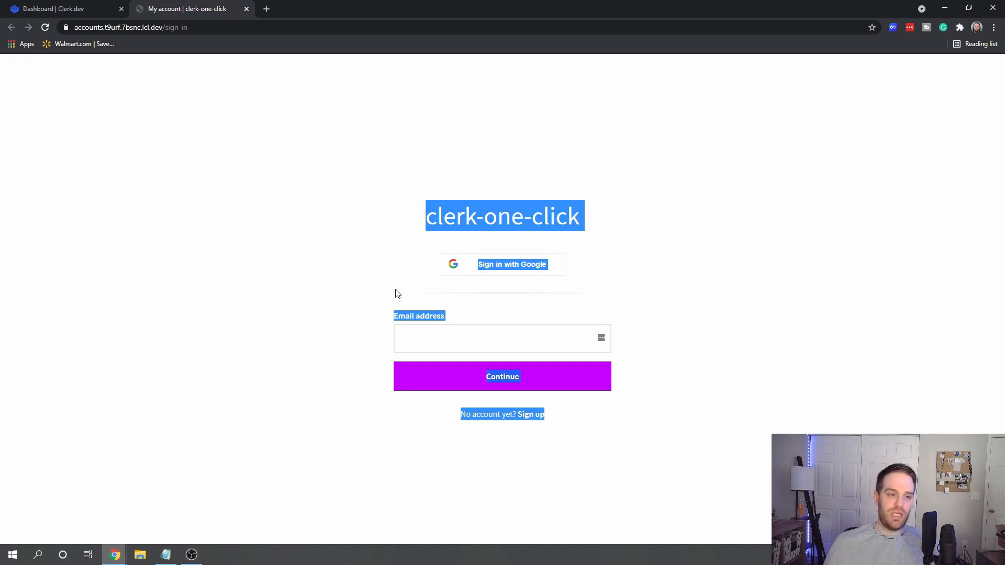
mouse_move(374, 187)
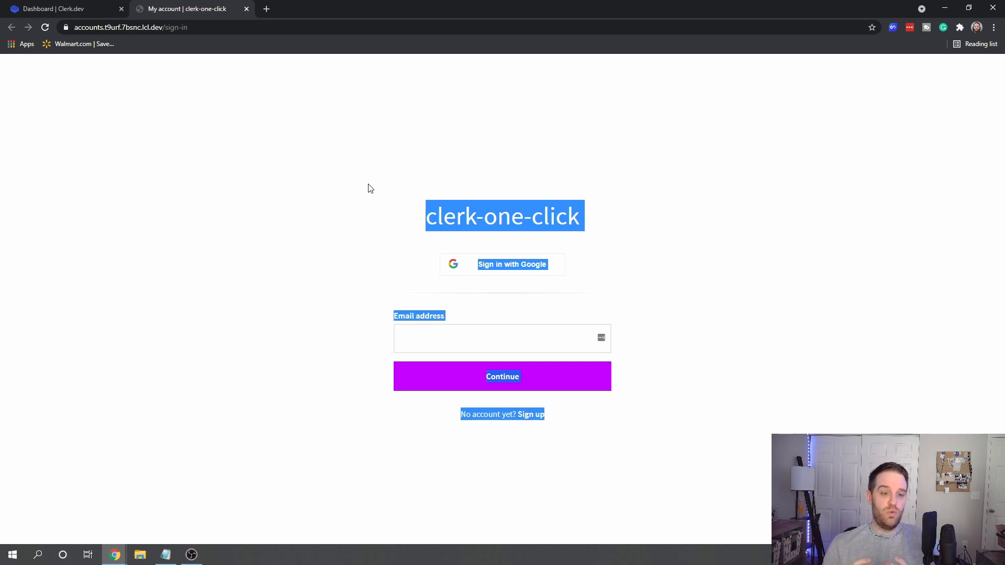
Switch from the hosted sign-in page back to the Clerk dashboard tab.
left_click(61, 9)
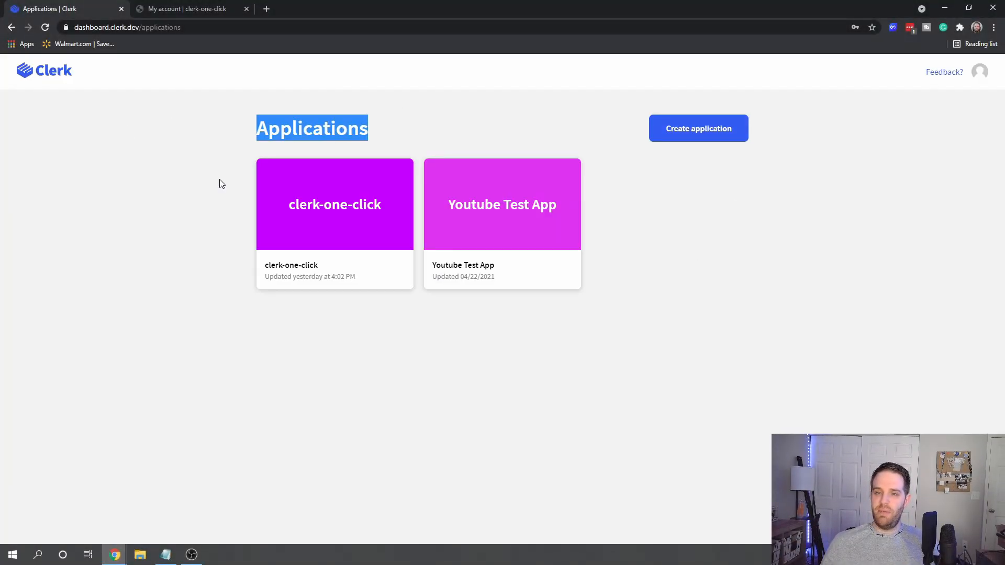
Create an application using Clerk's Next.js and Vercel quick start to reach Vercel's clone page.
left_click(697, 128)
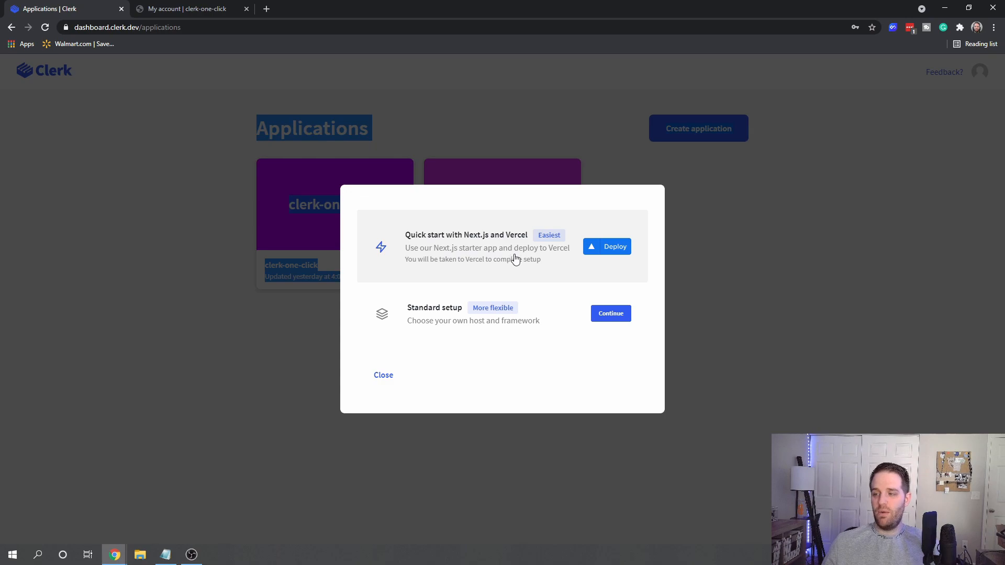
left_click(606, 246)
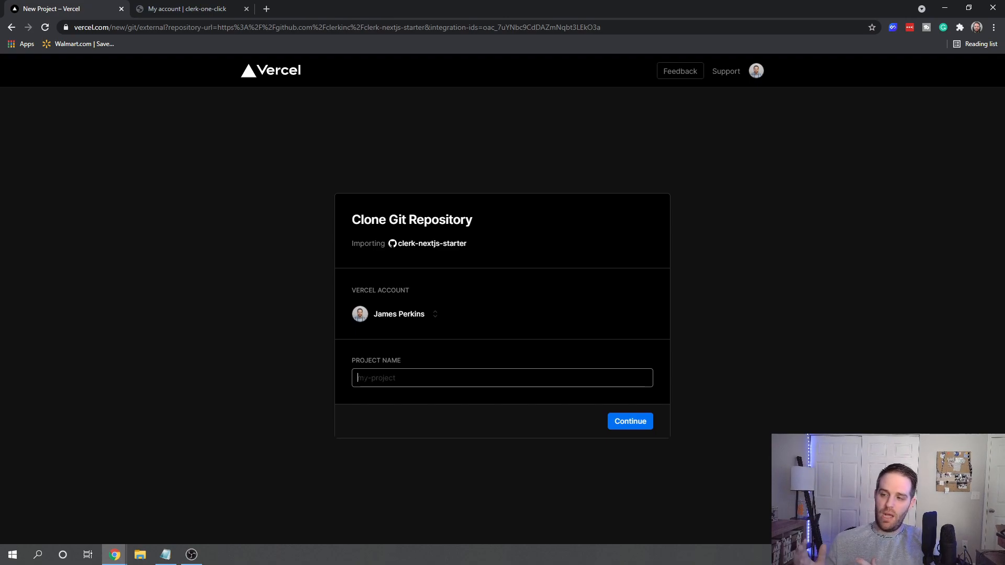
Name the Vercel project clerk-one-click-example and continue to the integrations step.
type("clerk-")
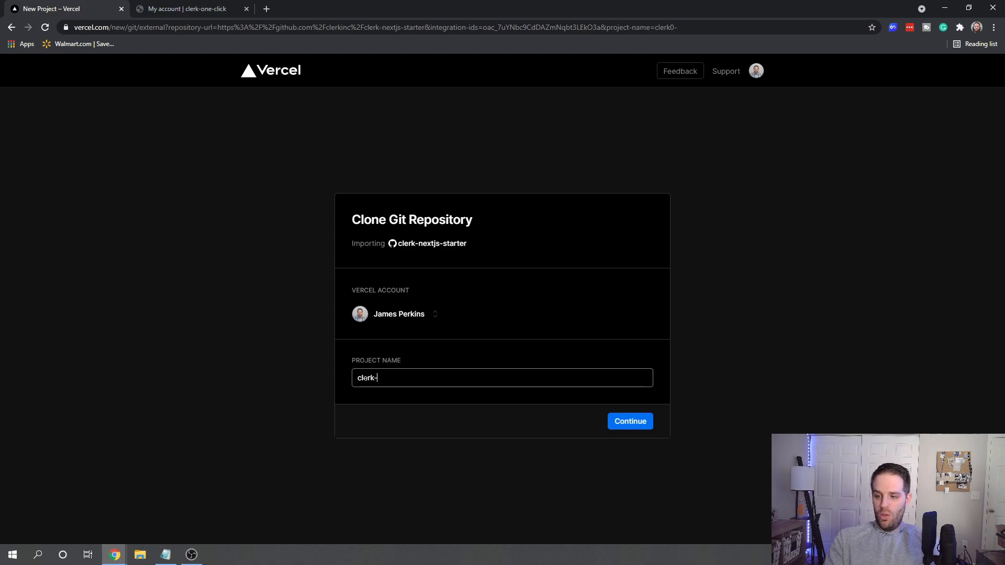
type("one-click")
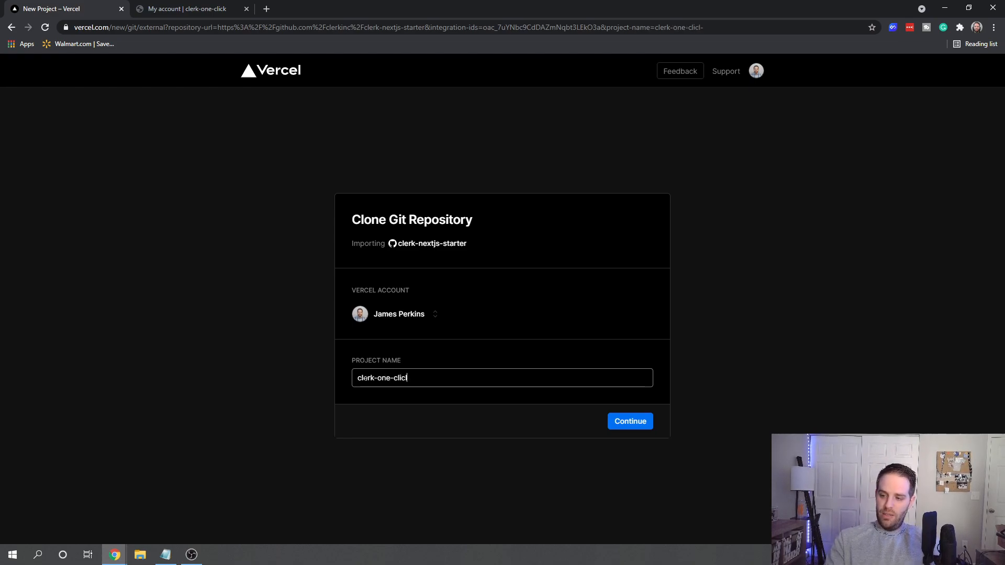
type("-example")
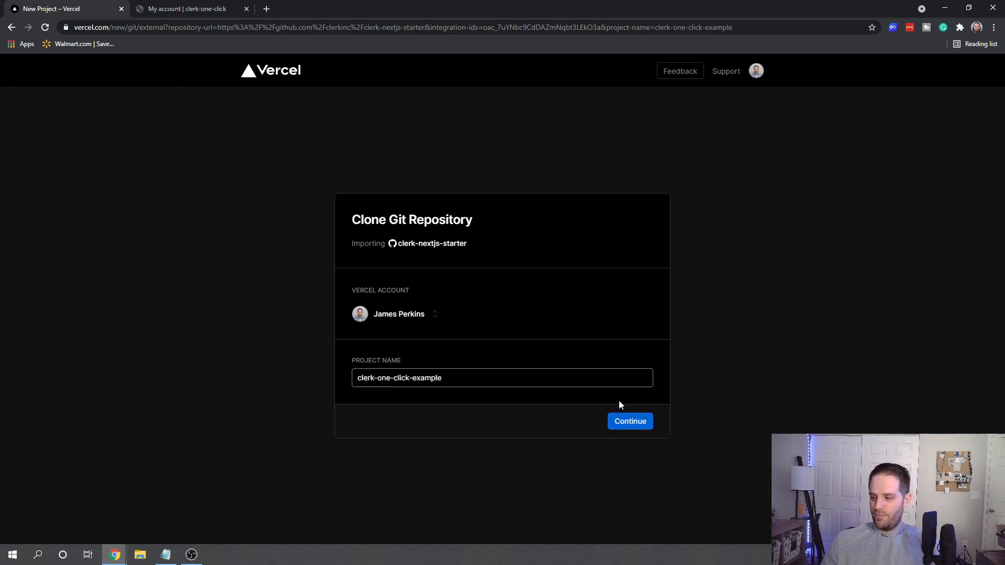
left_click(629, 421)
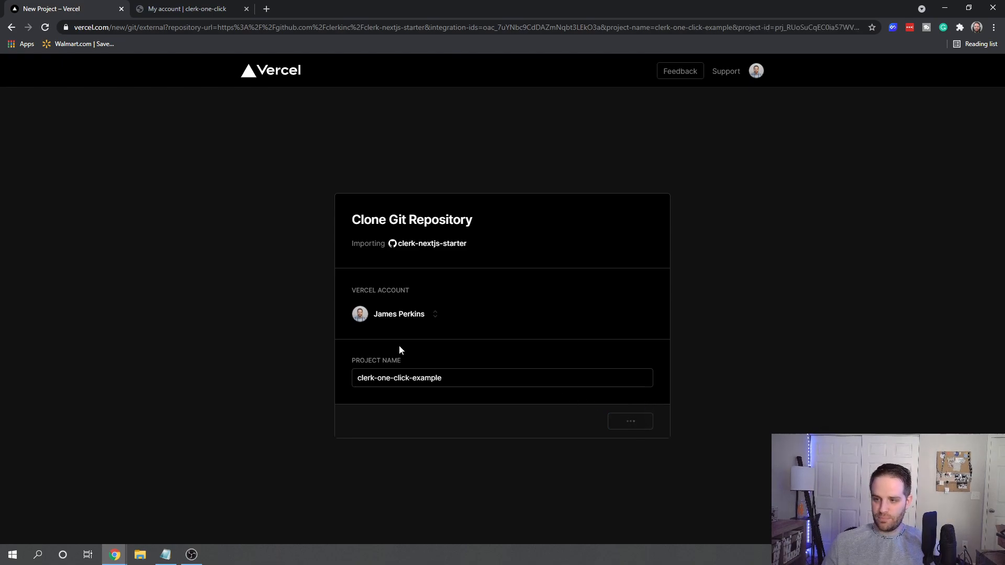
left_click(629, 421)
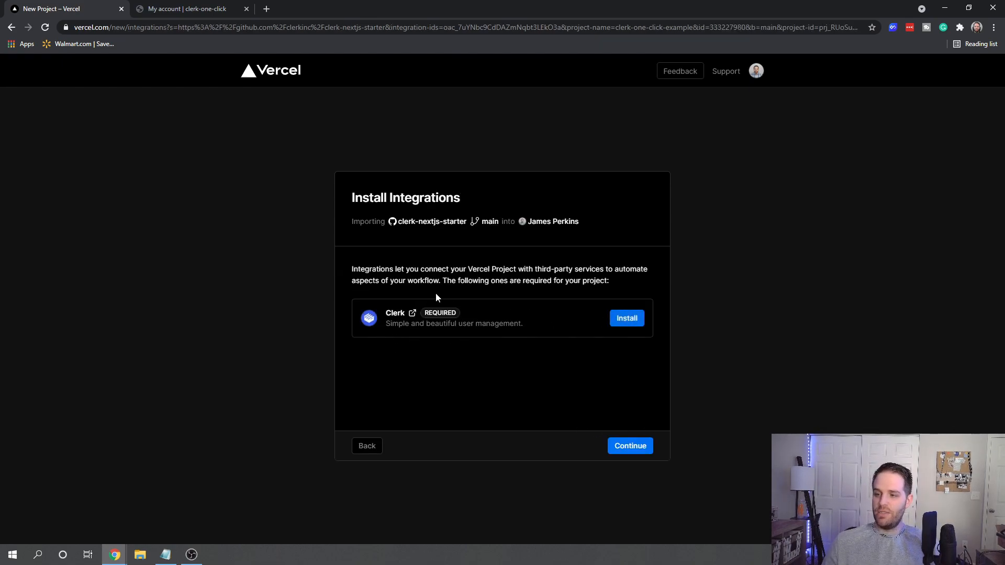
mouse_move(573, 339)
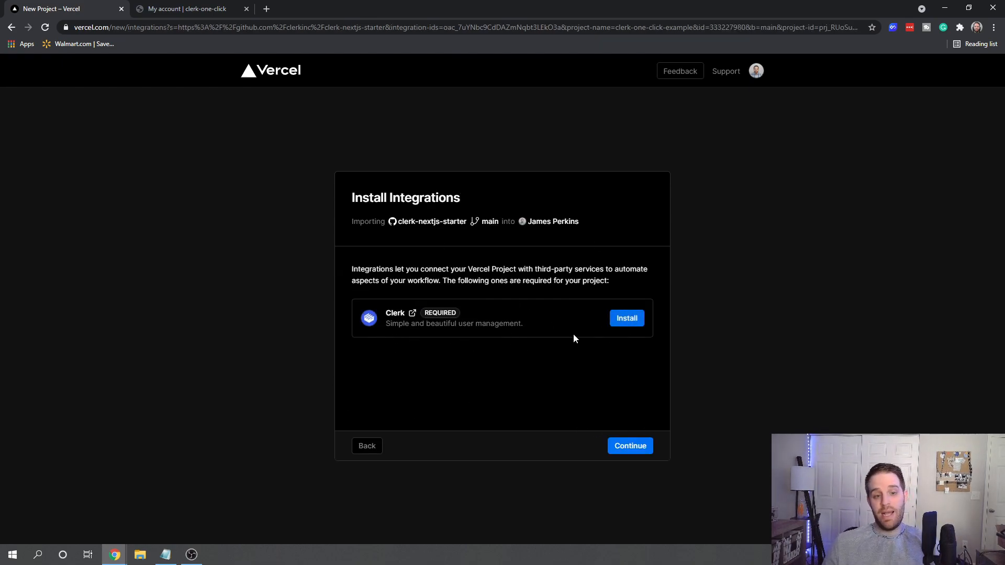
Install the Clerk integration, creating a clerk-one-click-example application with black brand colour.
left_click(626, 318)
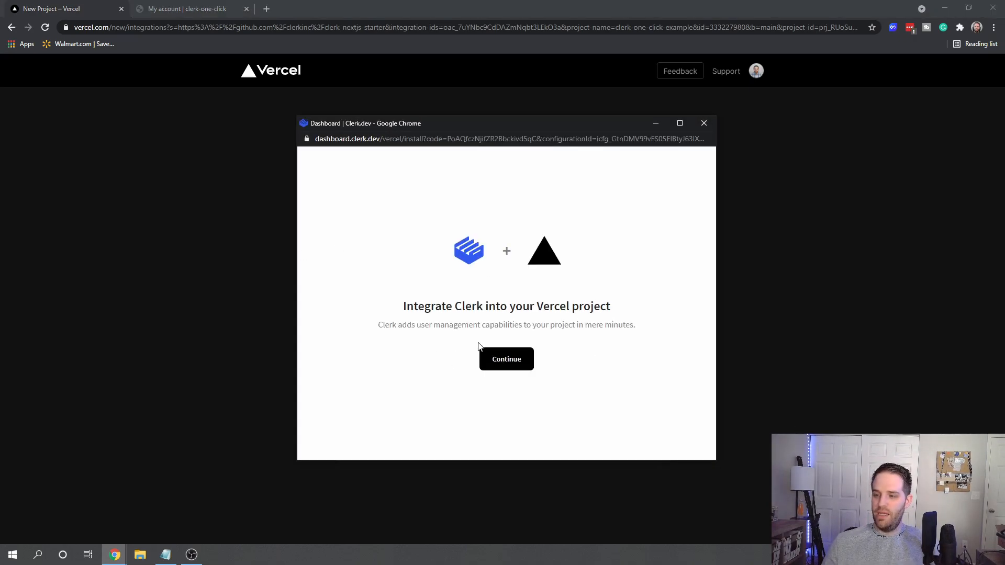
left_click(505, 358)
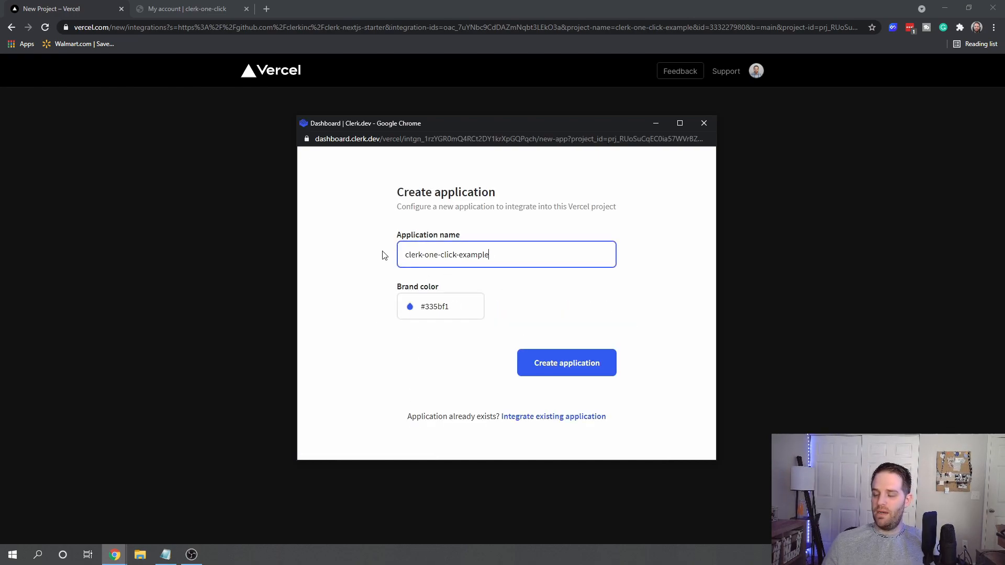
left_click(410, 307)
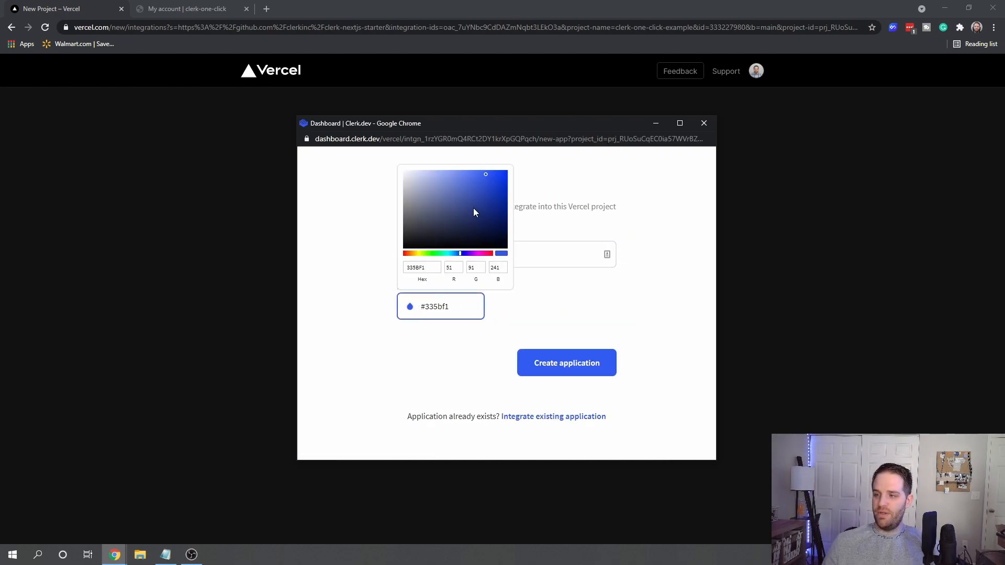
left_click(405, 248)
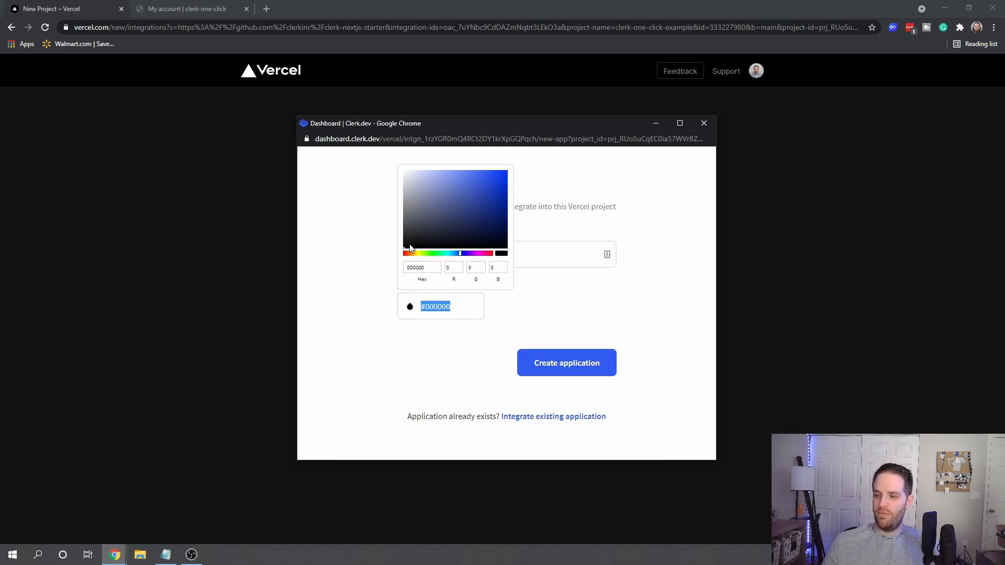
left_click(566, 362)
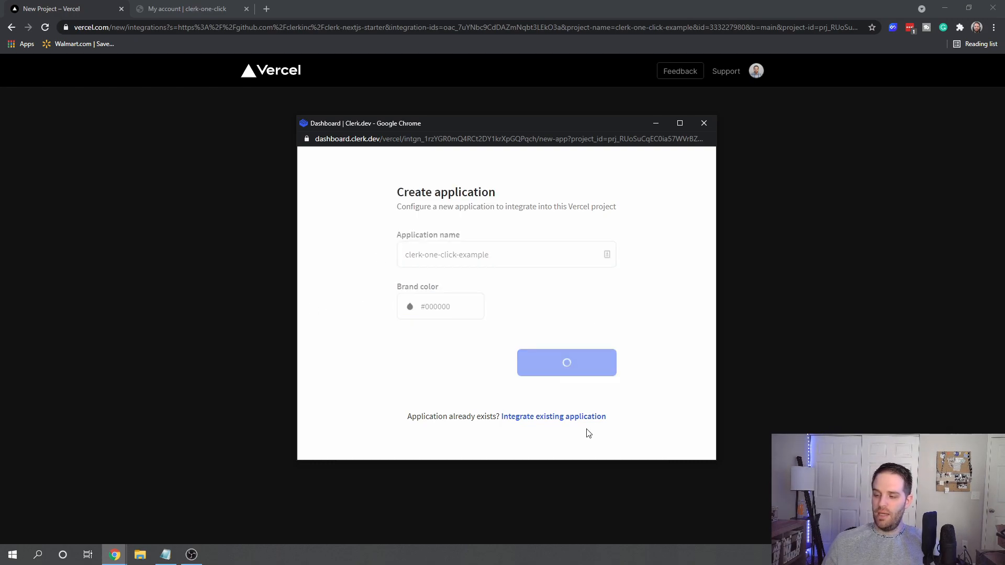
left_click(566, 362)
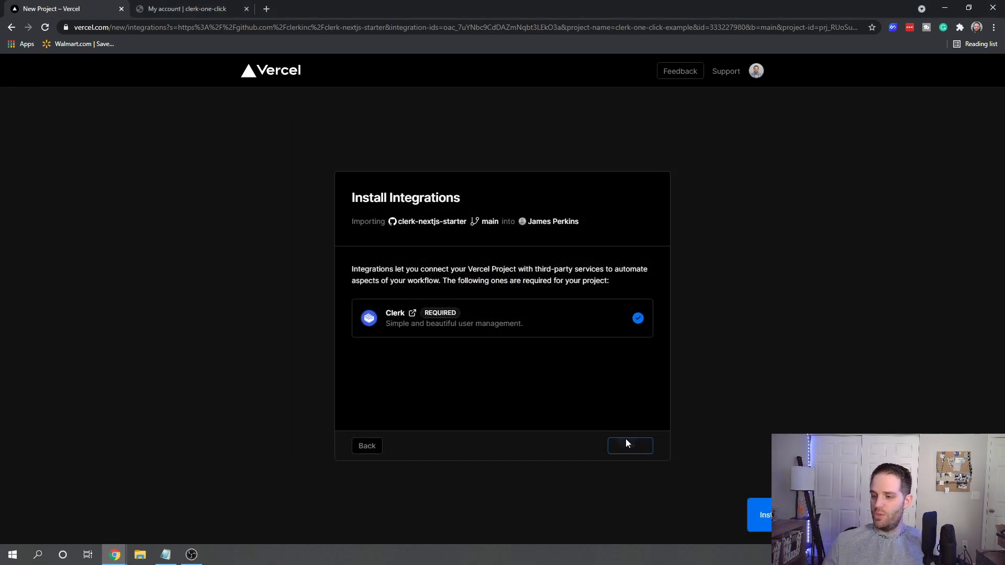
Choose GitHub as the Git provider and create the clerk-nextjs-starter repository.
left_click(629, 445)
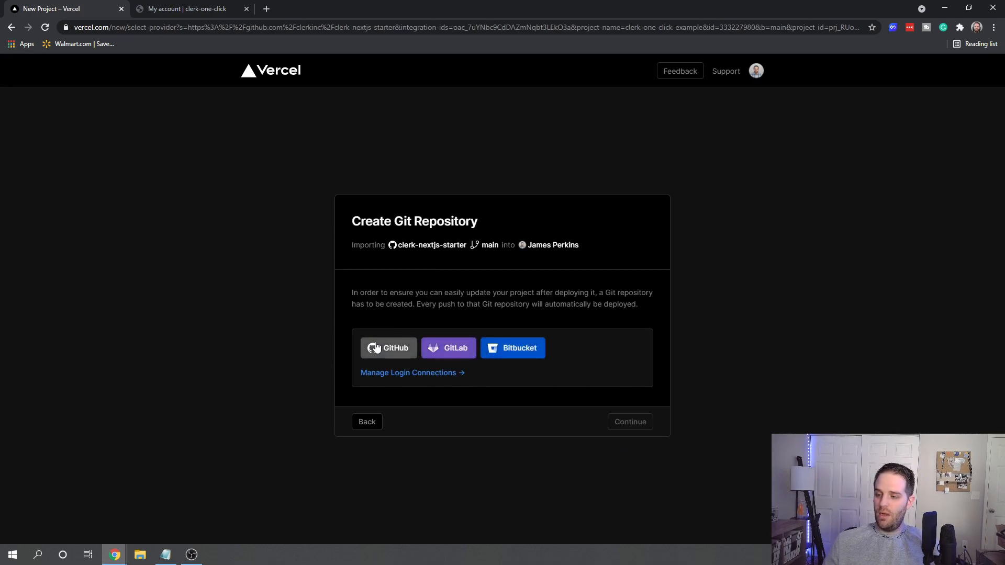
left_click(388, 347)
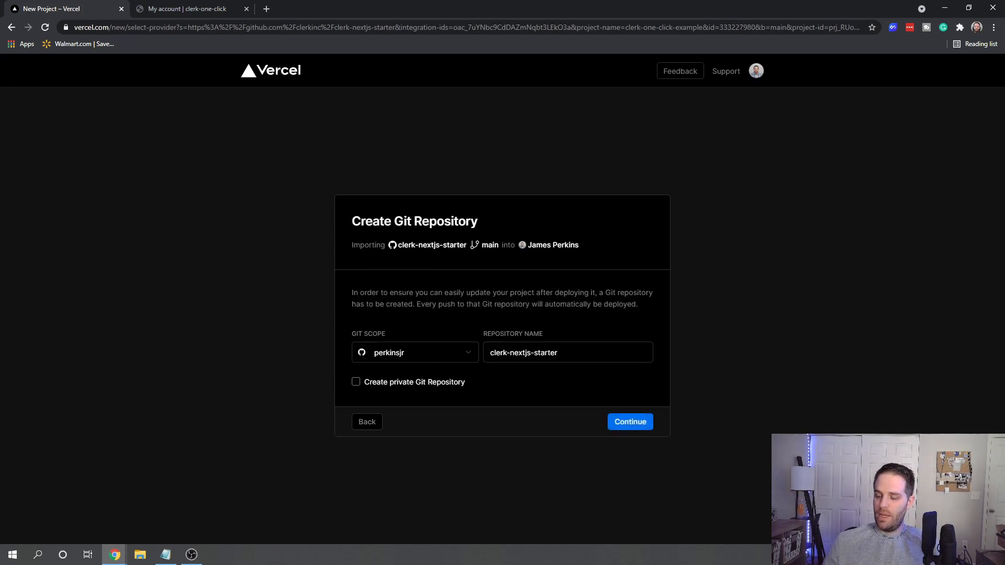
double_click(542, 353)
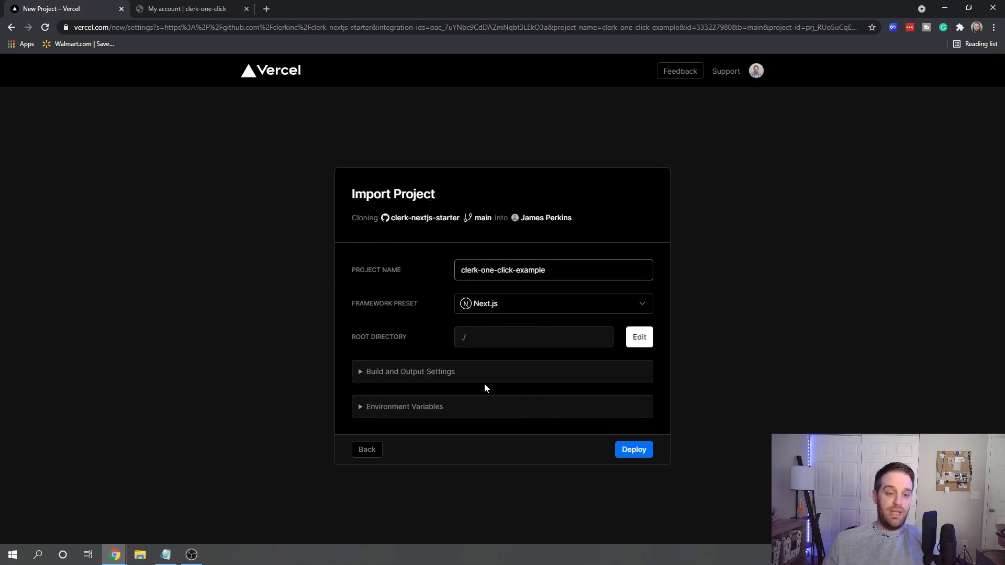
mouse_move(357, 395)
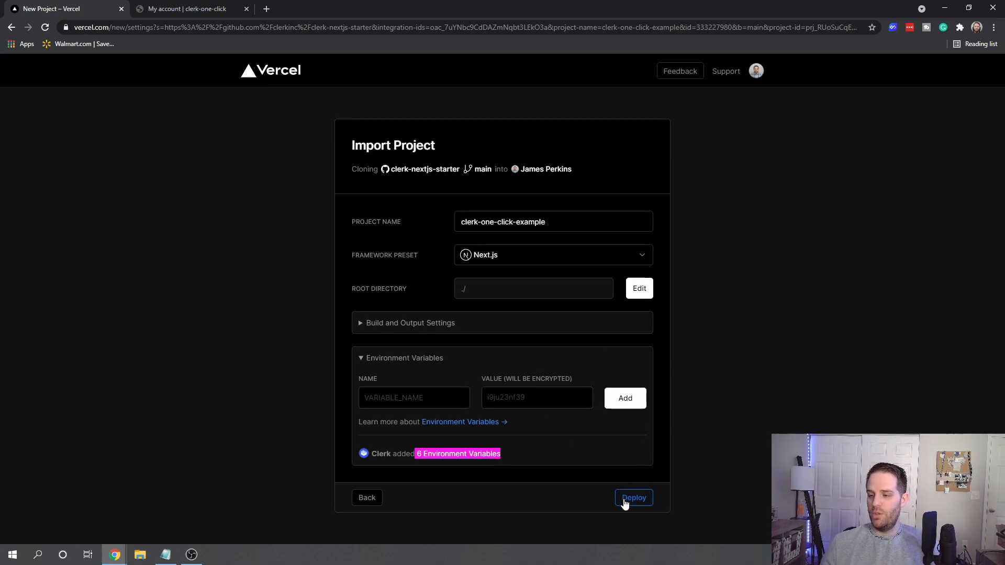
Deploy the clerk-one-click-example Next.js project with Clerk's six environment variables.
left_click(634, 498)
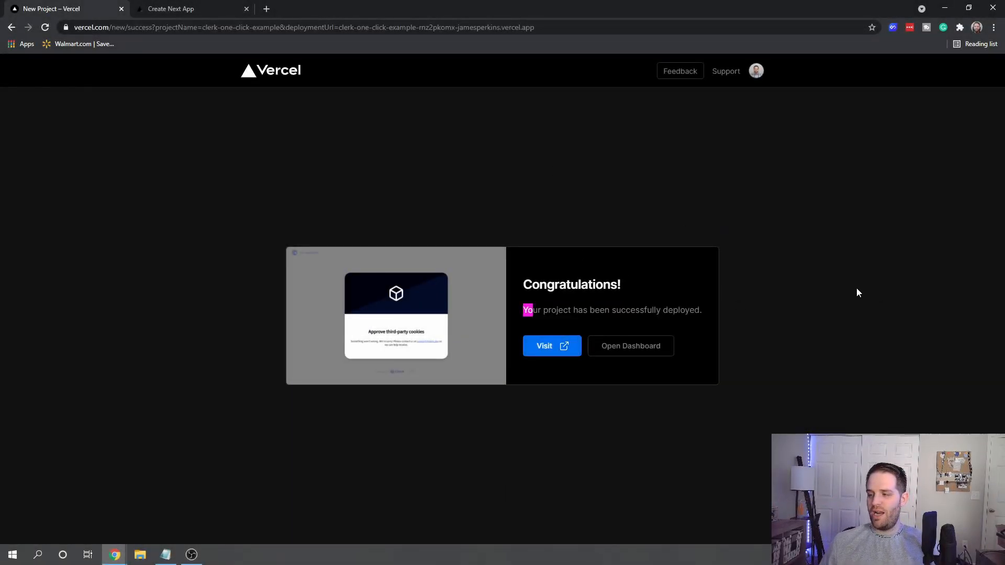
Visit the deployed clerk-one-click-example site from the Congratulations screen.
left_click(545, 345)
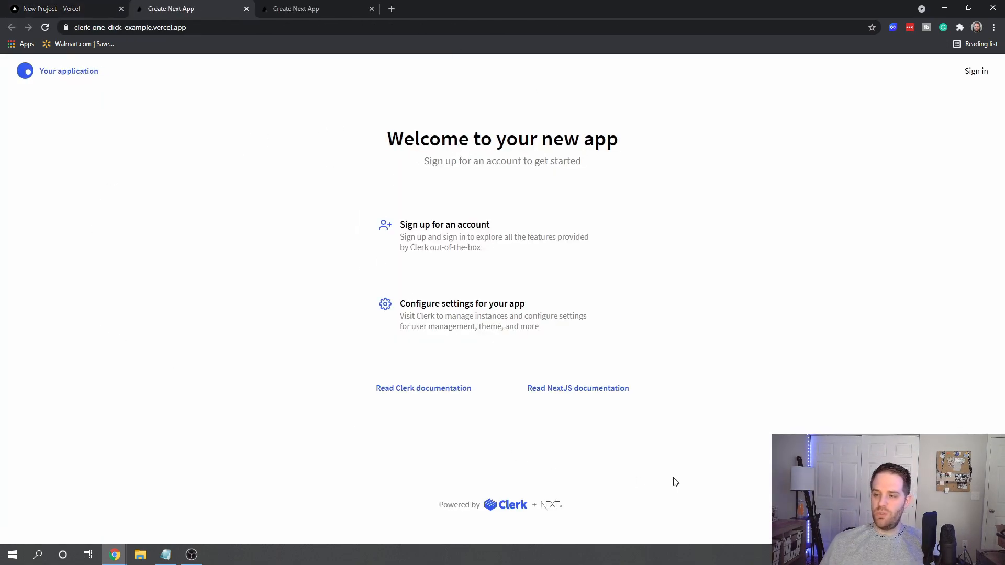
mouse_move(145, 208)
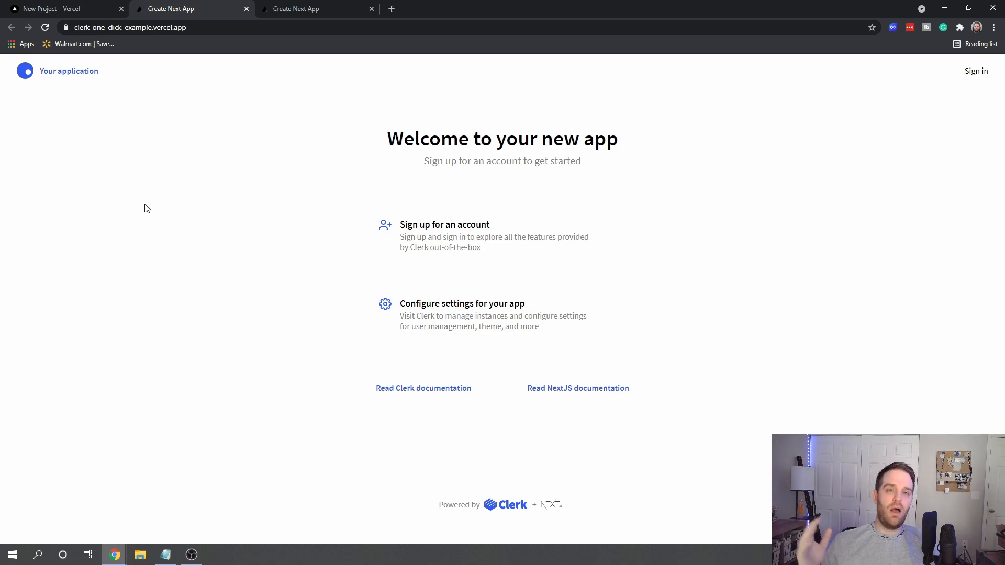
mouse_move(77, 75)
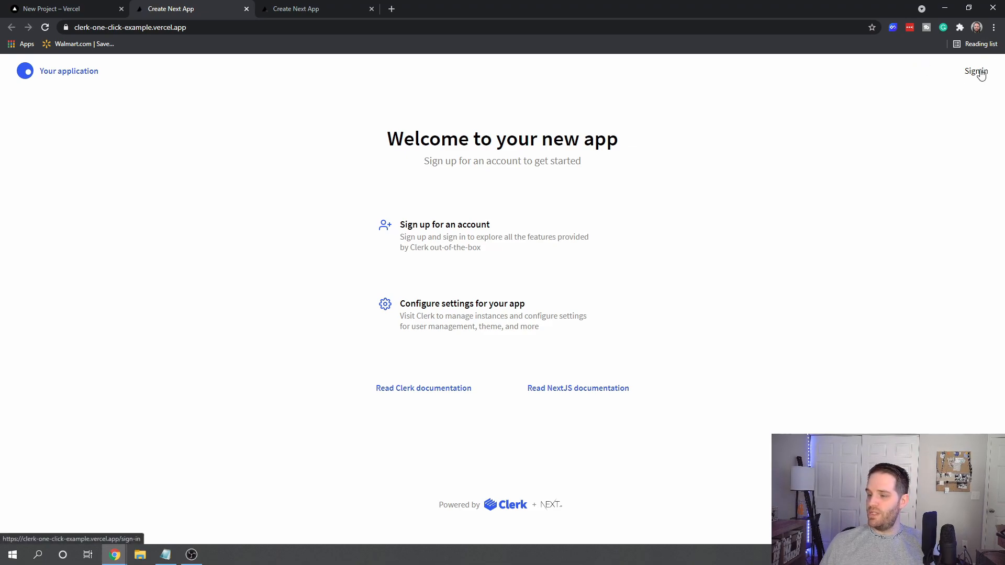
left_click(976, 70)
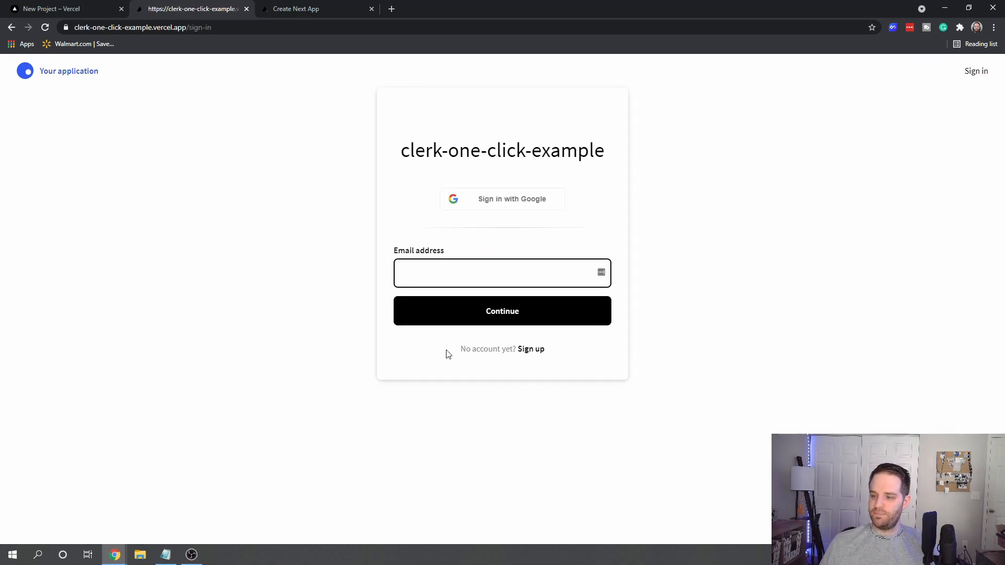
left_click(531, 348)
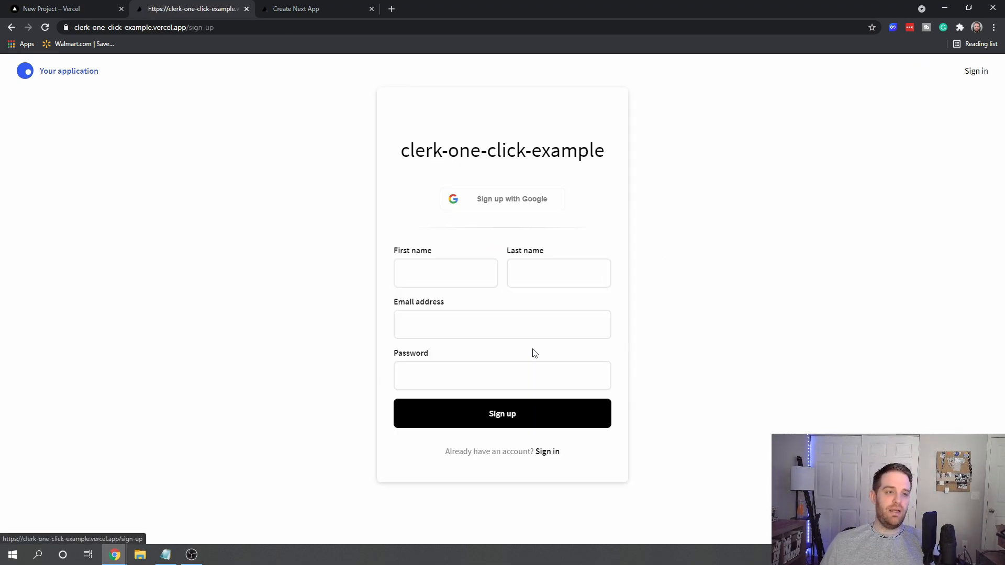
left_click(445, 272)
type("Perkins")
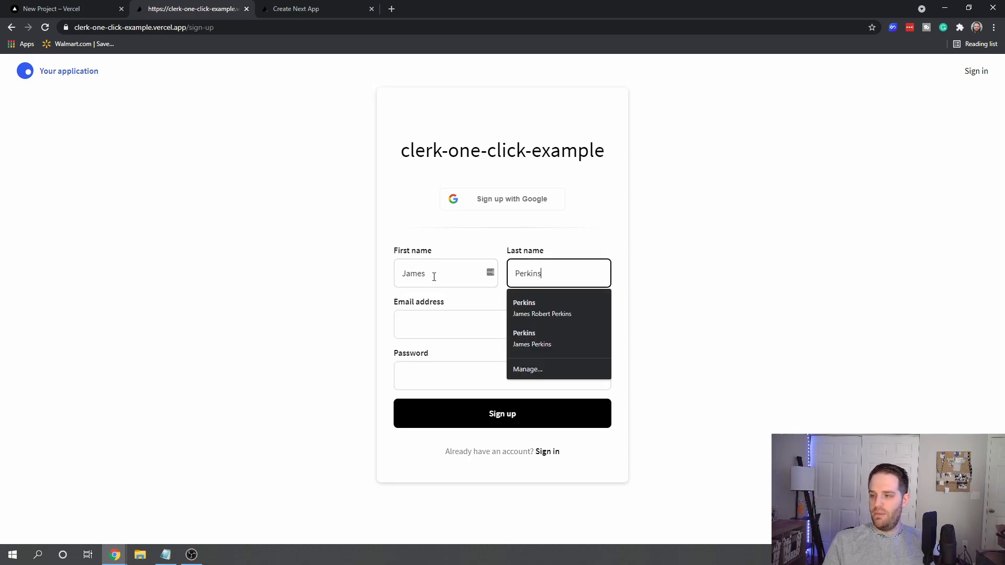
left_click(502, 324)
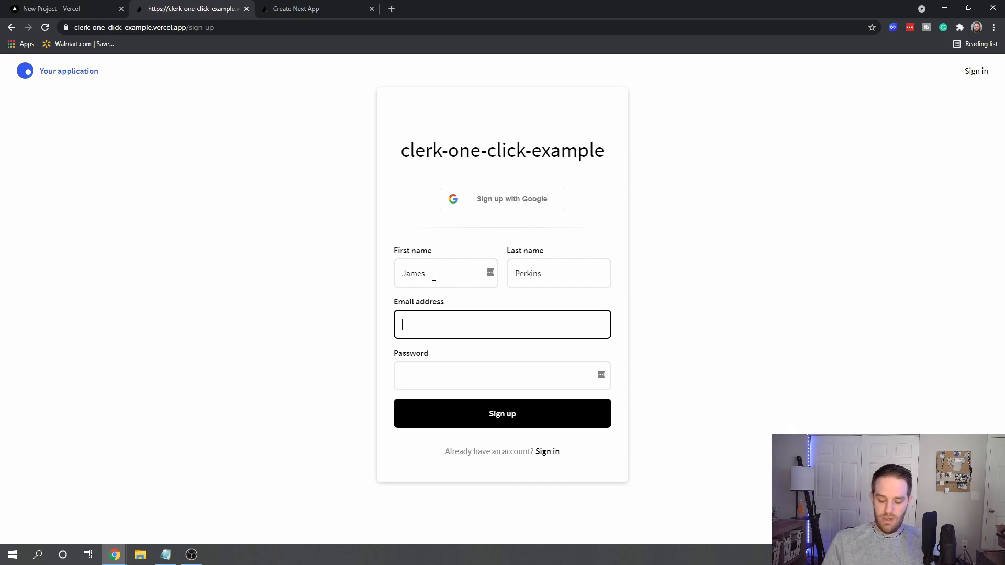
type("jamesperki")
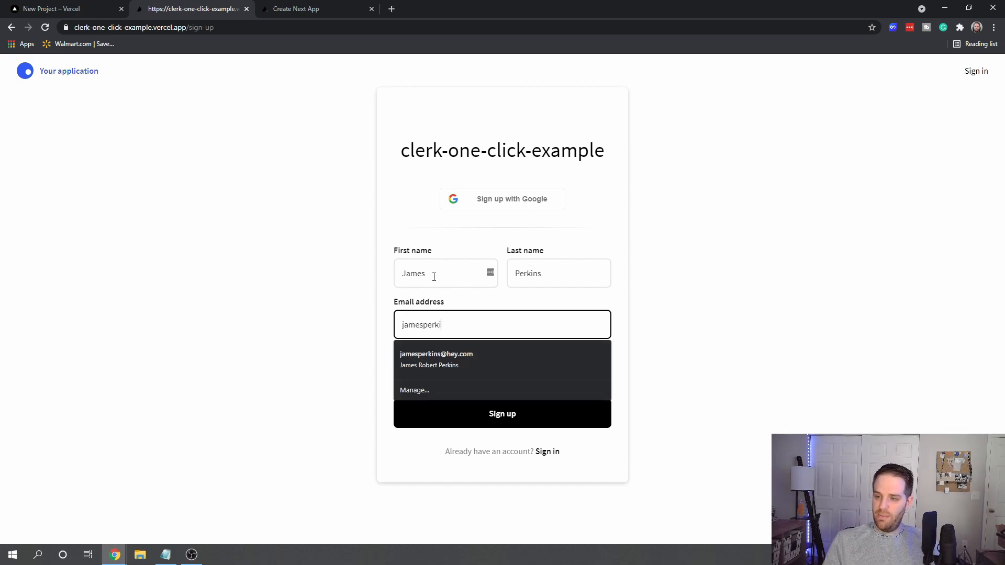
left_click(436, 354)
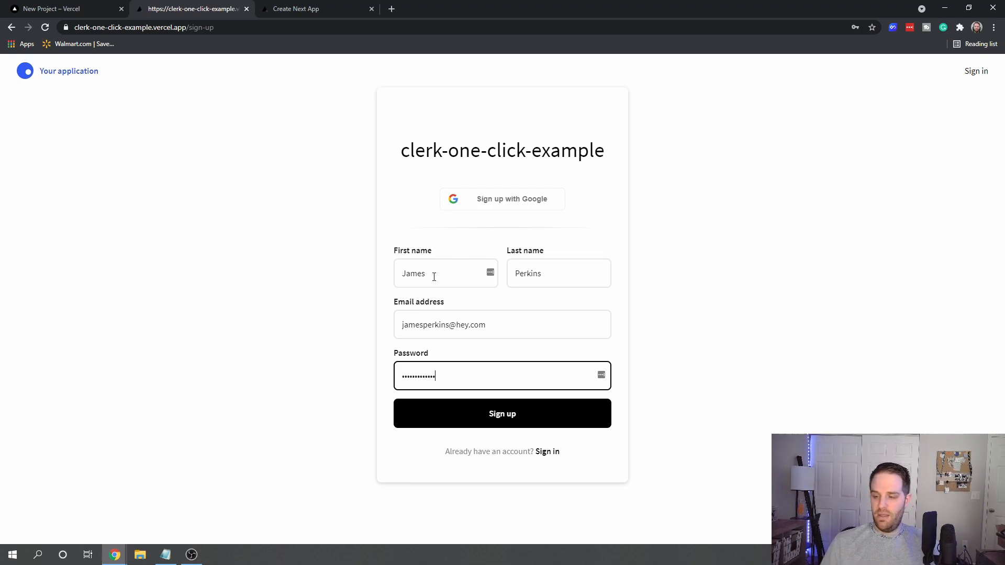
left_click(502, 414)
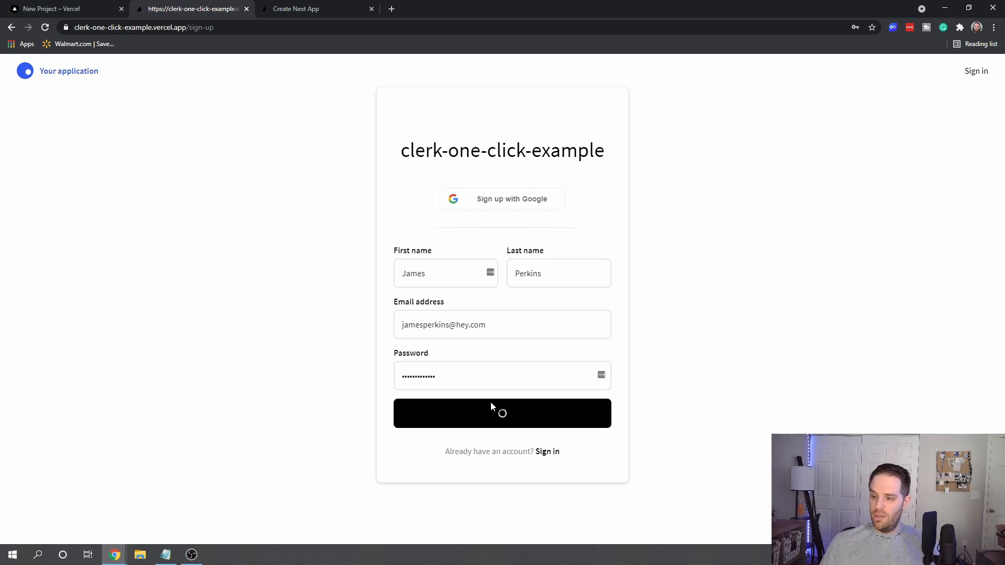
left_click(502, 413)
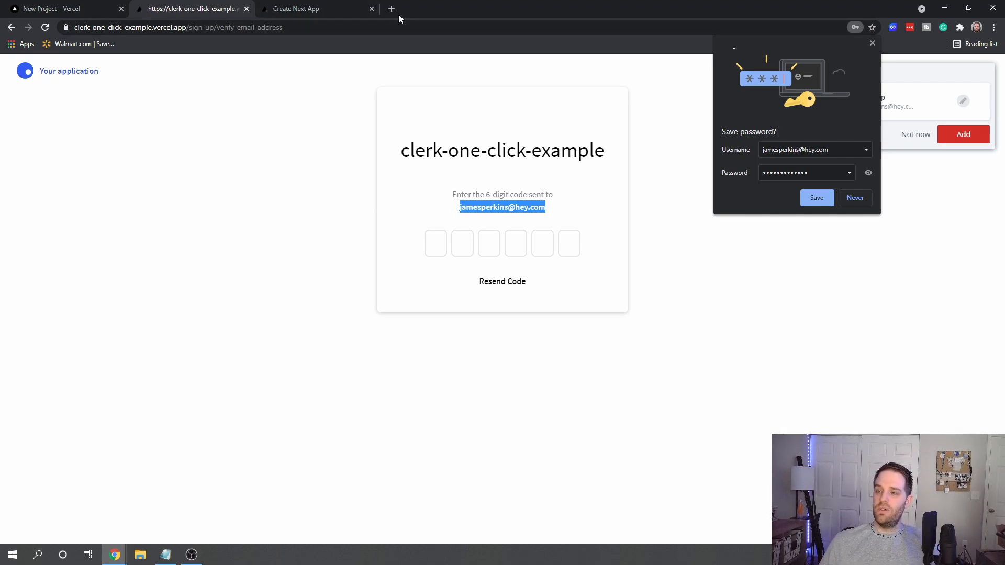
mouse_move(941, 191)
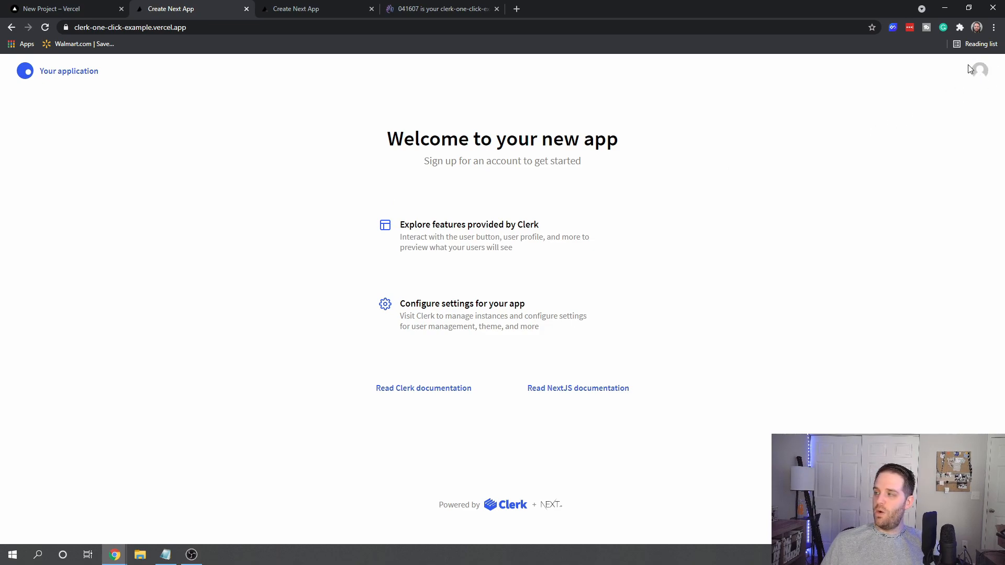
mouse_move(979, 71)
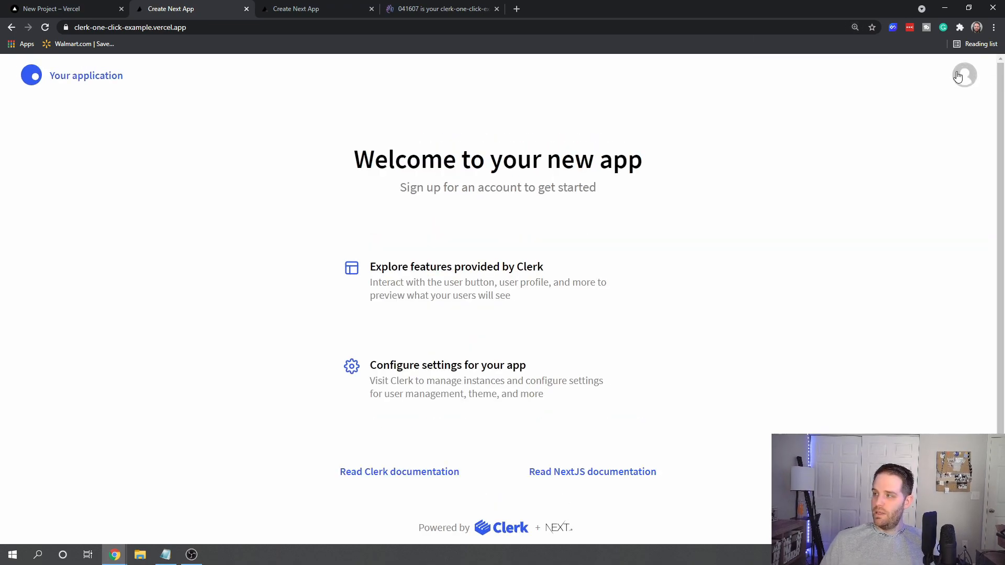
left_click(963, 74)
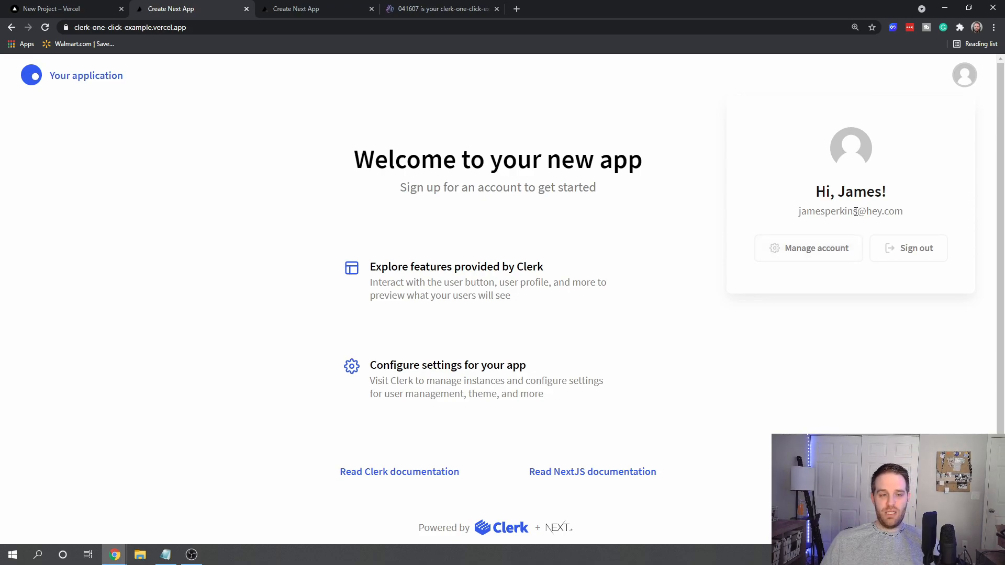
triple_click(851, 211)
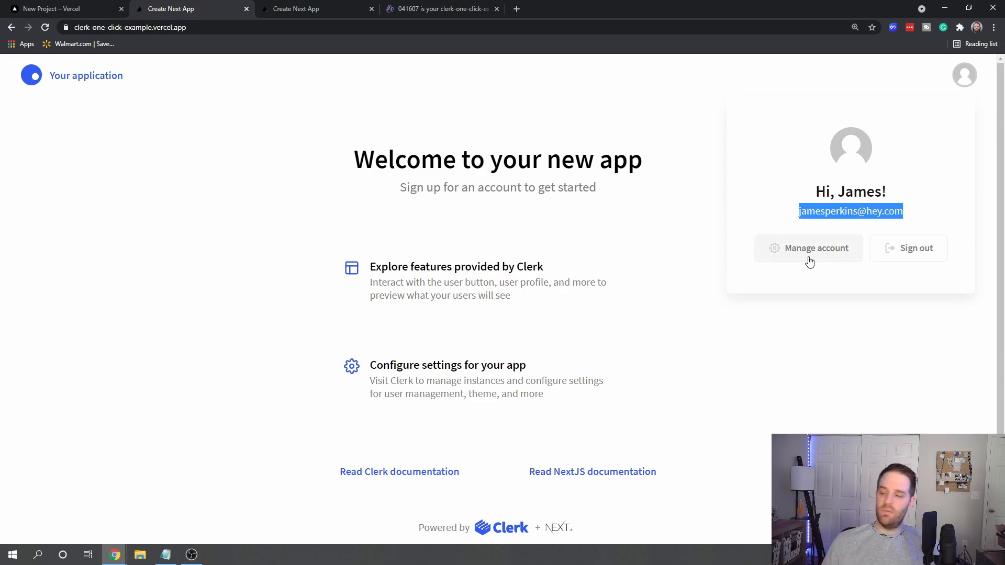
left_click(816, 248)
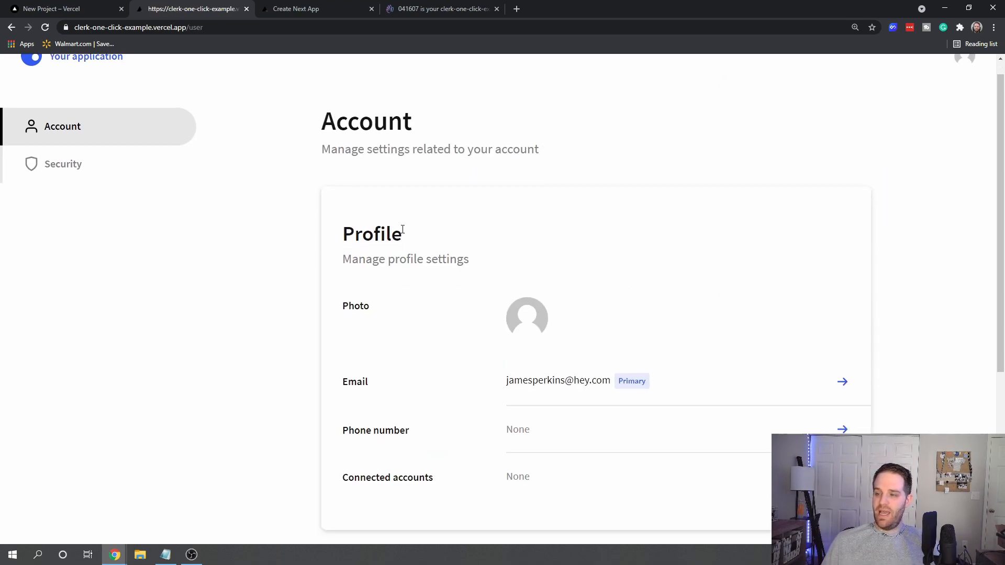
scroll("down", 3)
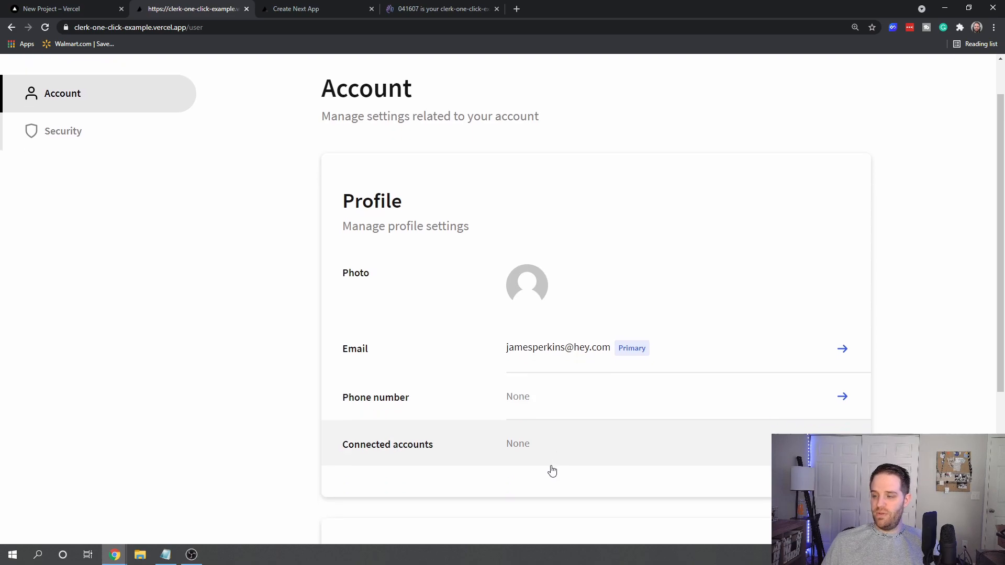
scroll("down", 3)
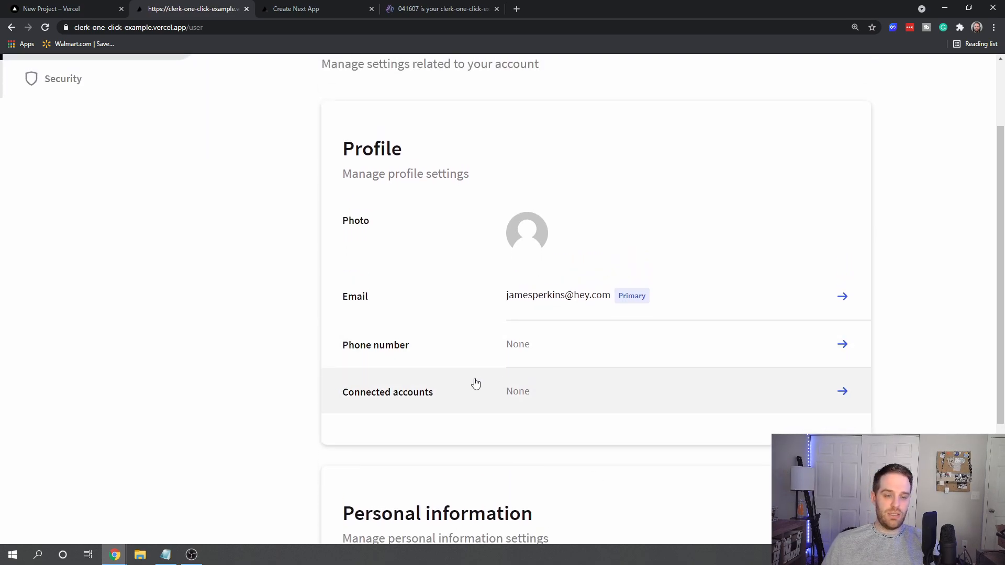
mouse_move(526, 232)
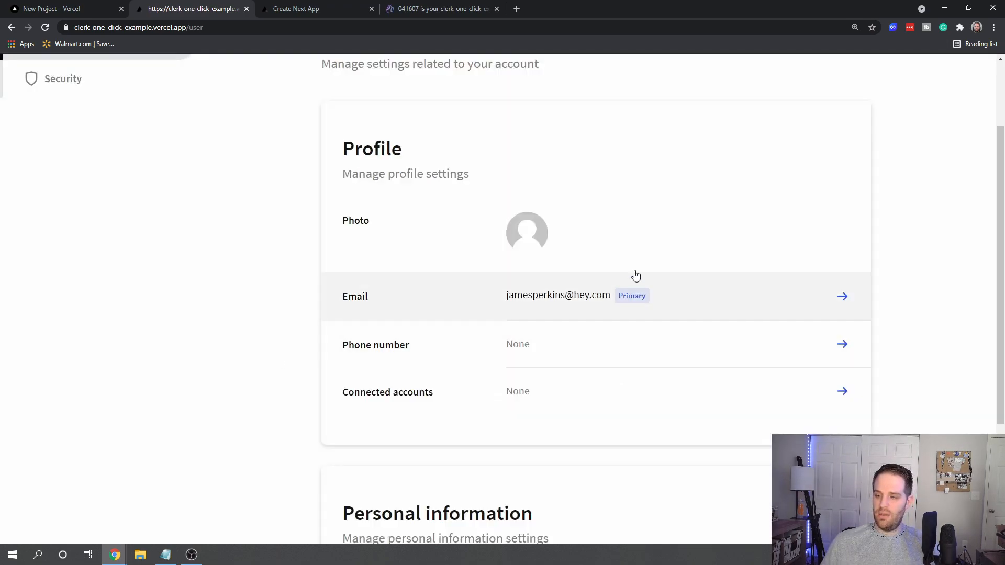
scroll("down", 3)
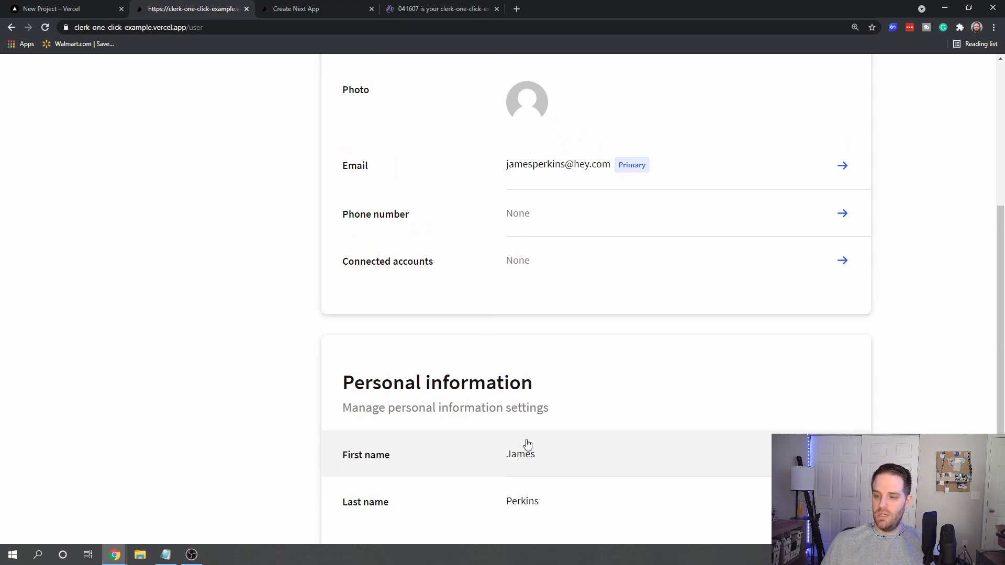
scroll("up", 3)
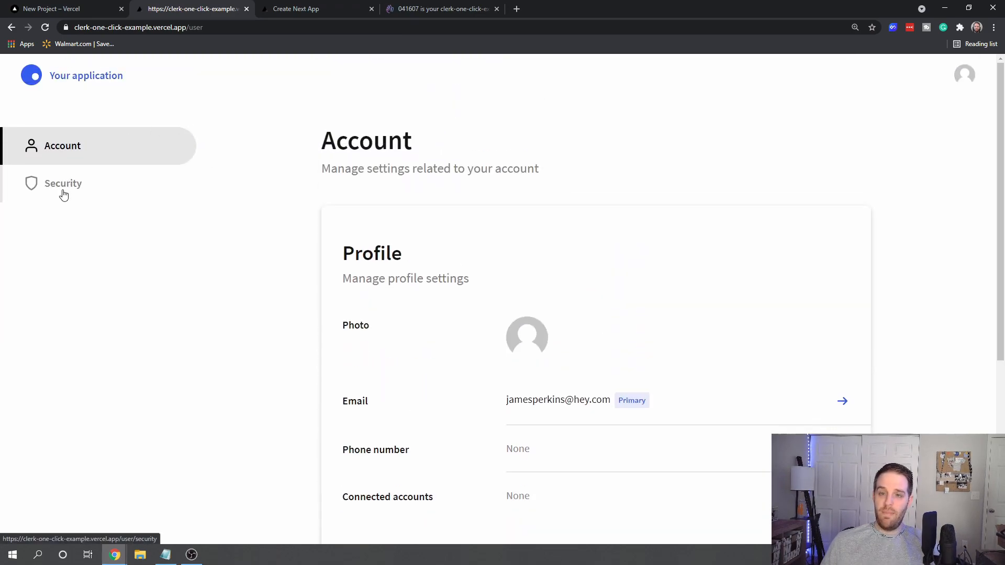
left_click(63, 183)
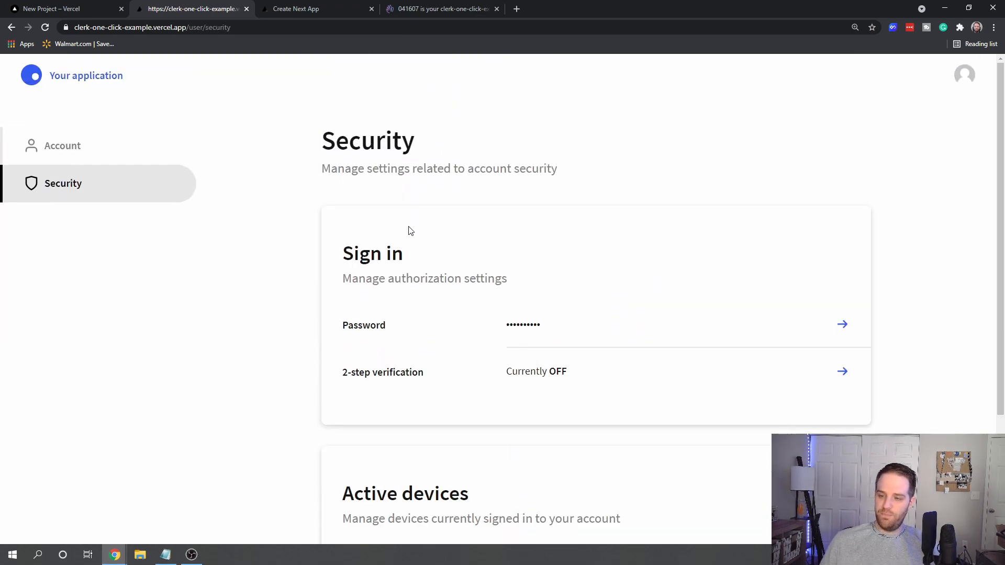
mouse_move(368, 383)
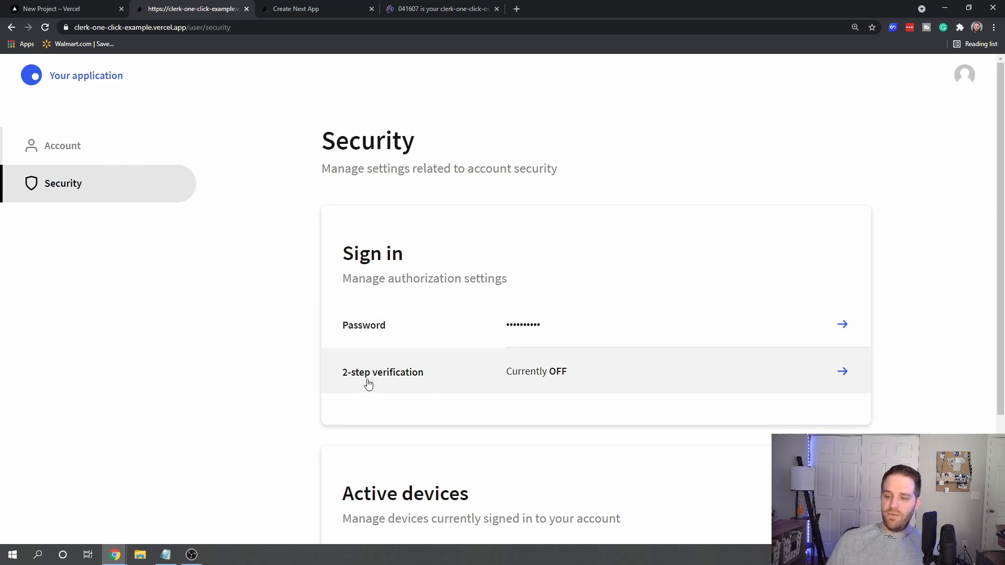
scroll("down", 3)
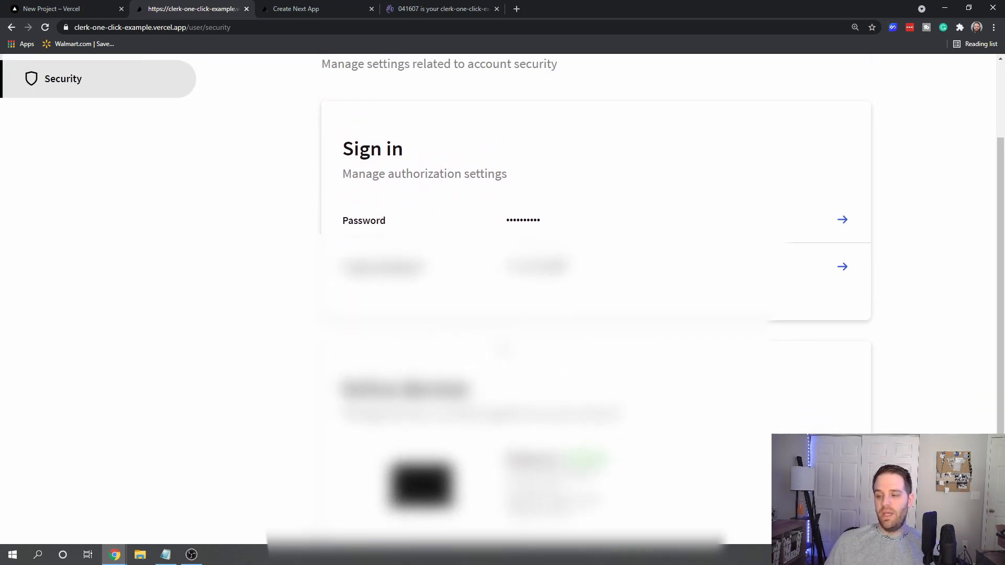
scroll("down", 3)
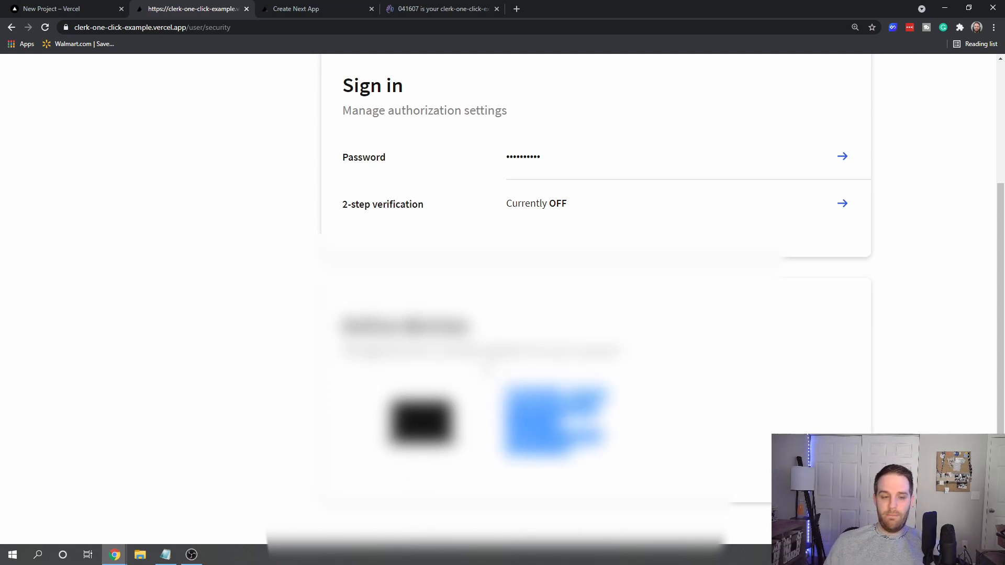
left_click(556, 422)
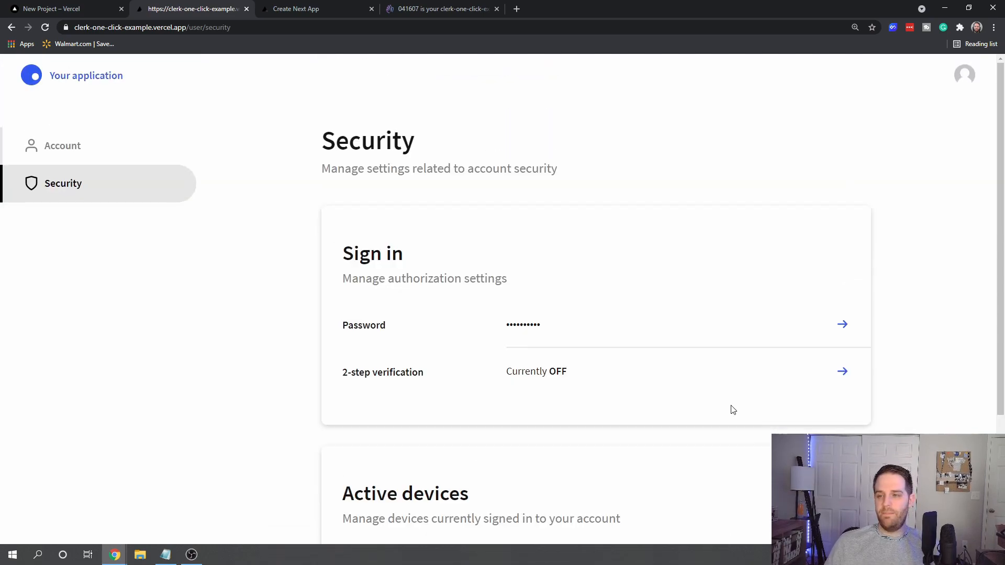
left_click(62, 145)
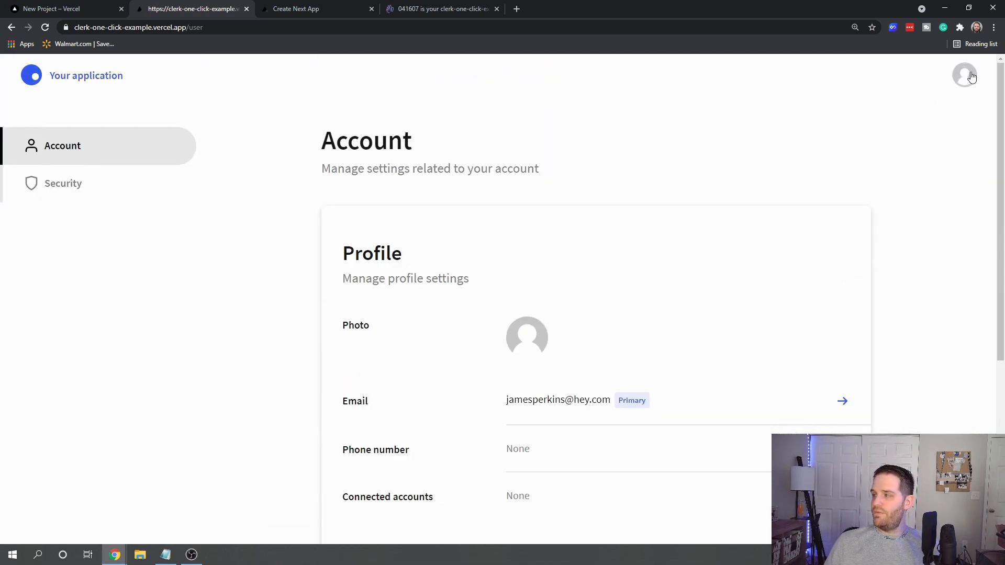
left_click(964, 75)
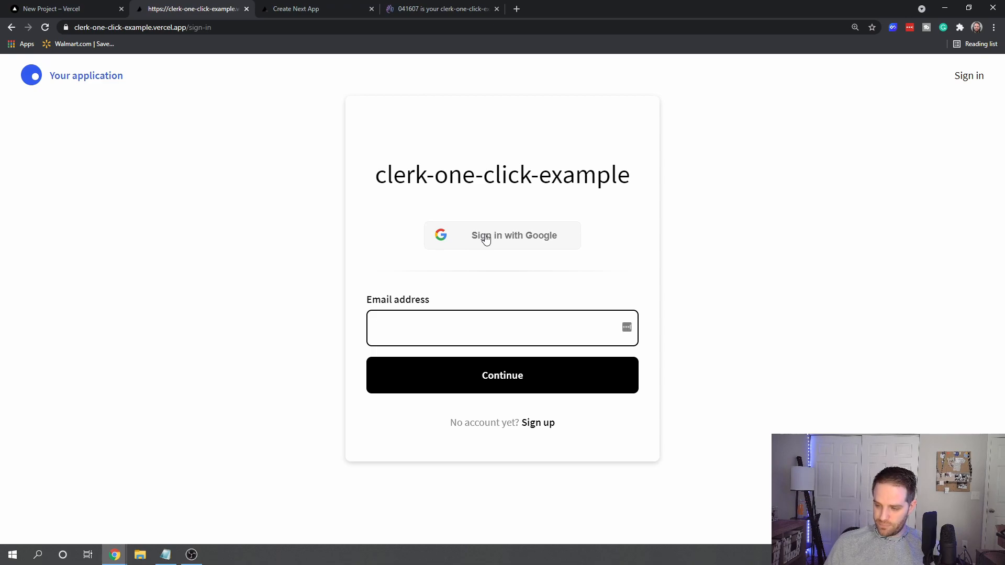
left_click(502, 328)
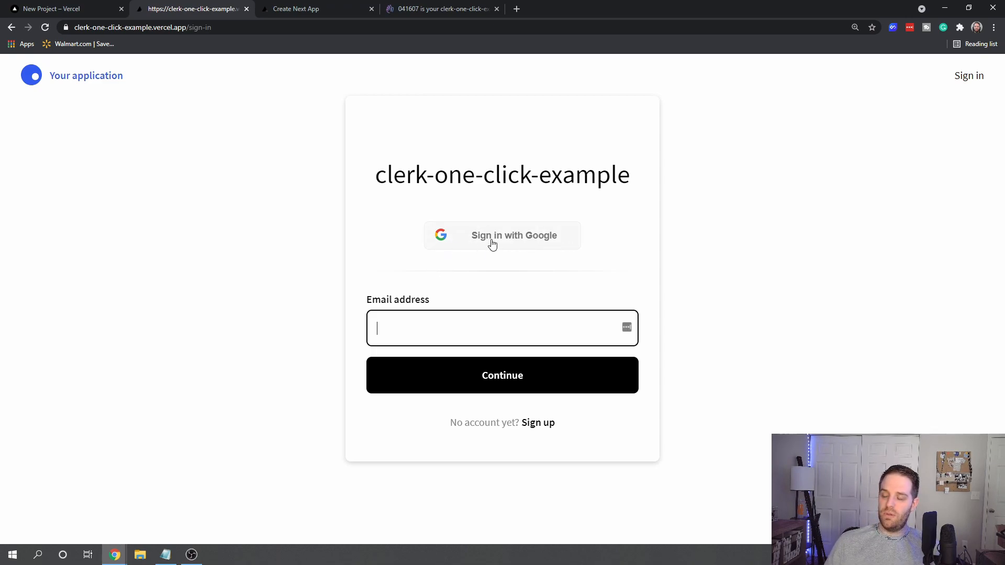
left_click(502, 235)
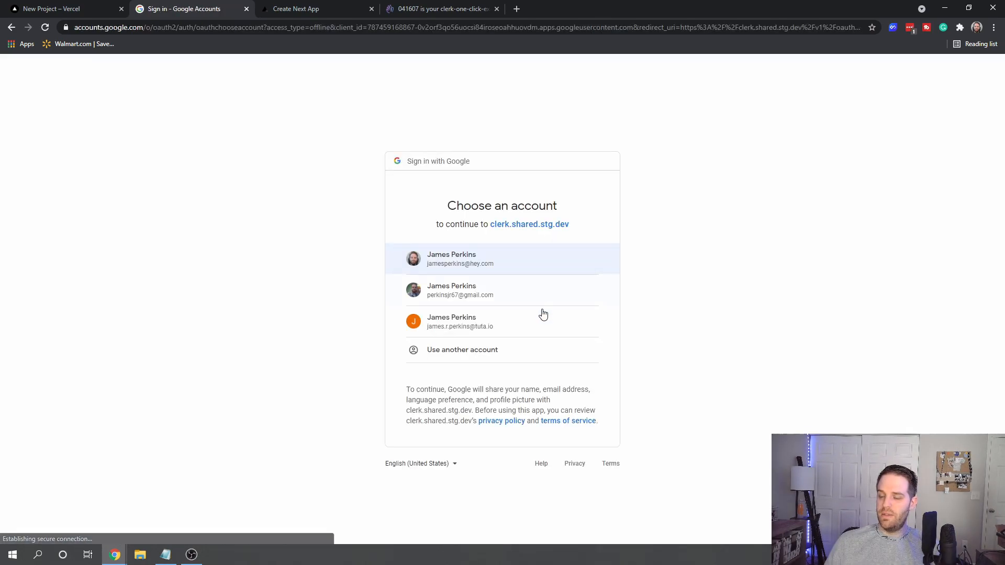
mouse_move(483, 322)
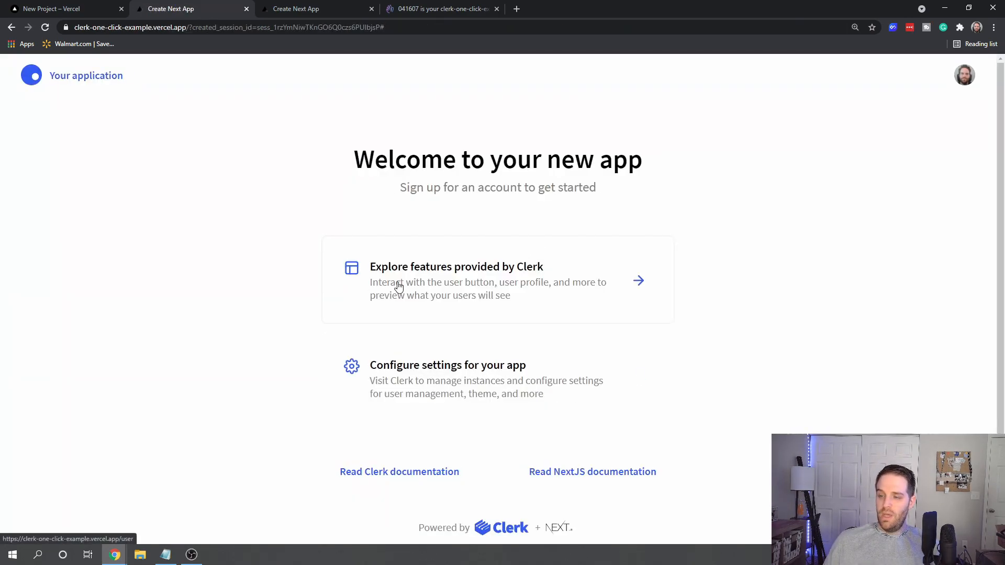
Review the Google-connected account's Security and Account pages, then switch to the Clerk dashboard.
left_click(964, 75)
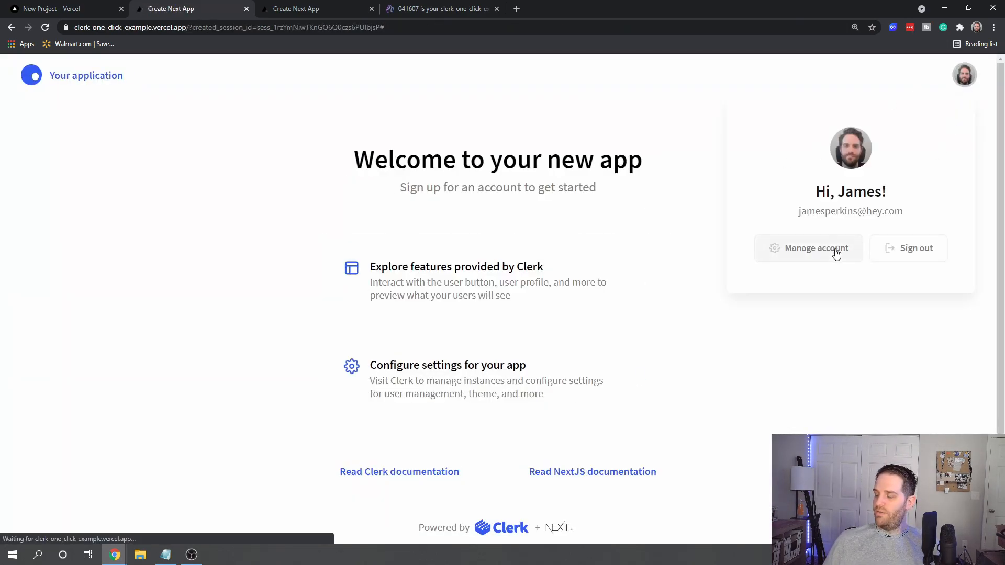
left_click(816, 248)
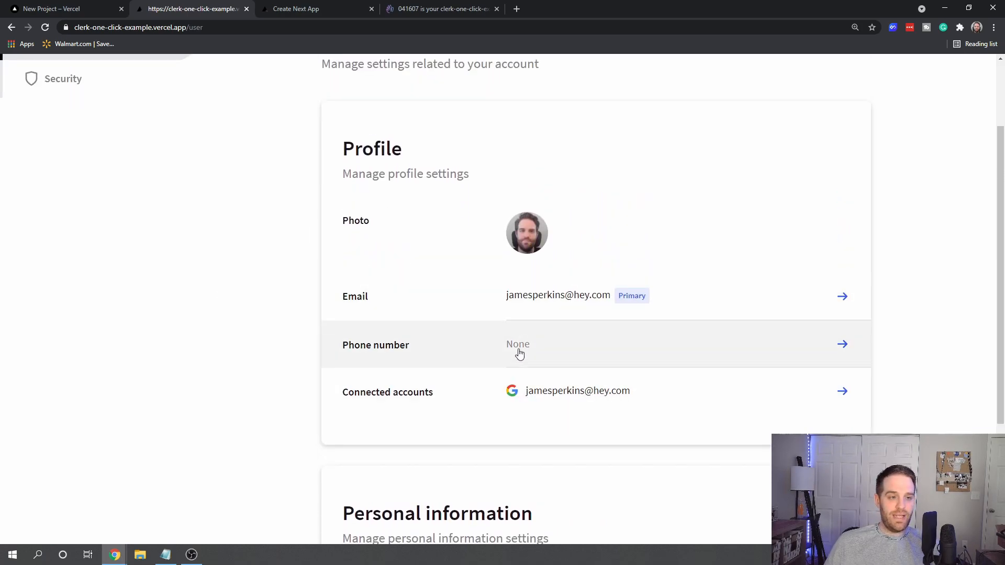
mouse_move(524, 374)
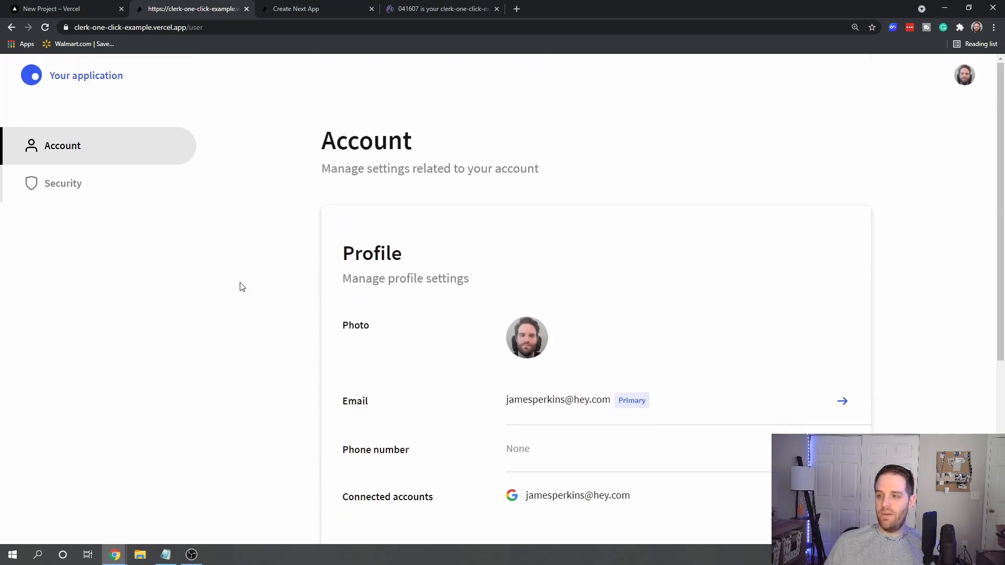
left_click(63, 184)
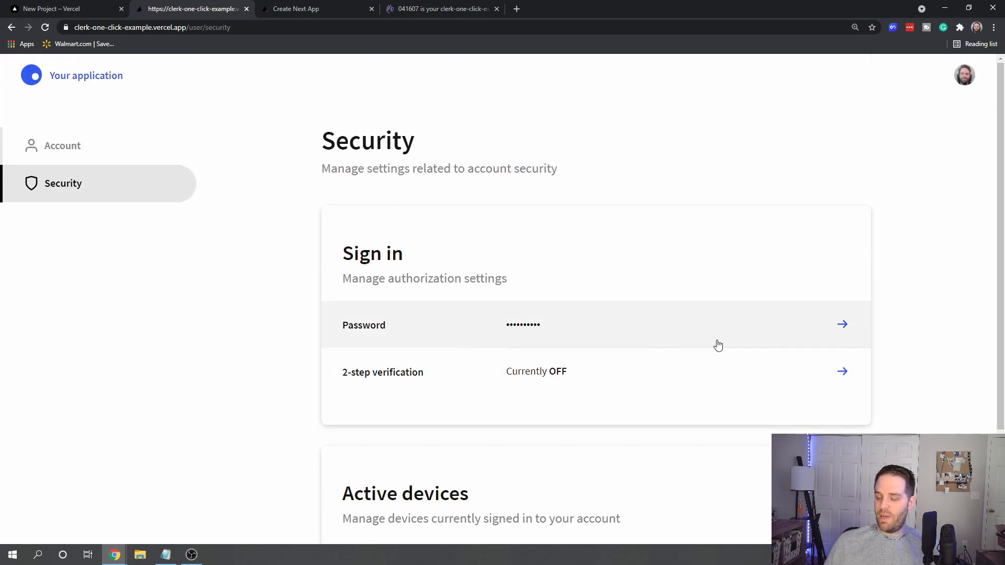
left_click(63, 145)
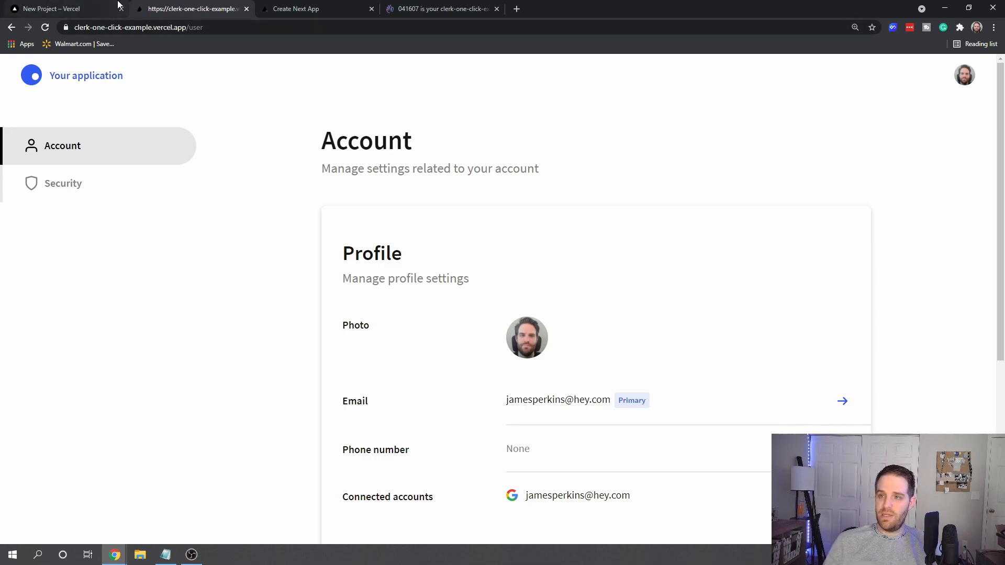
left_click(57, 8)
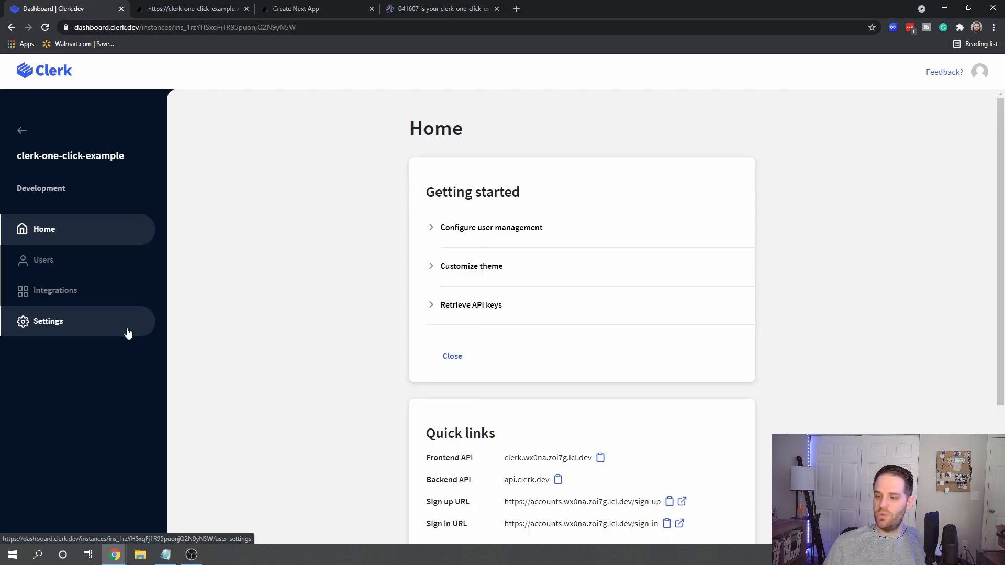
left_click(44, 260)
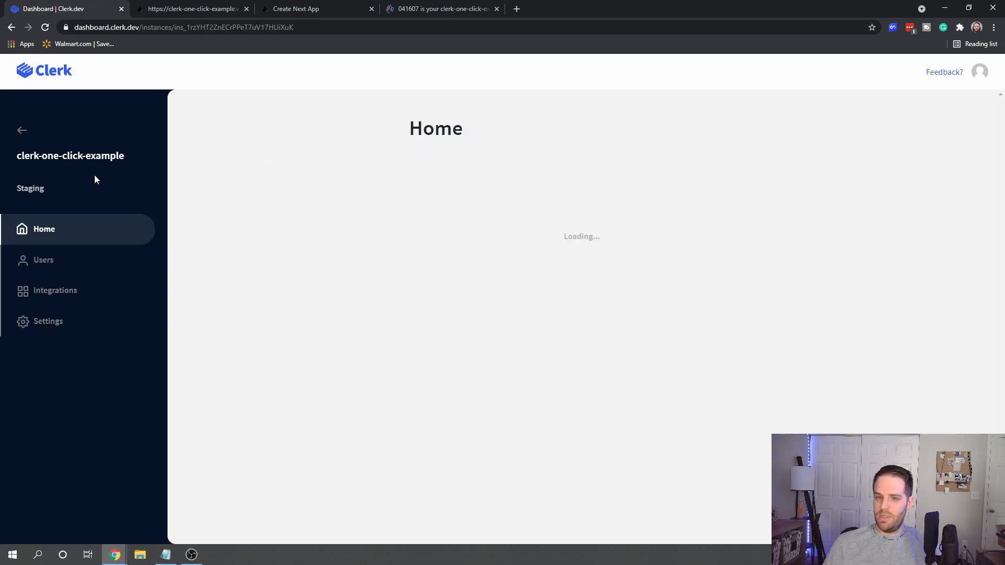
left_click(44, 259)
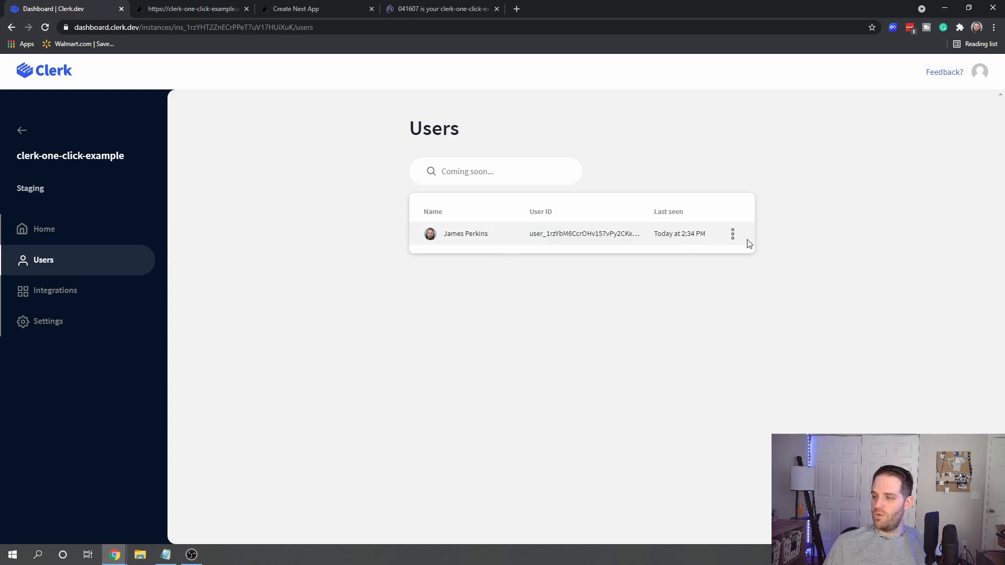
left_click(466, 233)
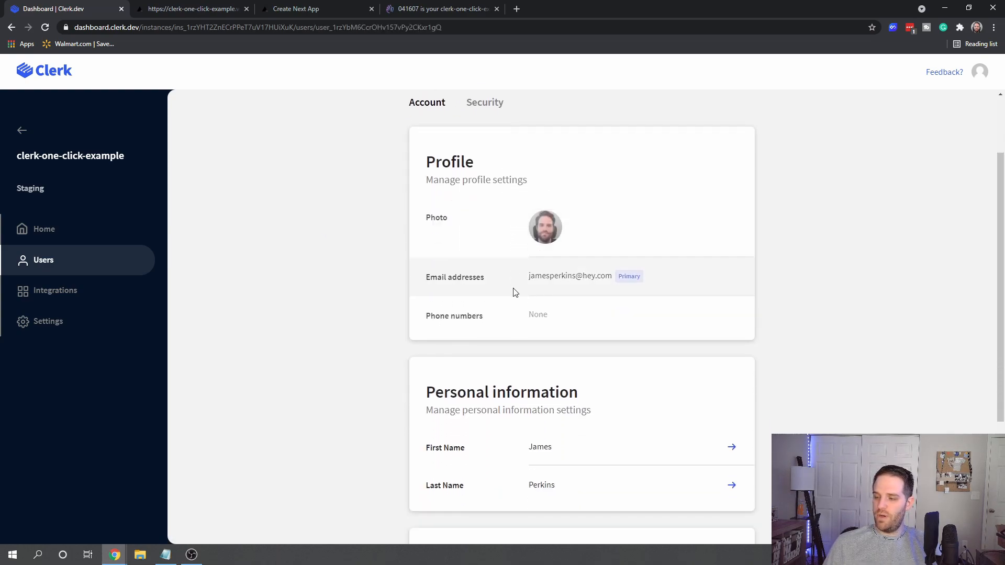
scroll("down", 3)
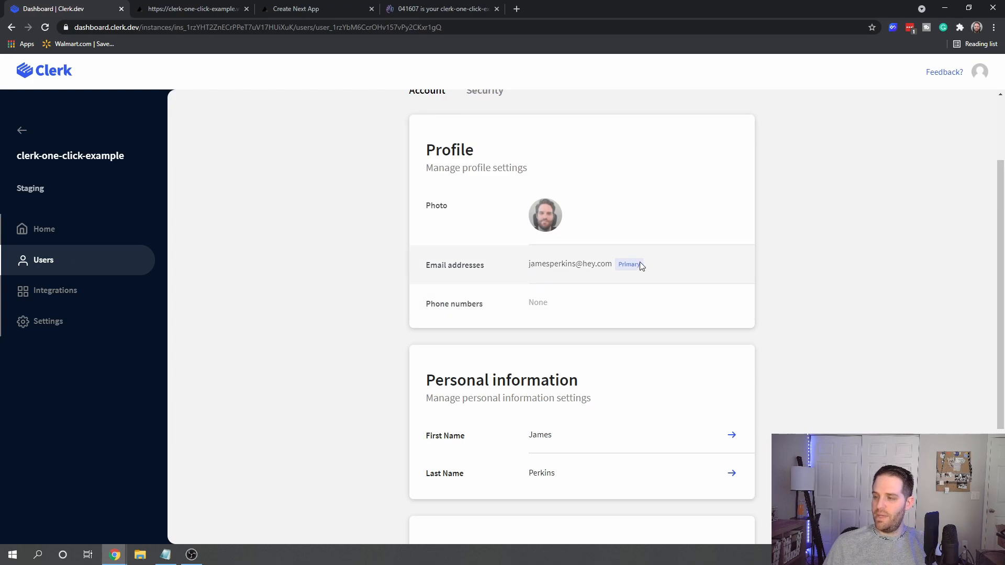
scroll("down", 3)
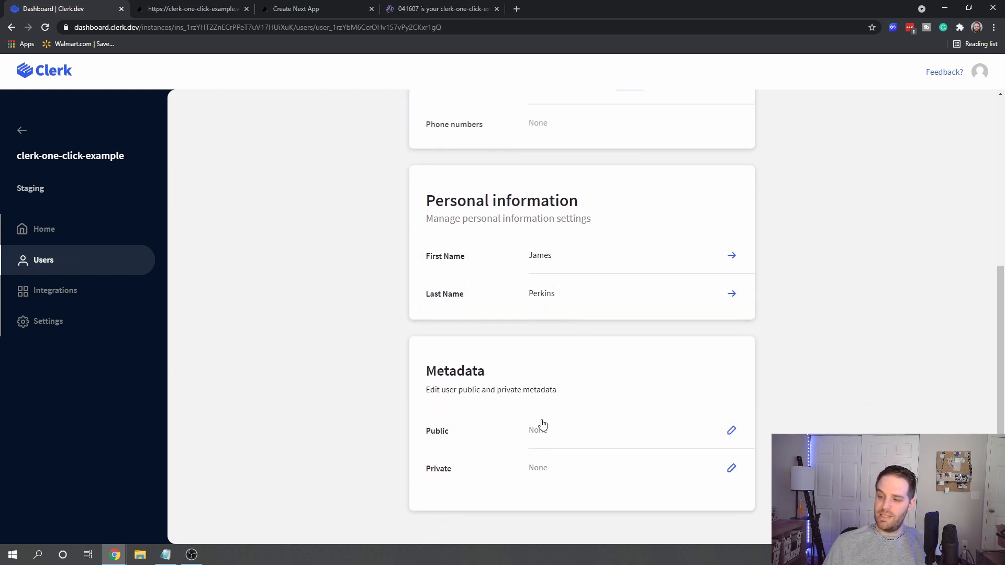
Check the coming-soon Security tab, then view the empty public and private metadata.
left_click(484, 194)
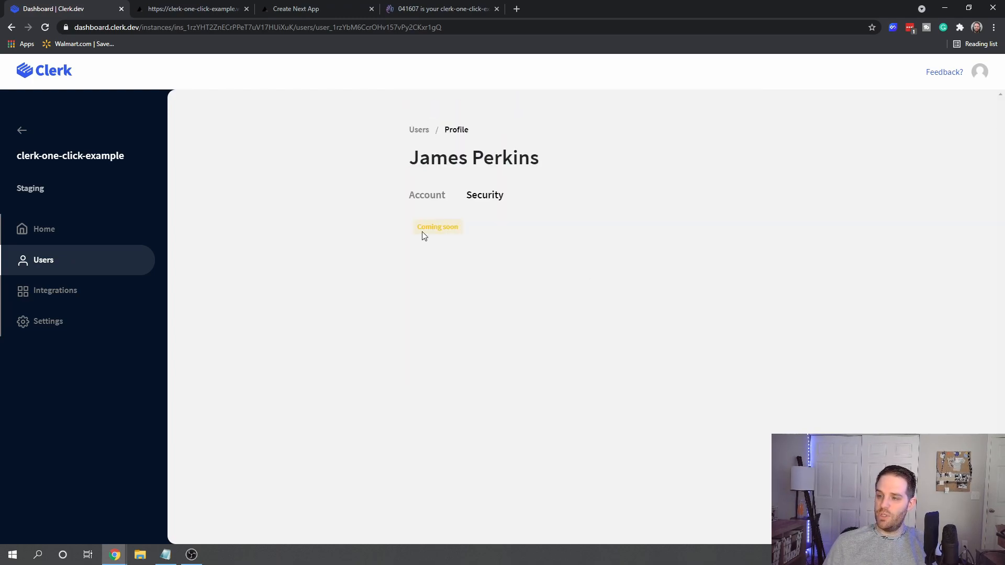
mouse_move(369, 227)
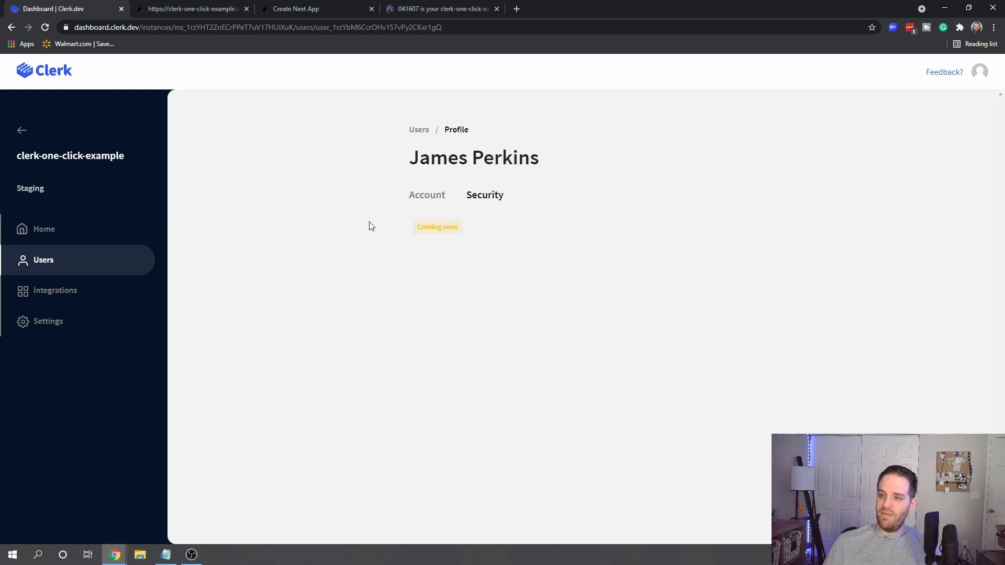
left_click(427, 194)
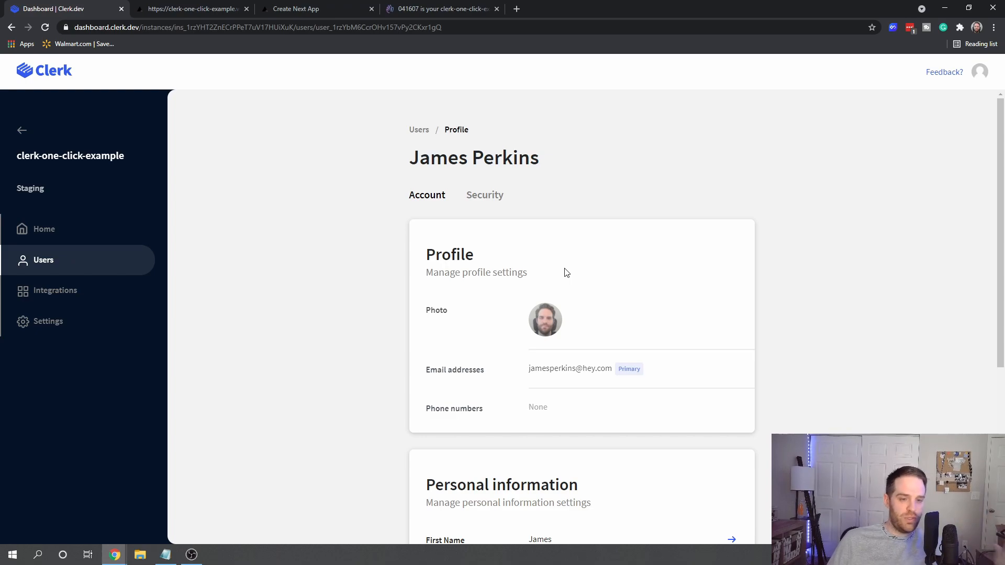
scroll("down", 3)
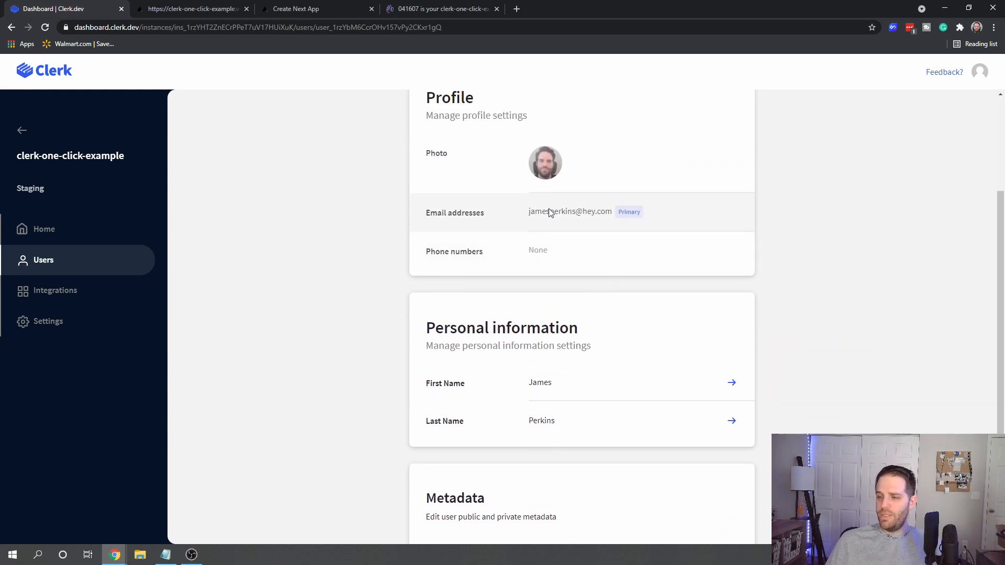
scroll("down", 3)
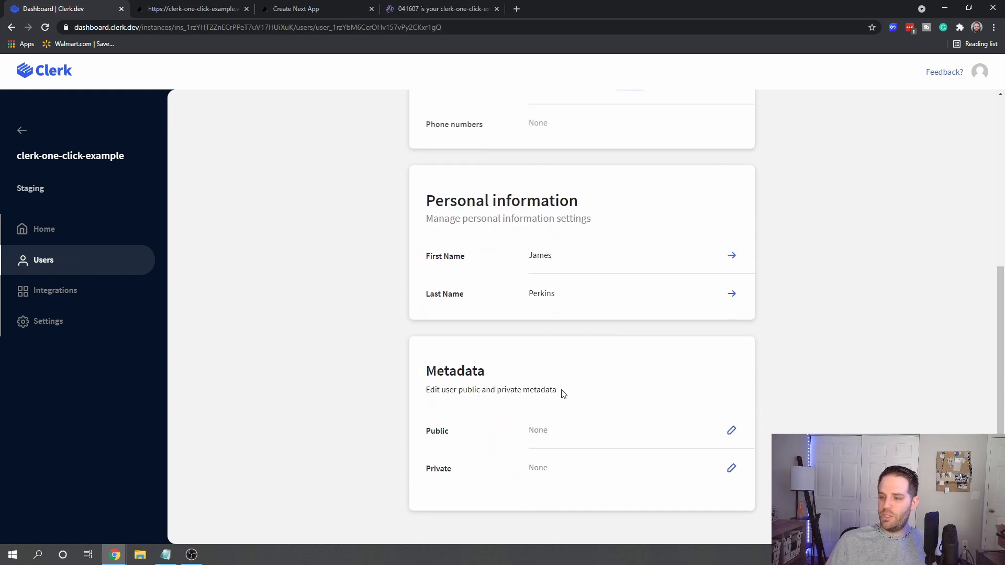